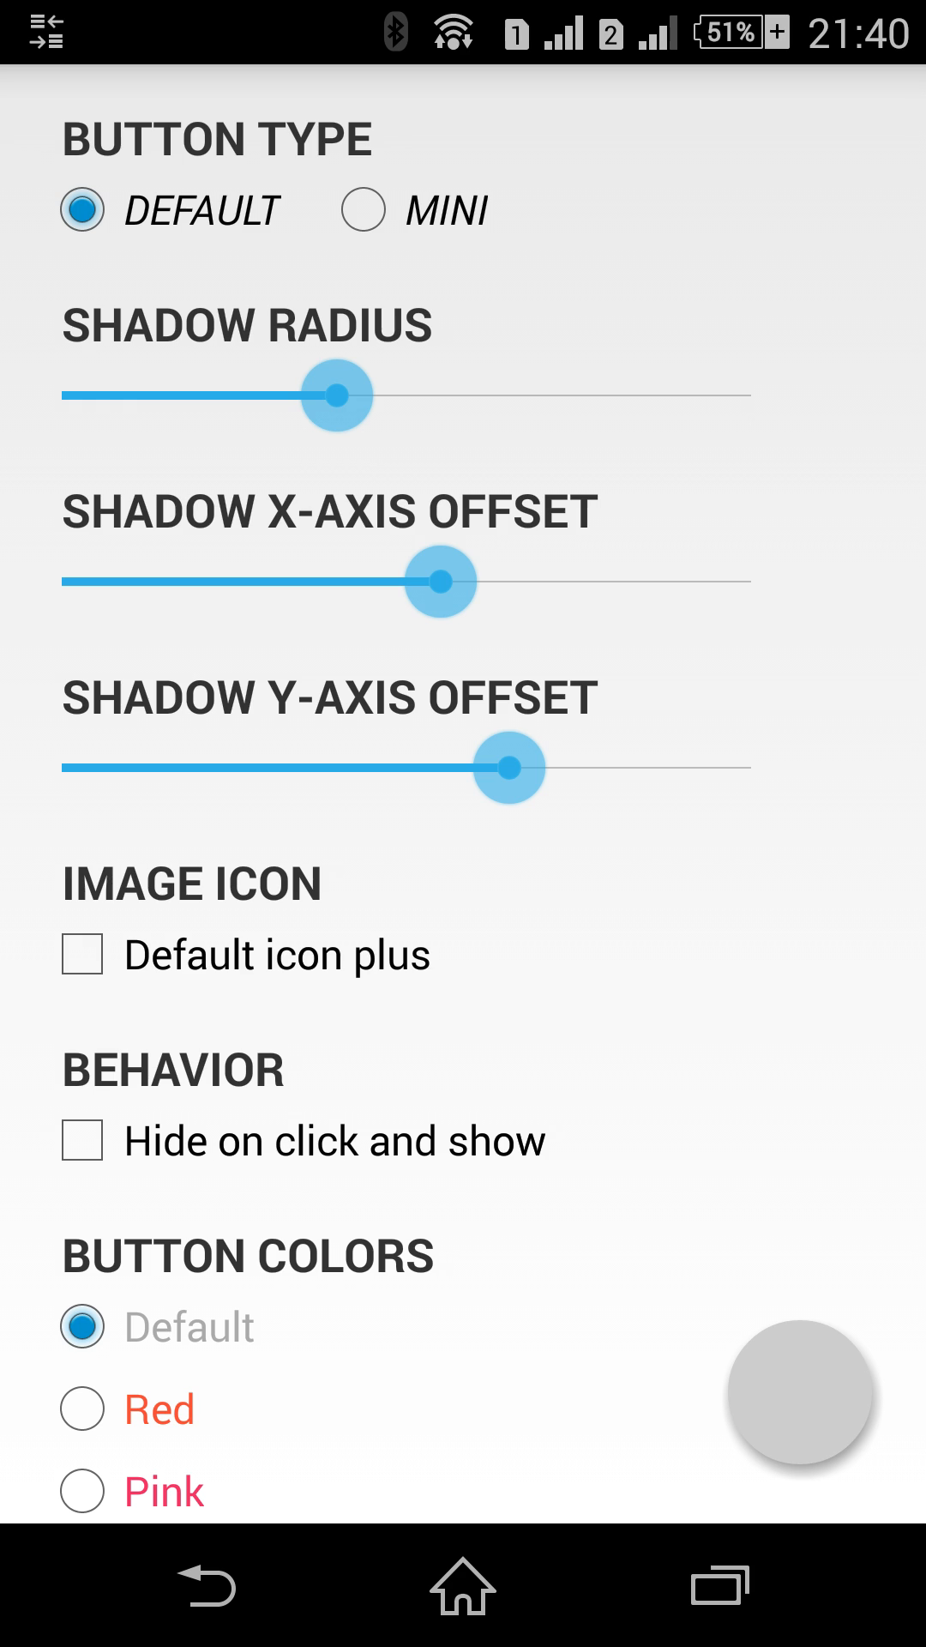
# Try the mini floating button size, then return it to the default size
pyautogui.click(799, 1391)
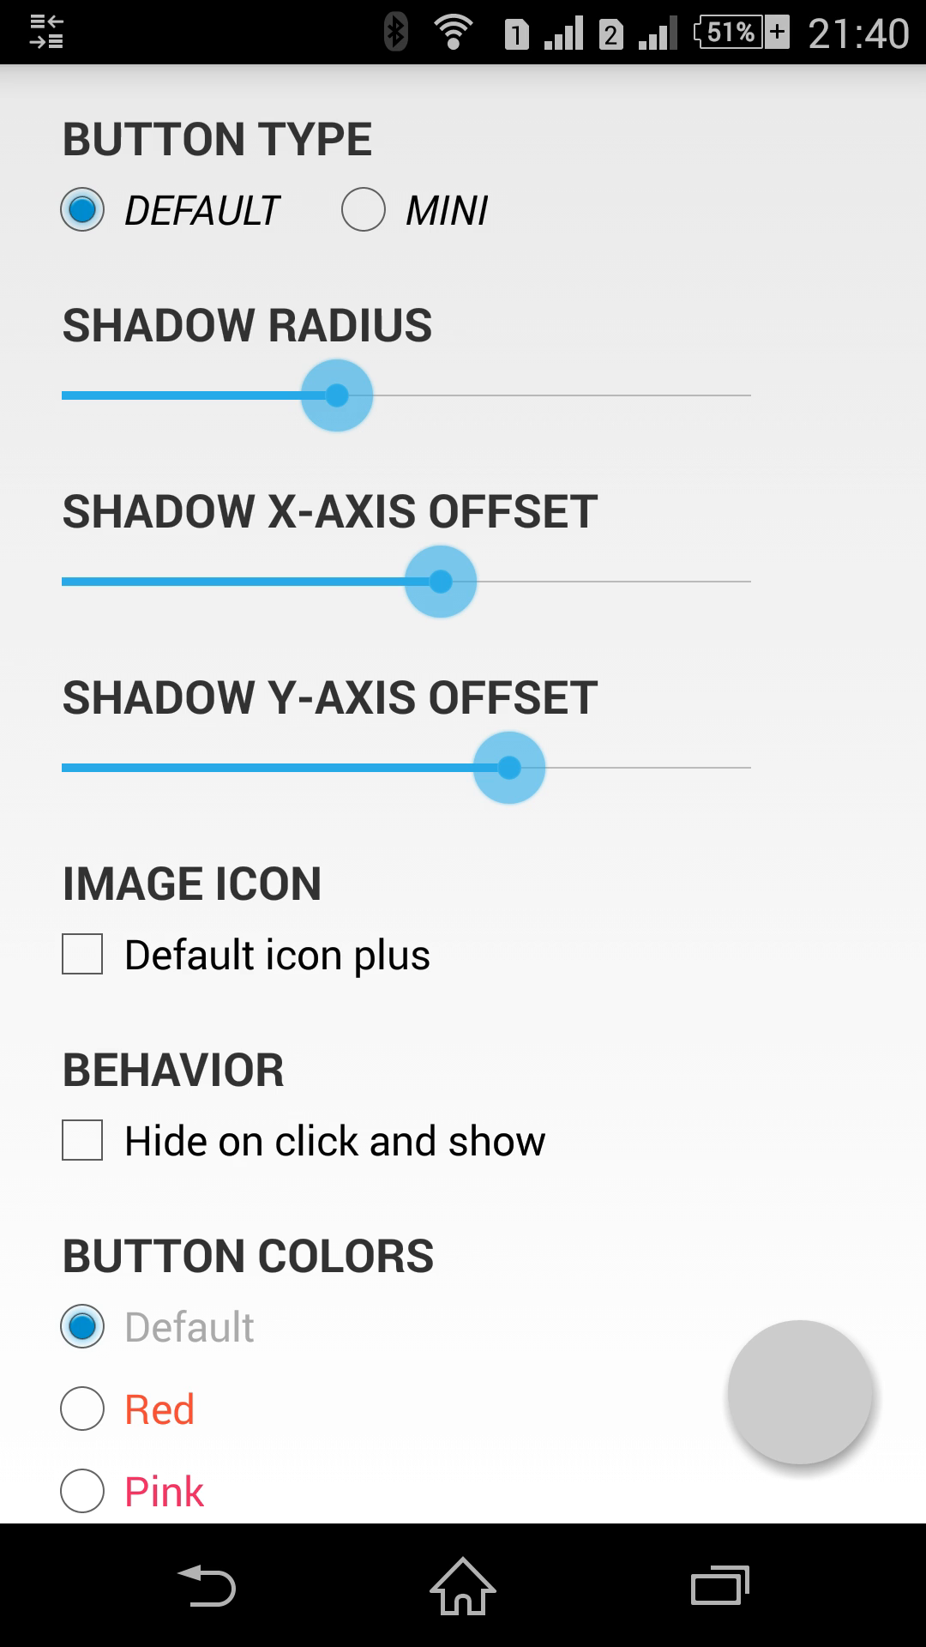
pyautogui.click(364, 210)
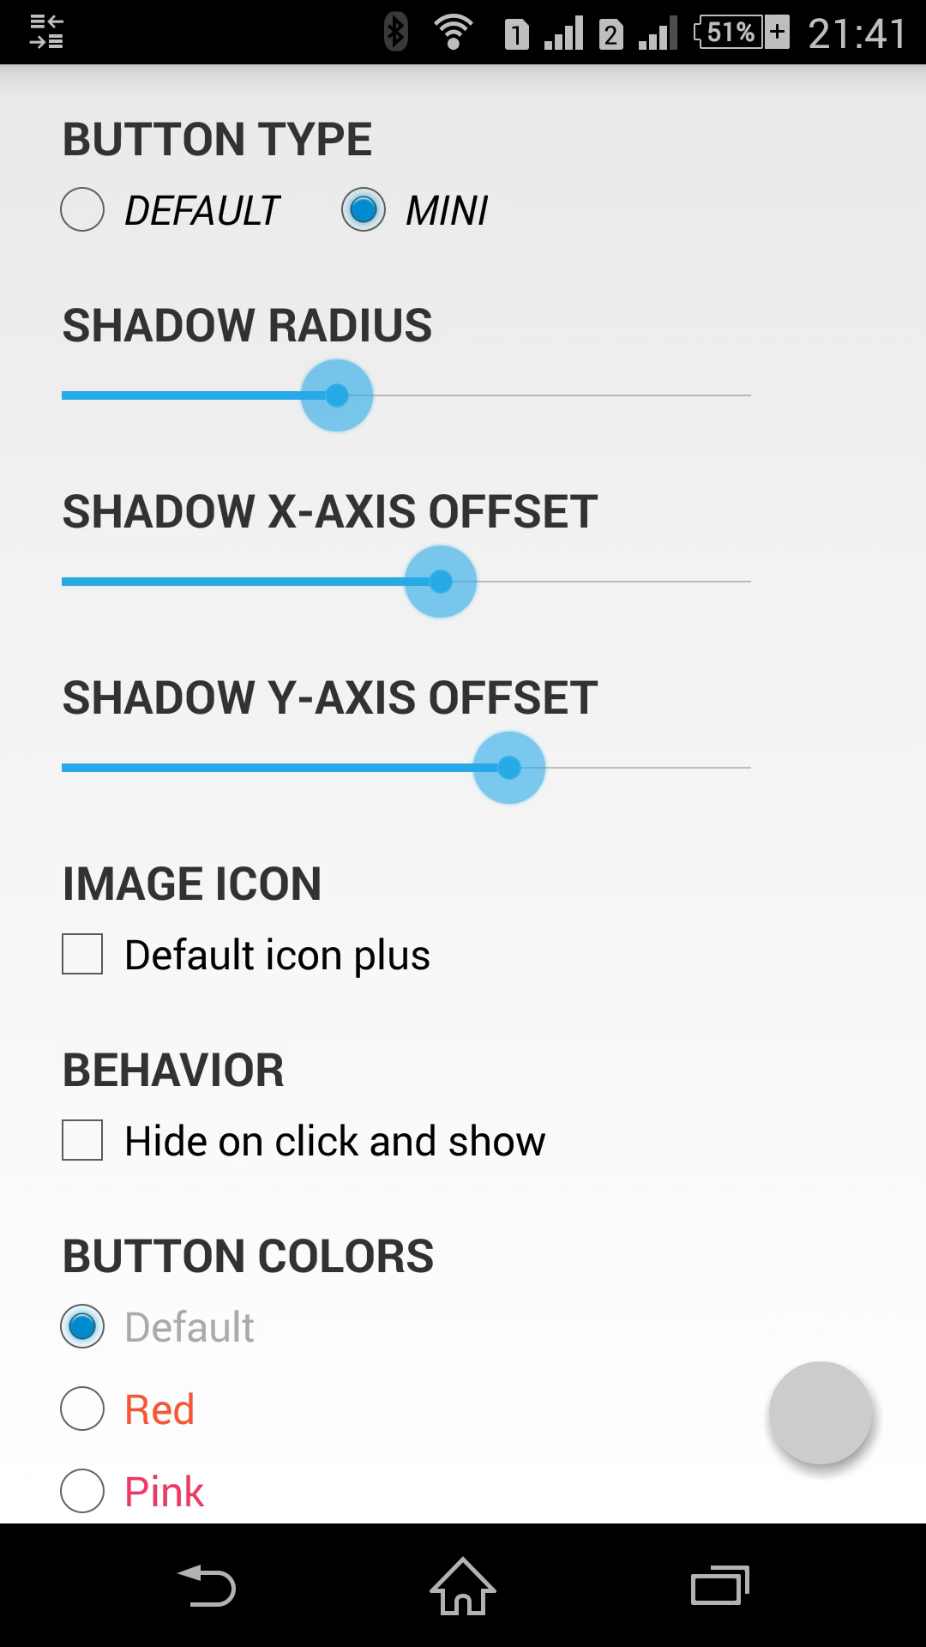
pyautogui.click(820, 1414)
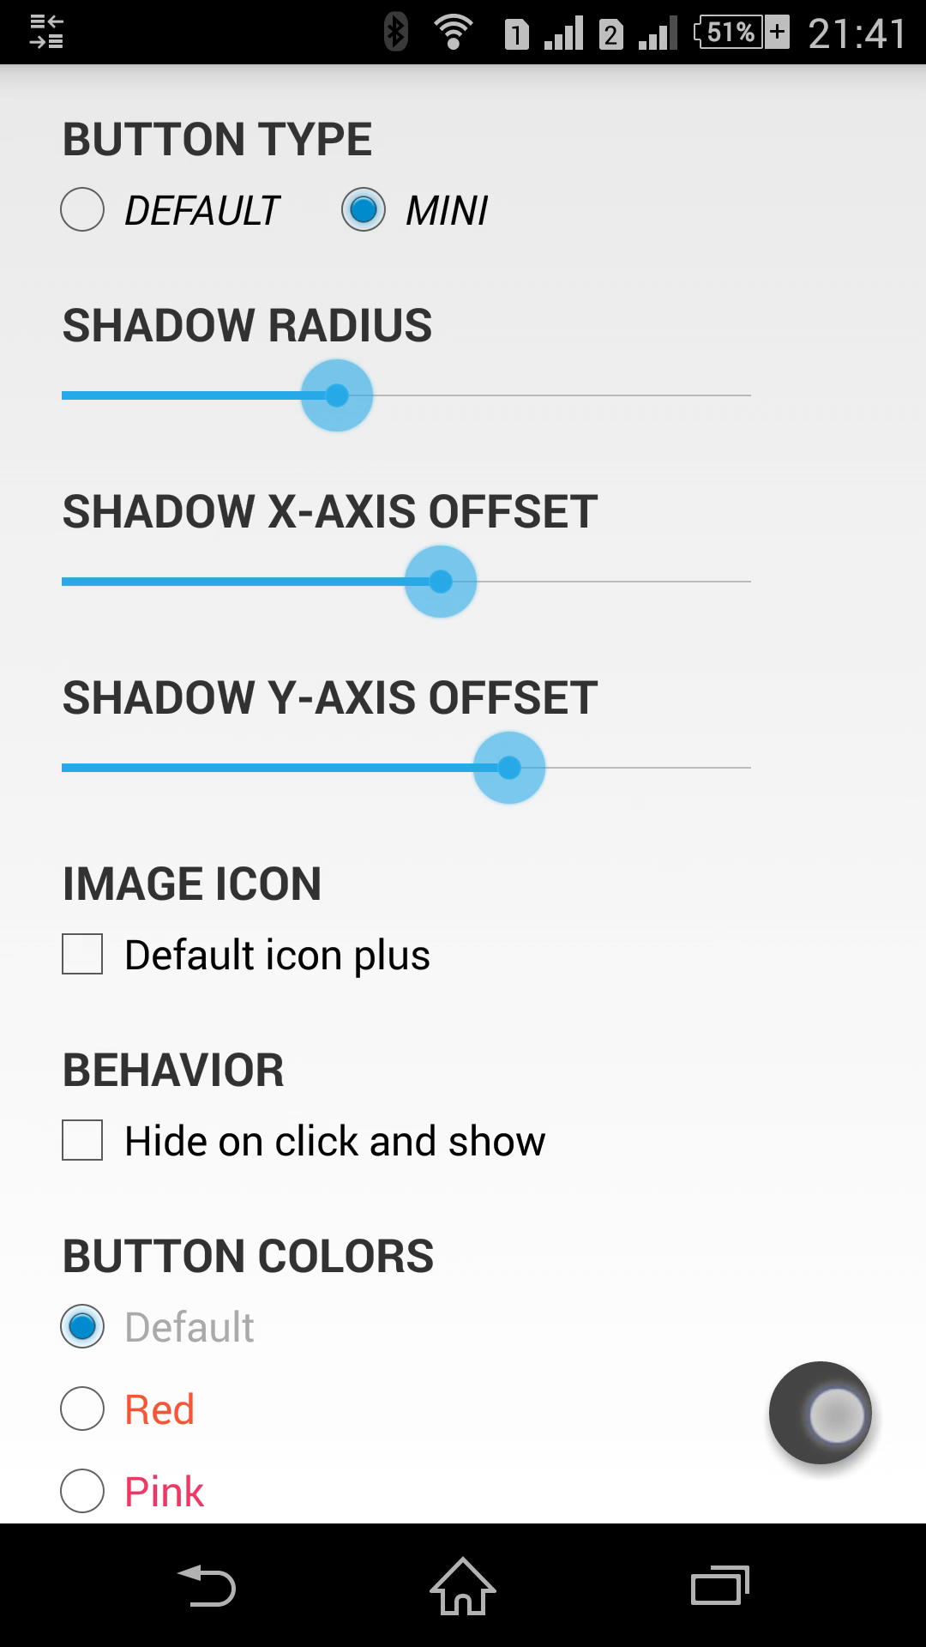
pyautogui.click(820, 1416)
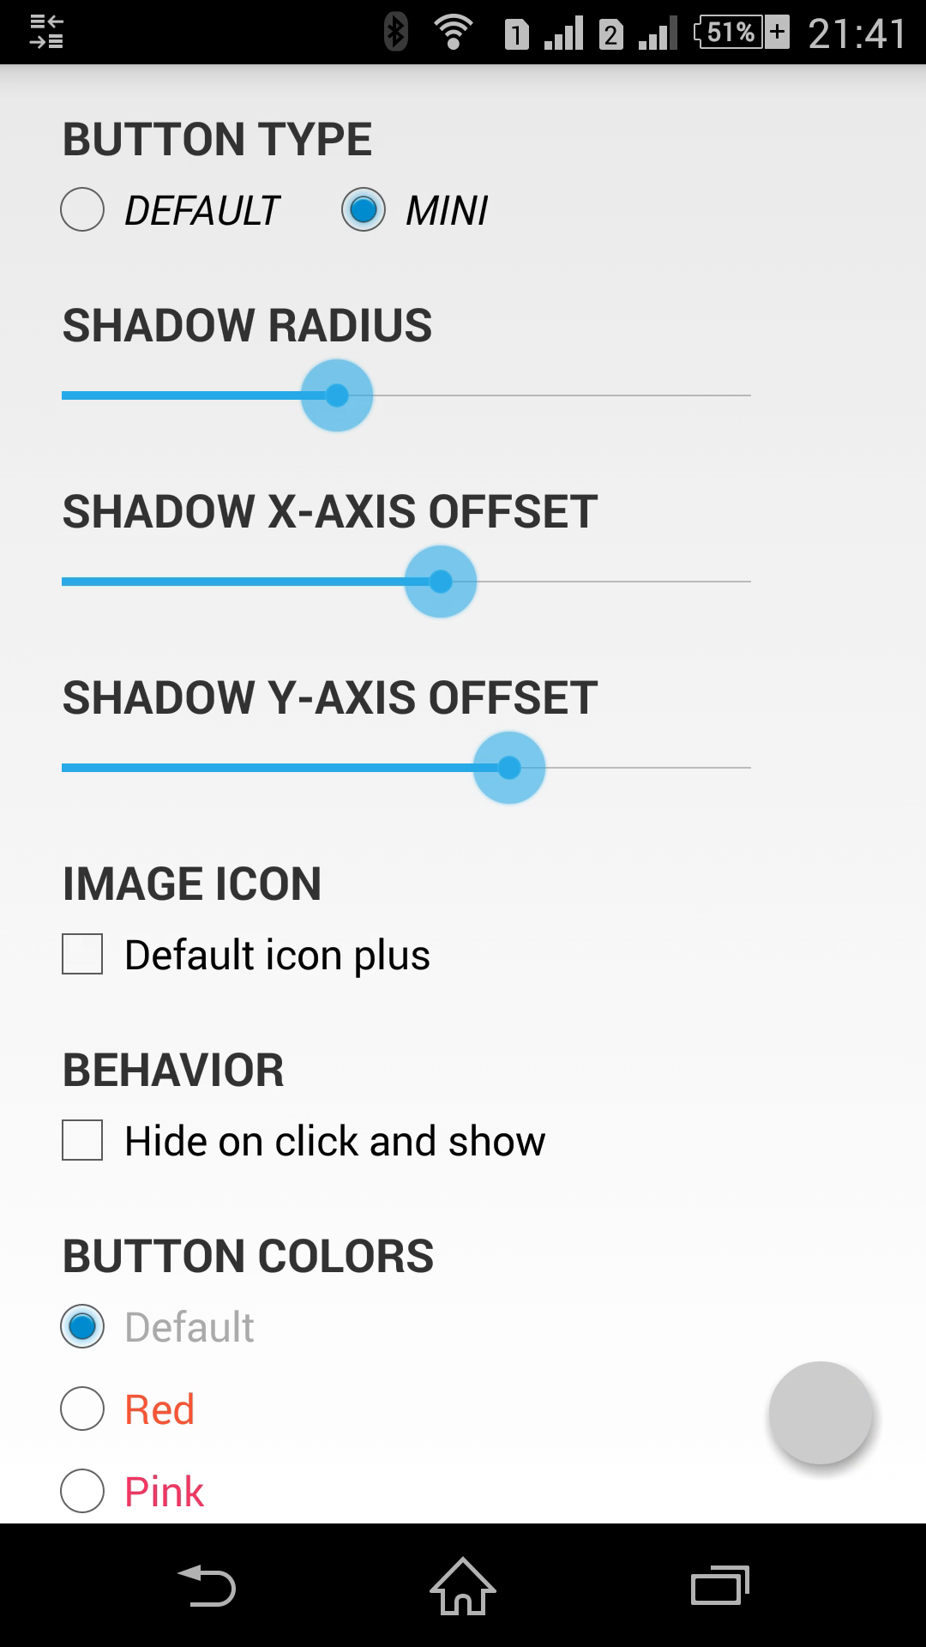
pyautogui.click(82, 210)
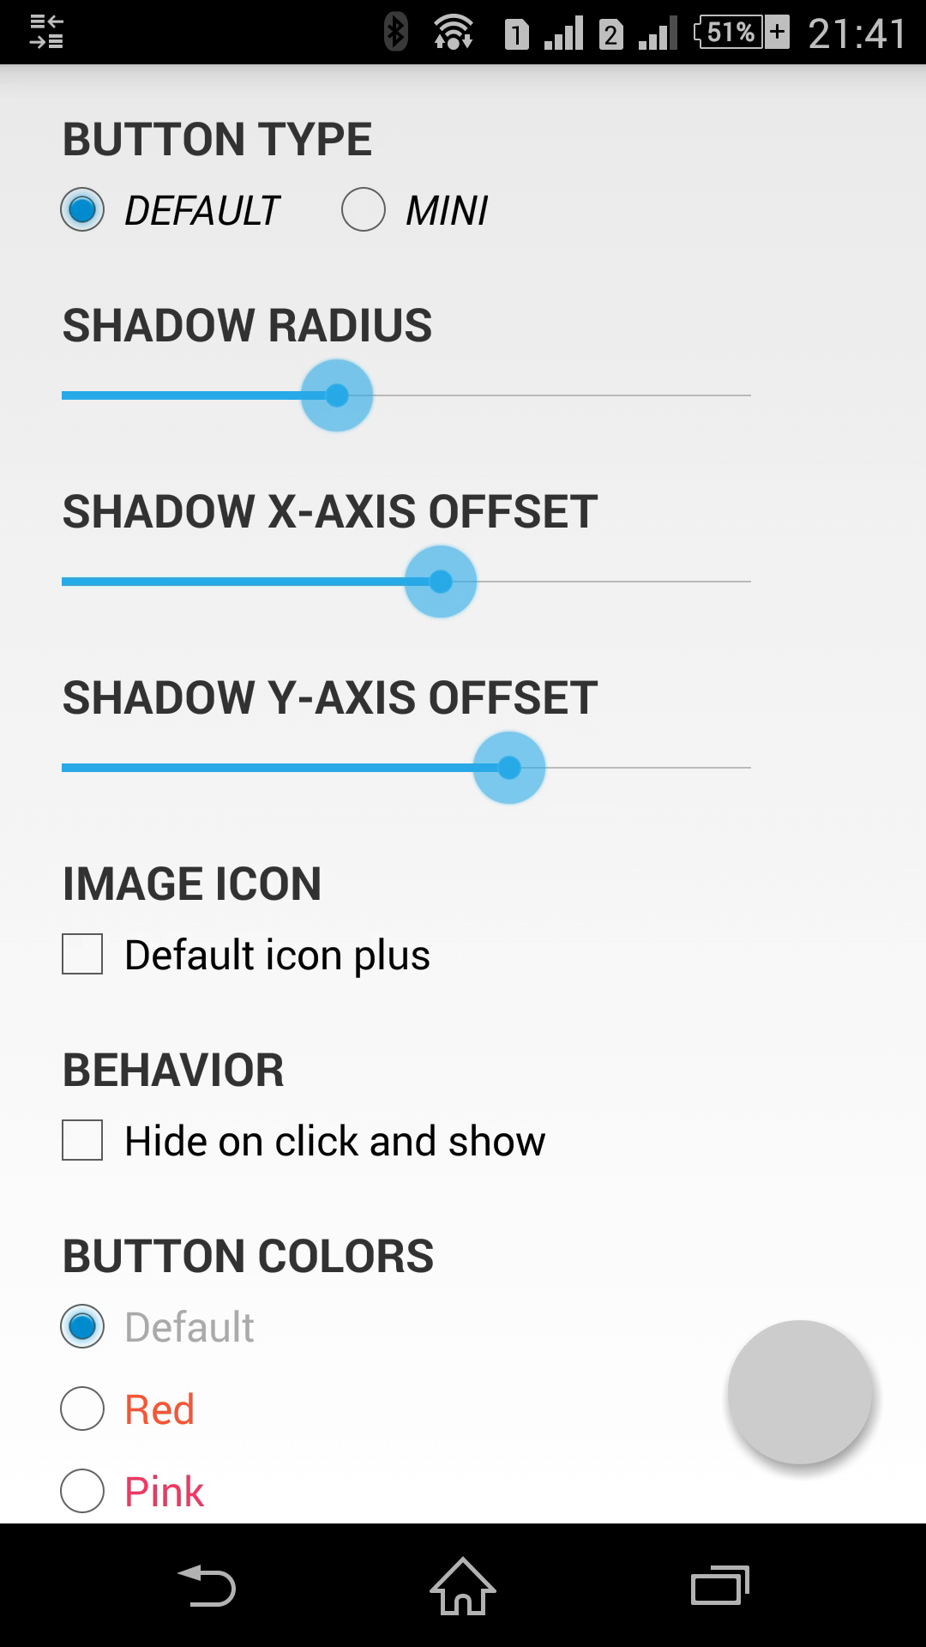
pyautogui.scroll(-3)
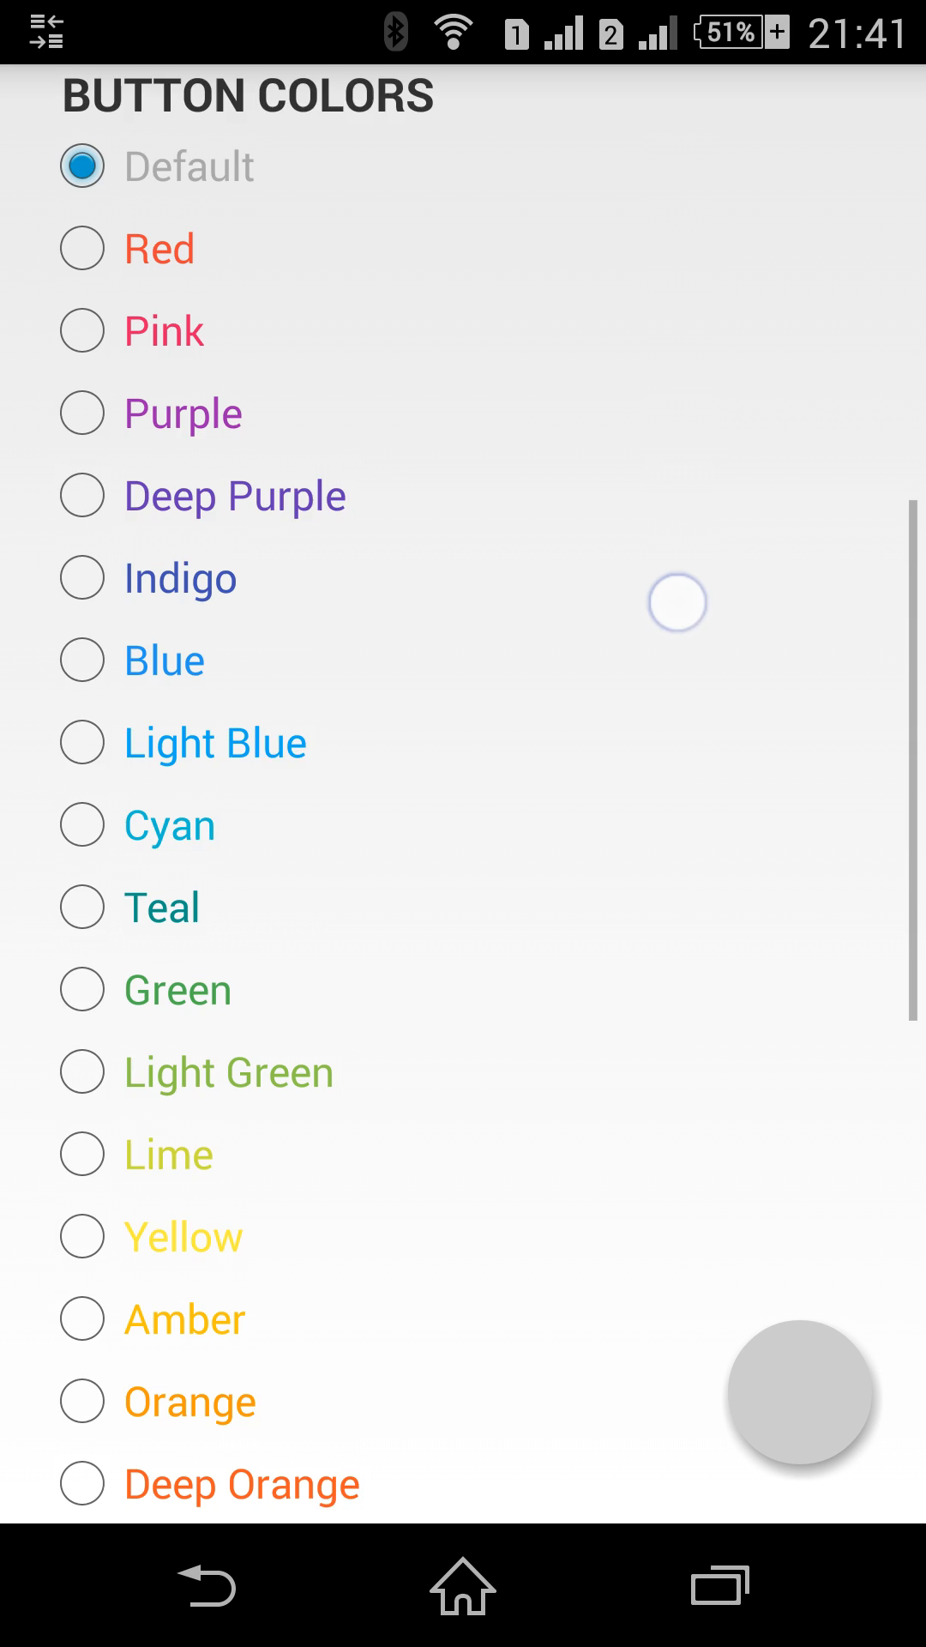
pyautogui.scroll(3)
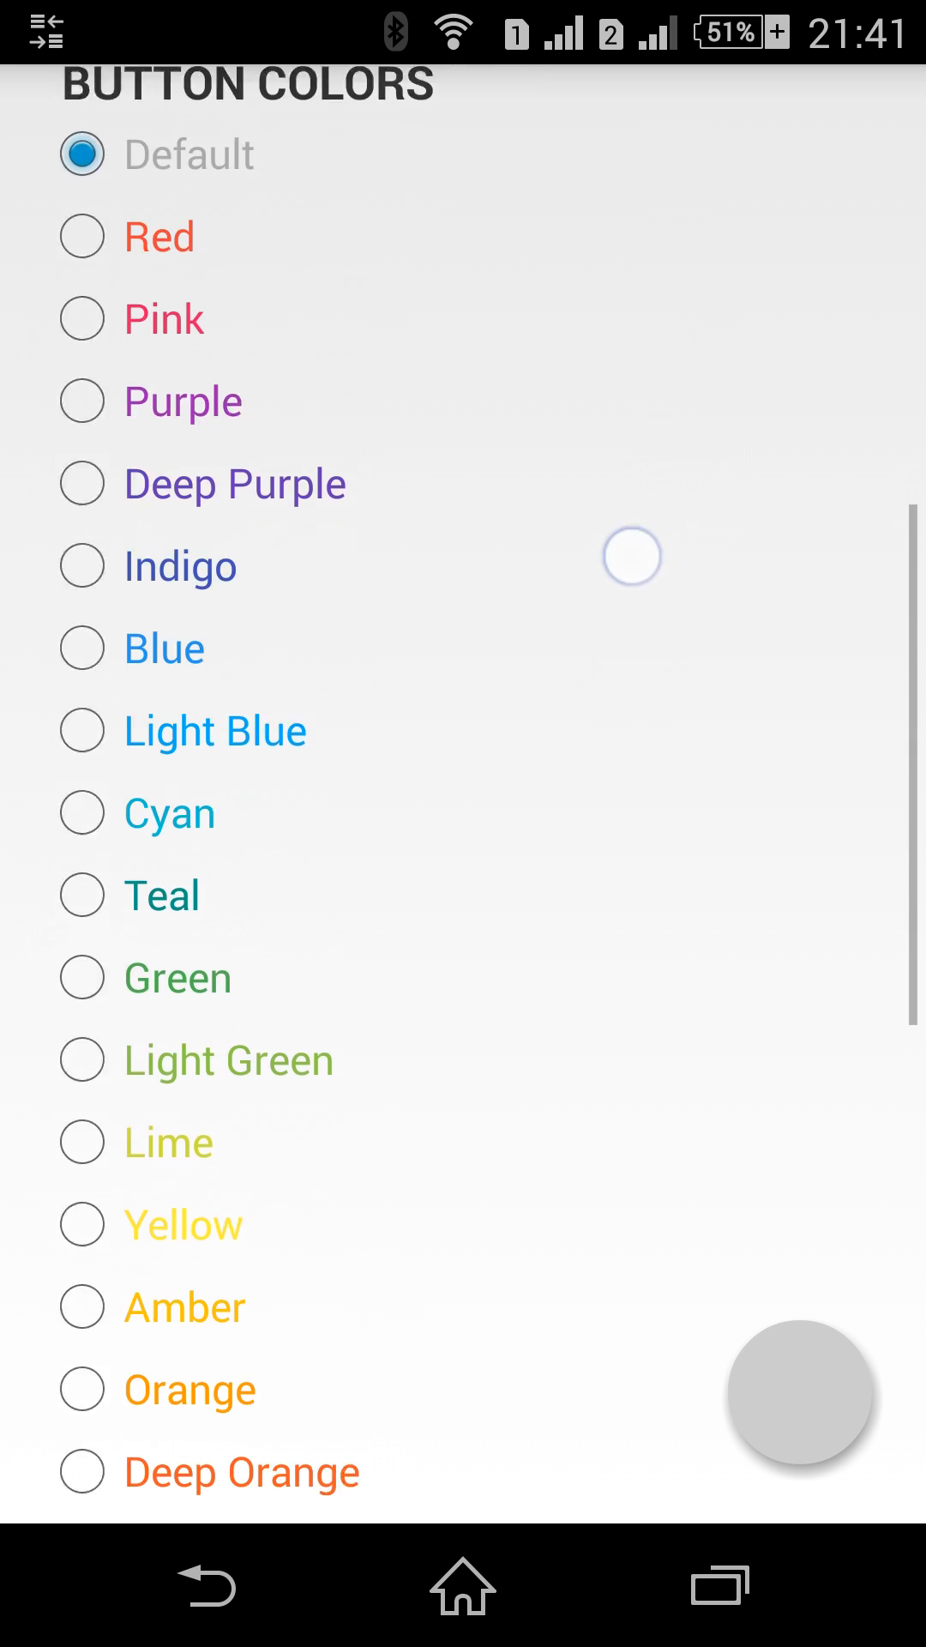
pyautogui.scroll(3)
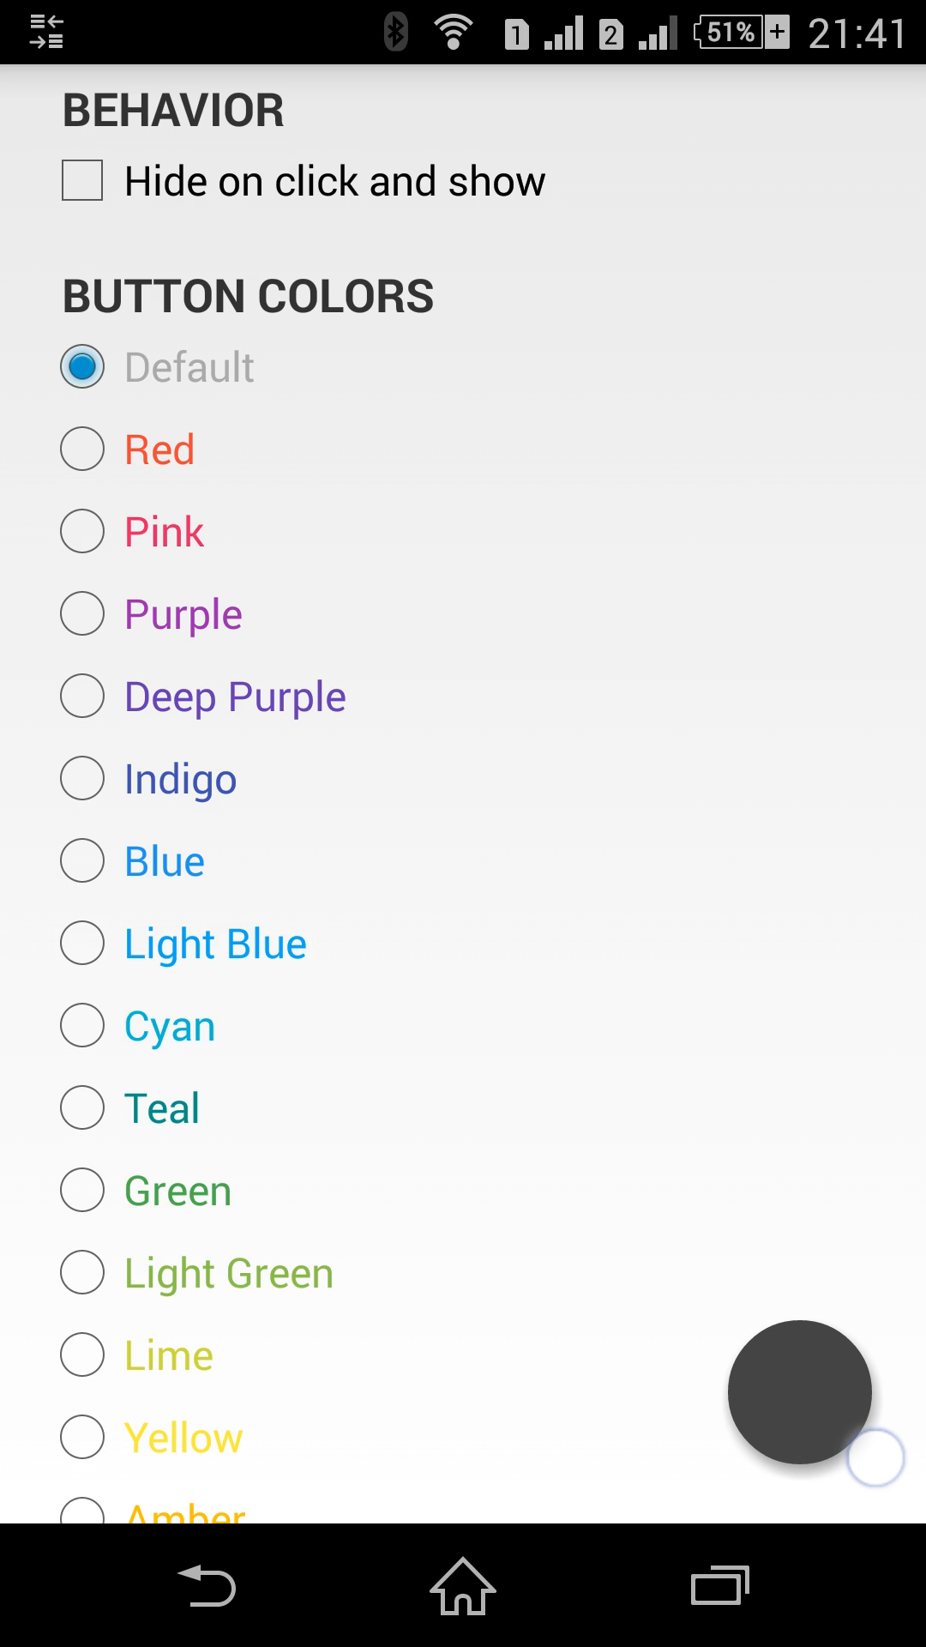
# Cycle the button colour through Red, Purple, Indigo, Blue, Cyan, Teal and Light Green
pyautogui.click(83, 449)
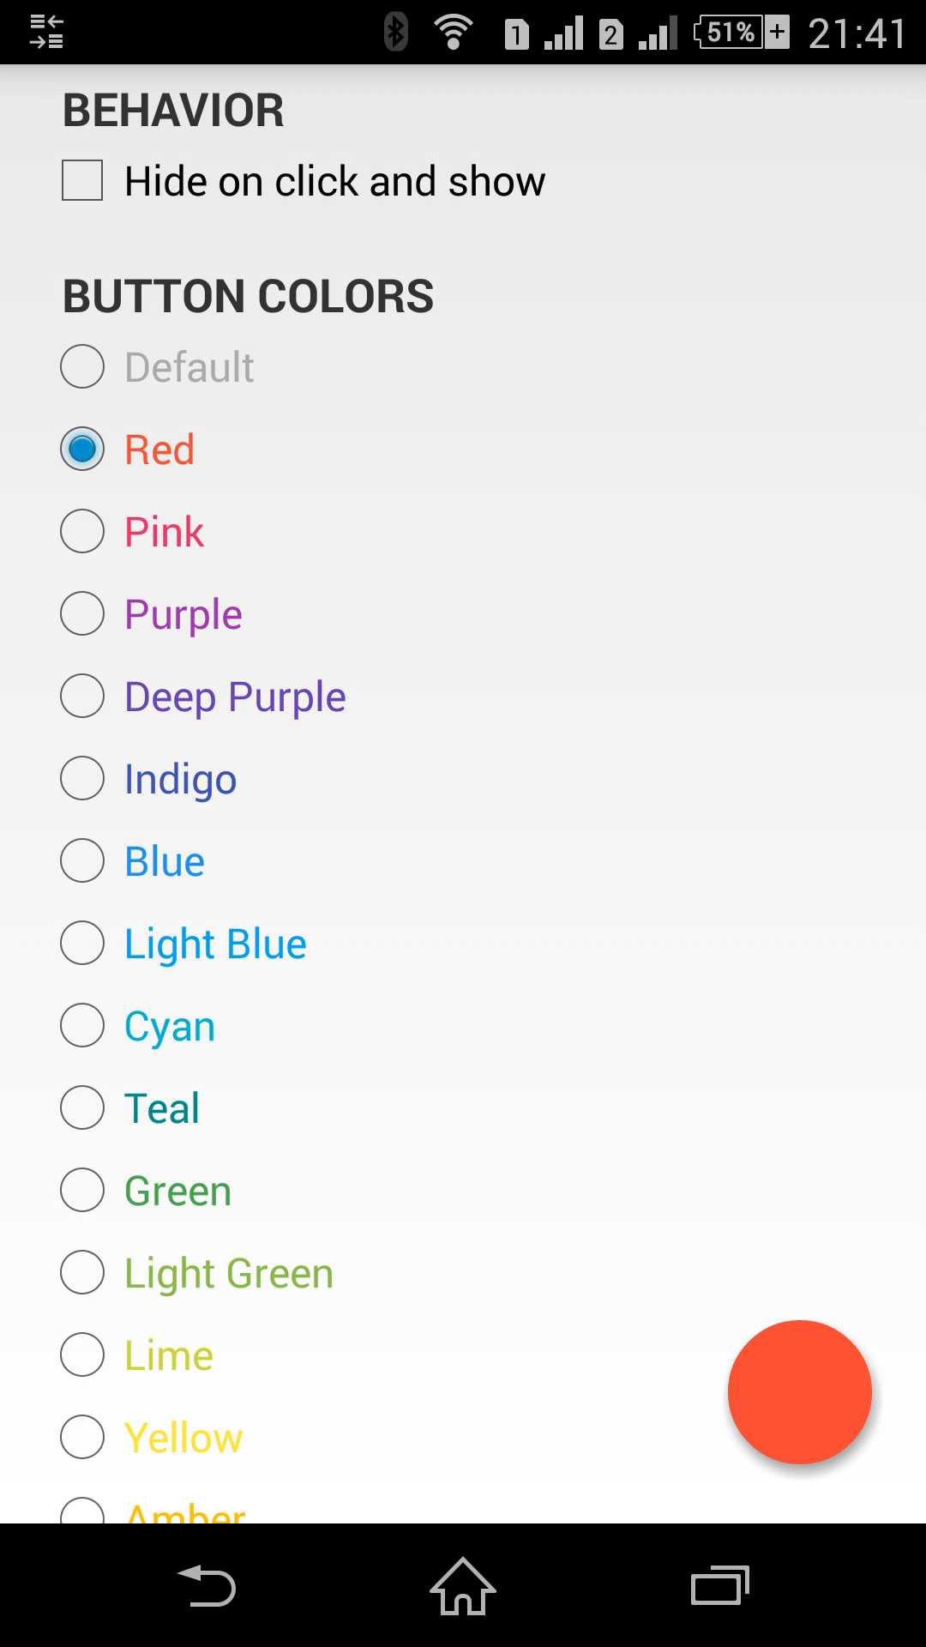
pyautogui.click(83, 531)
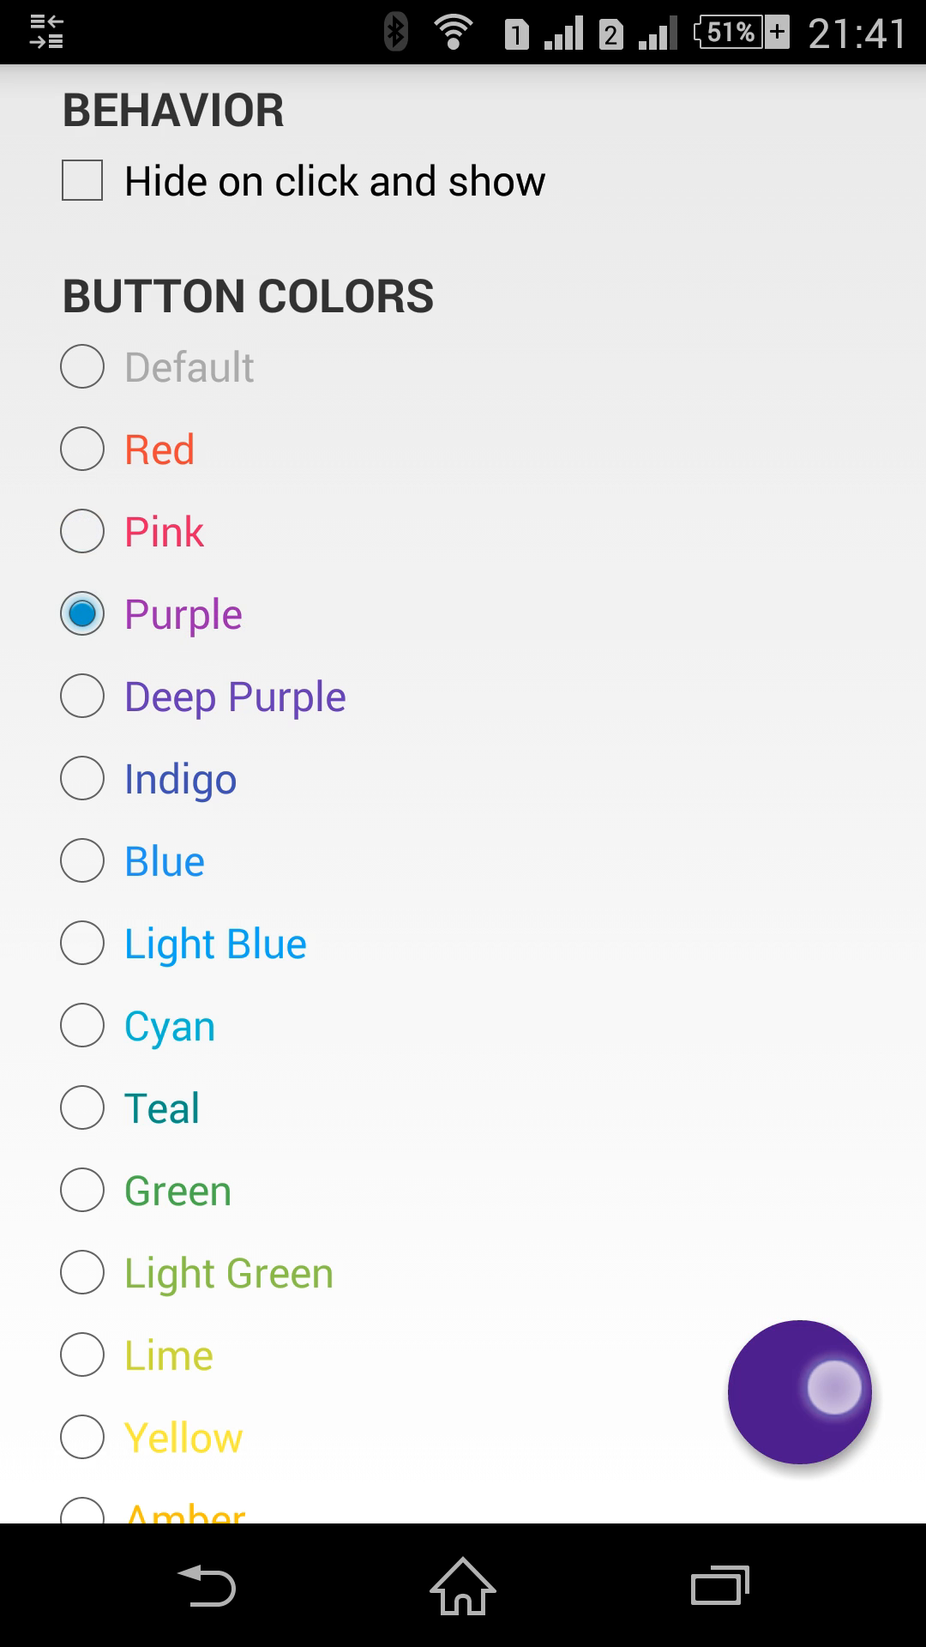
pyautogui.click(82, 696)
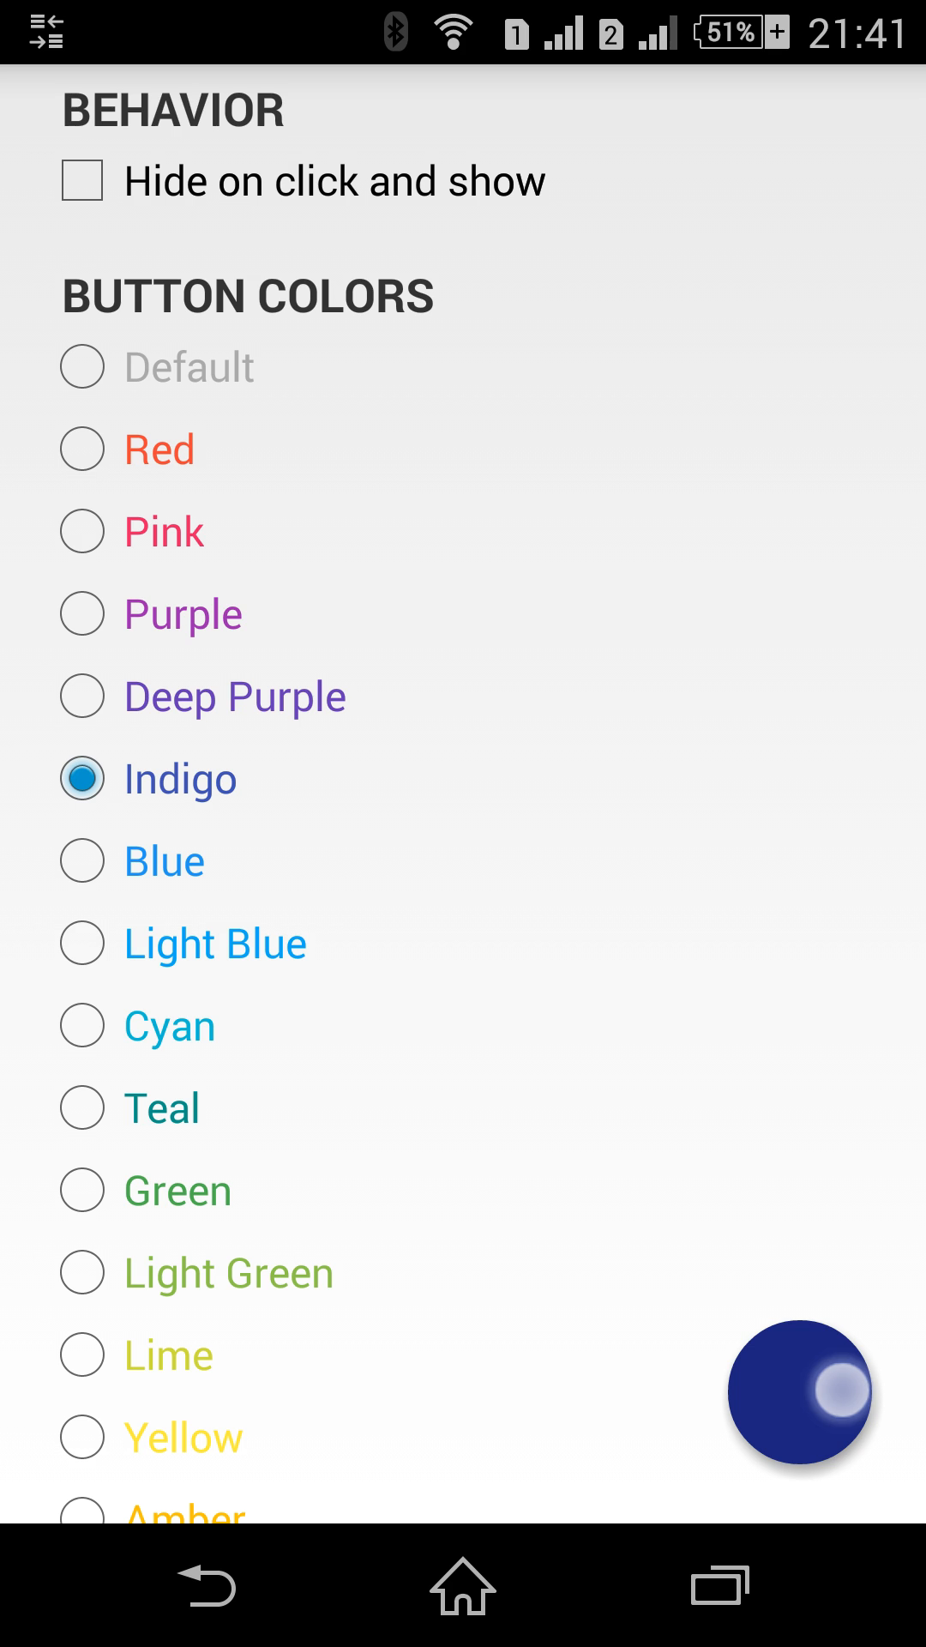
pyautogui.click(82, 864)
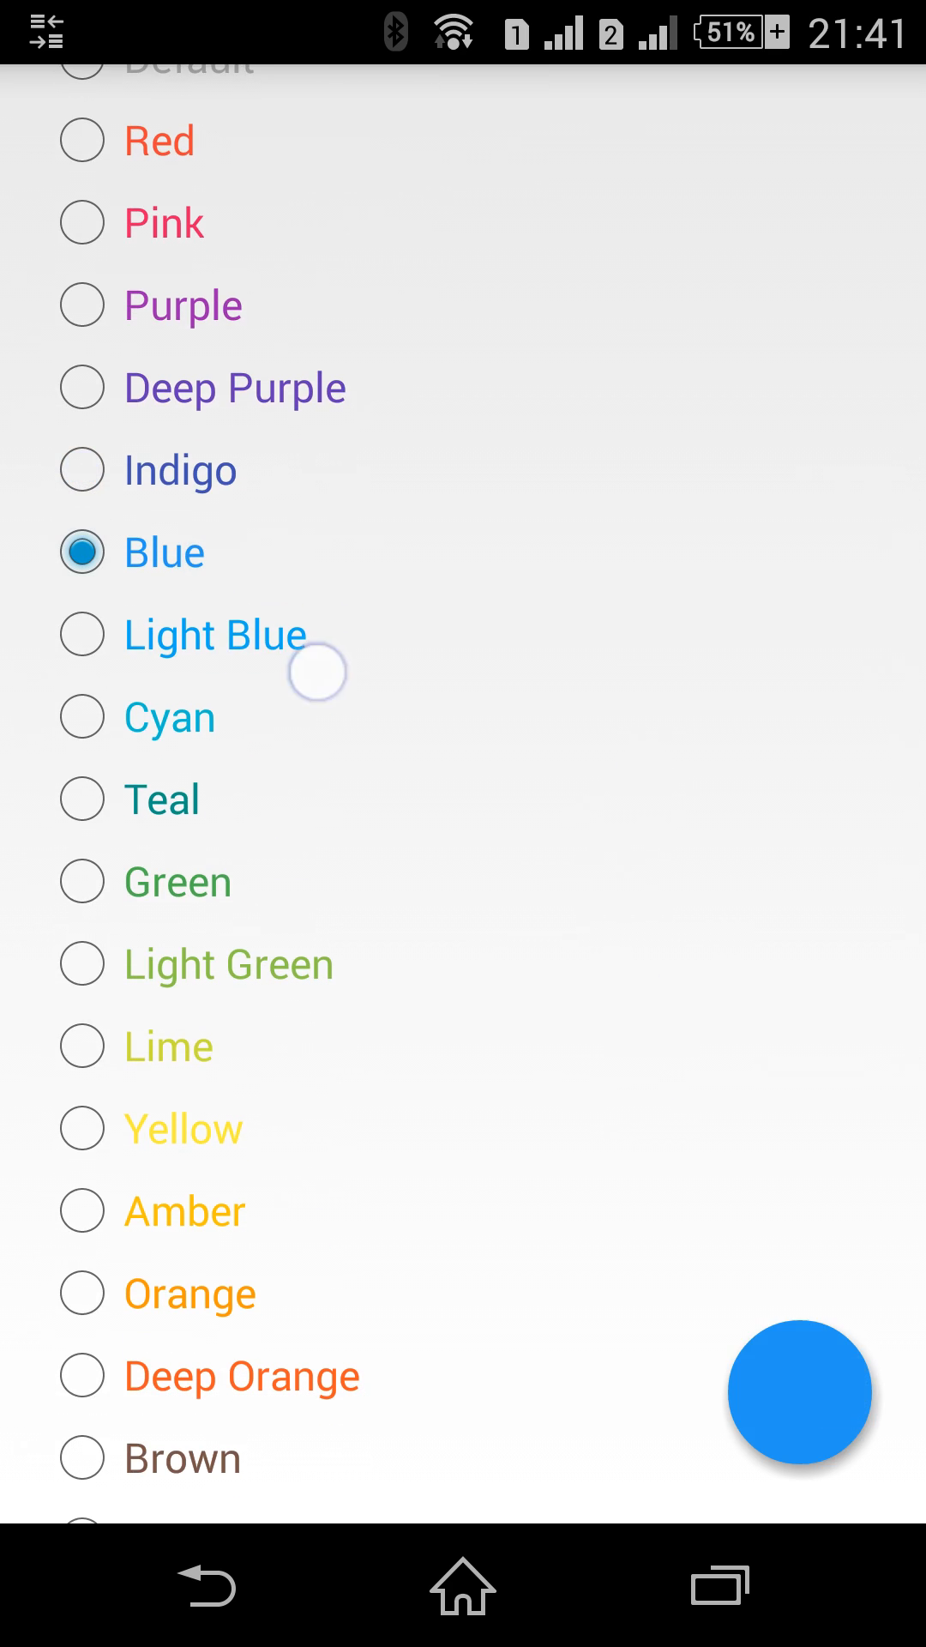
pyautogui.click(82, 634)
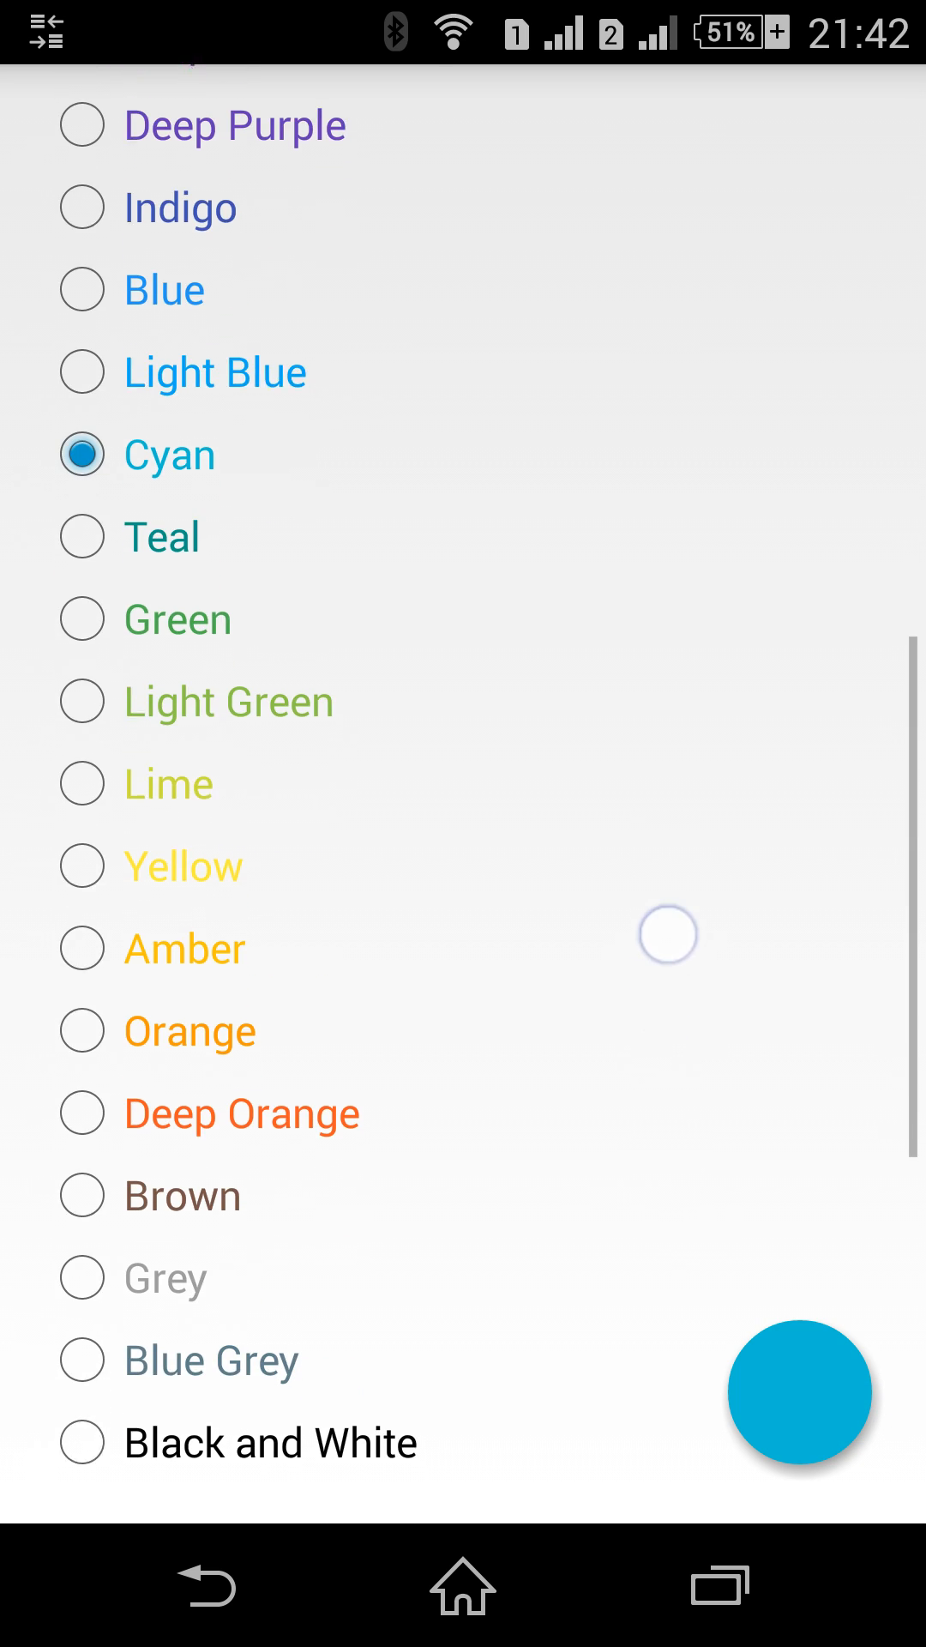
pyautogui.click(82, 536)
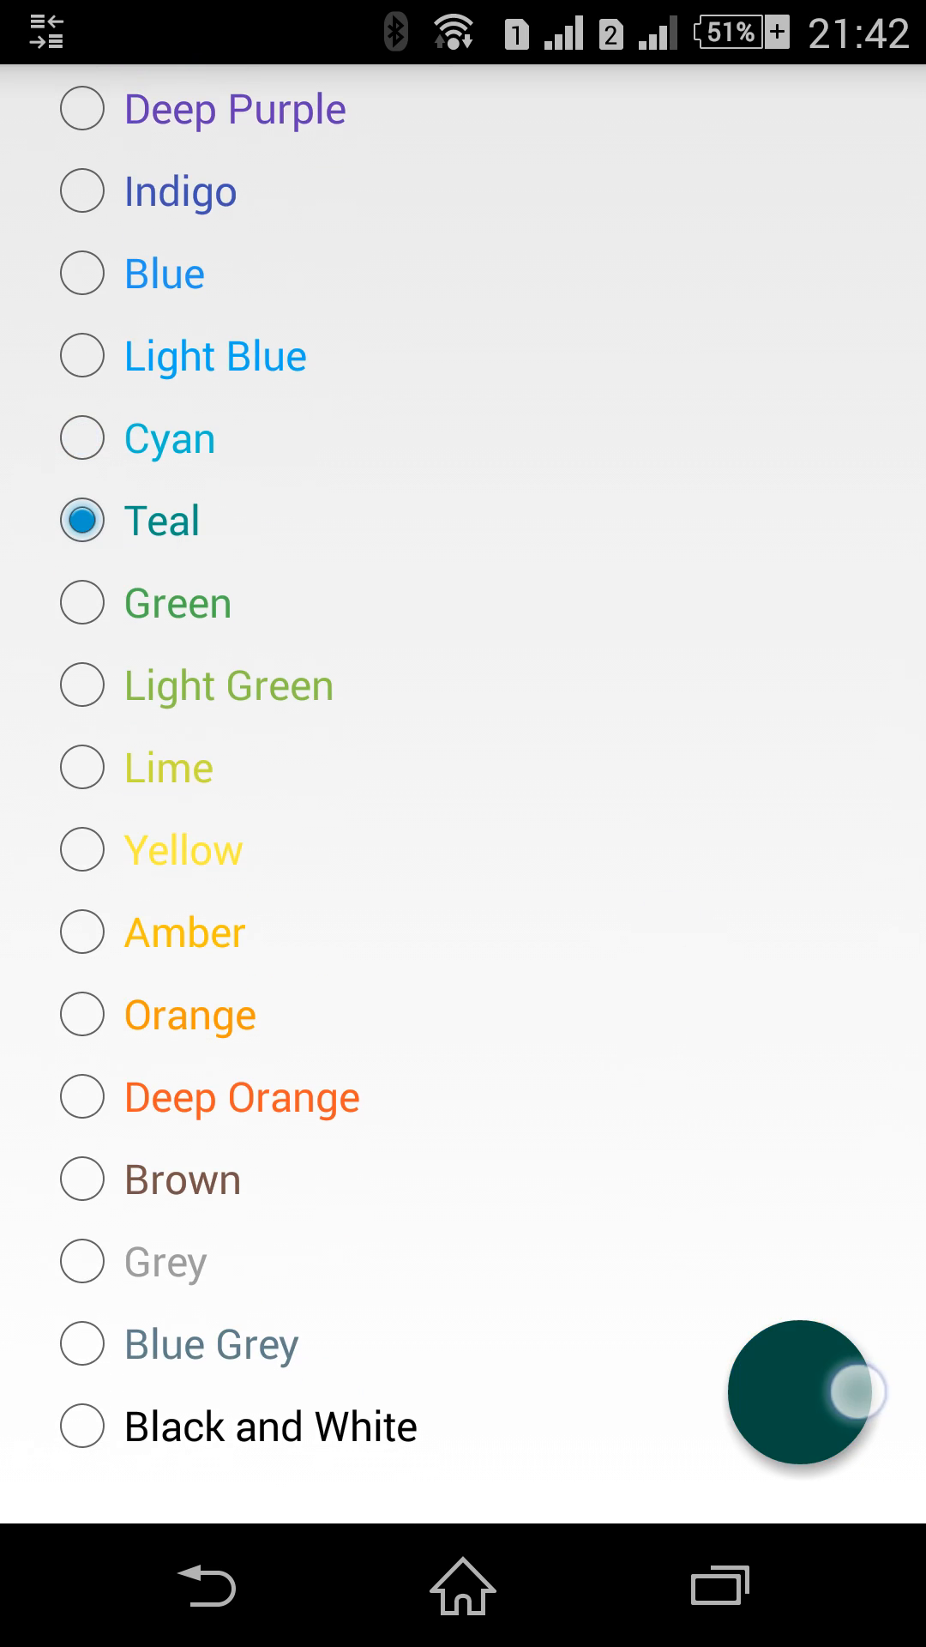
pyautogui.click(82, 602)
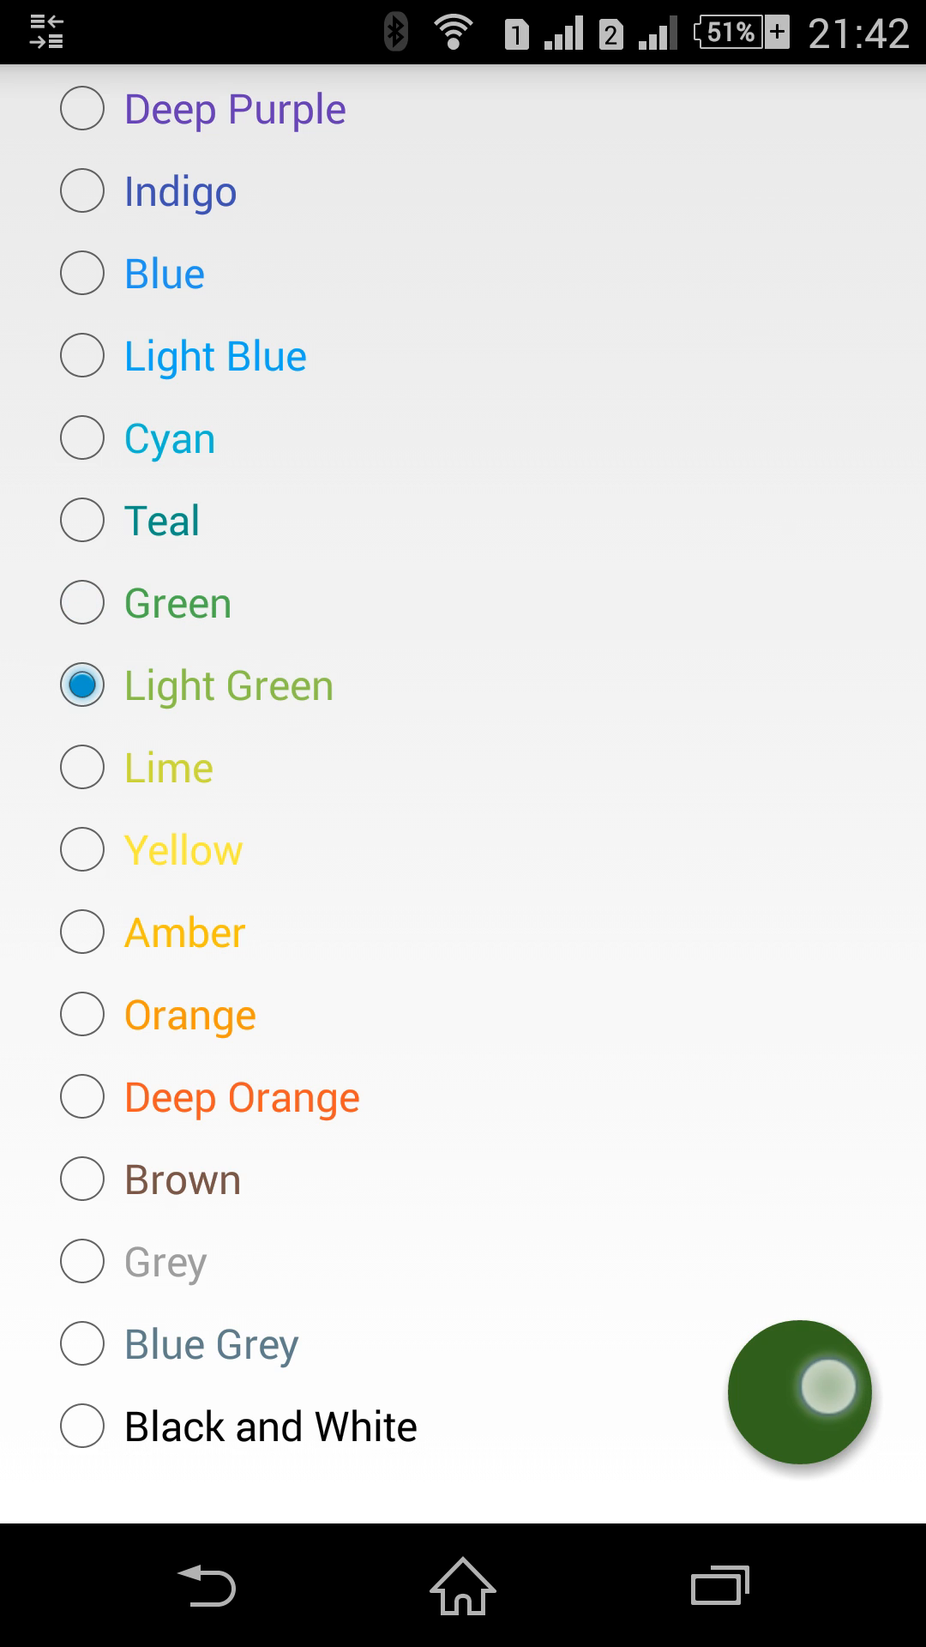
# Continue through Lime, Amber, Orange, Brown, Grey and Blue Grey, ending on Red
pyautogui.click(82, 767)
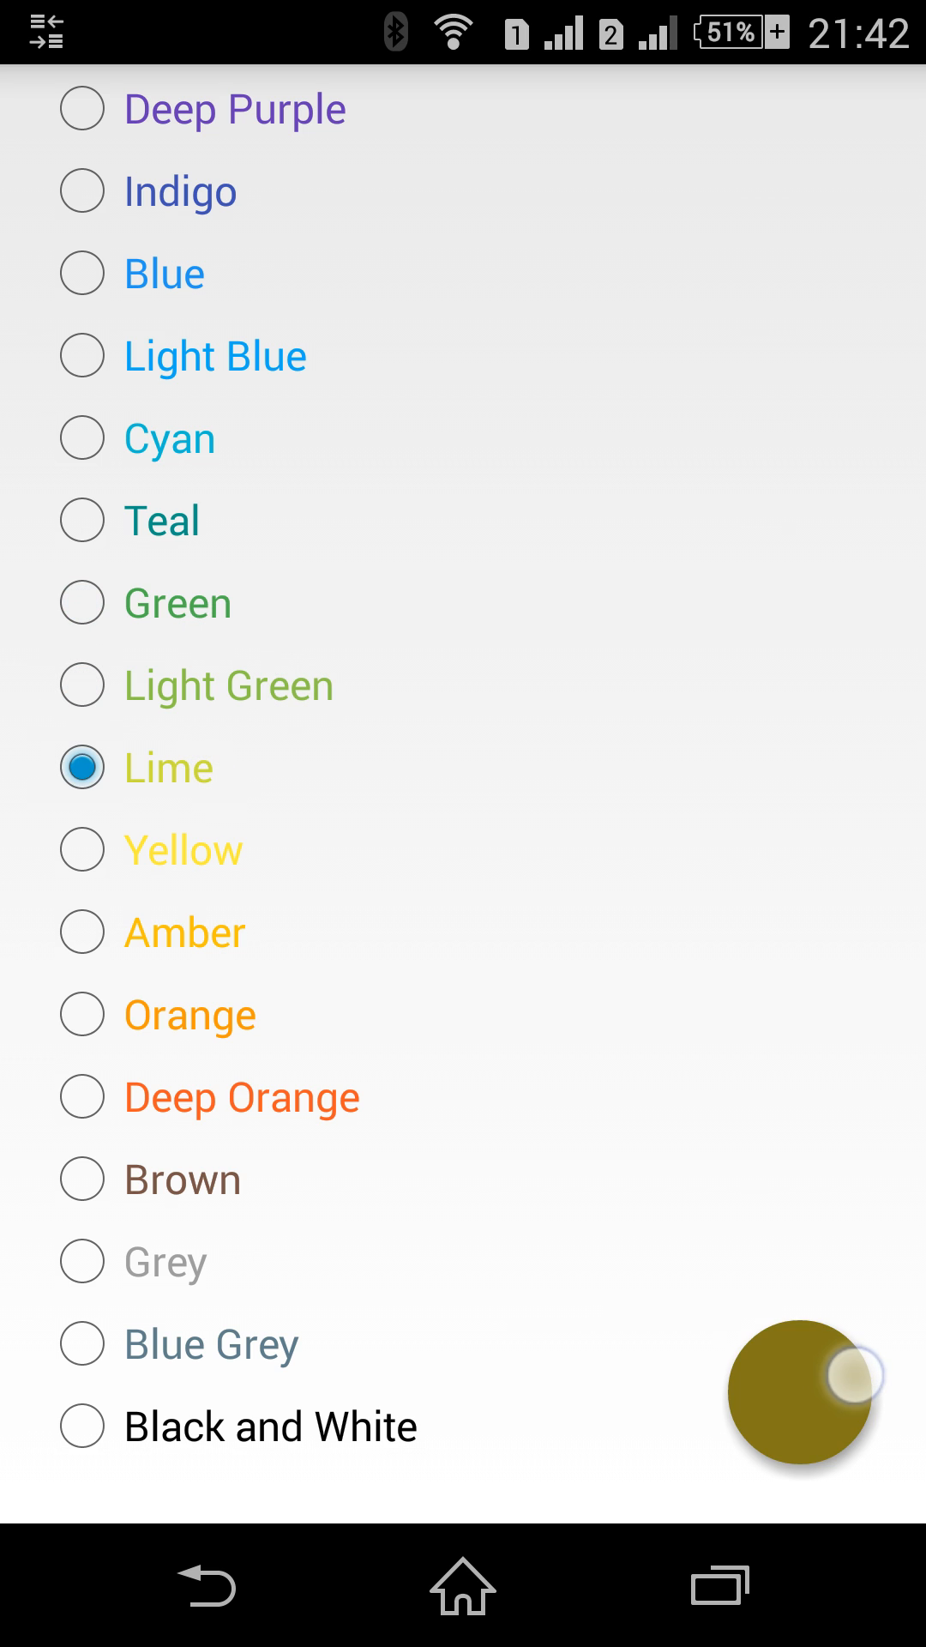
pyautogui.click(82, 850)
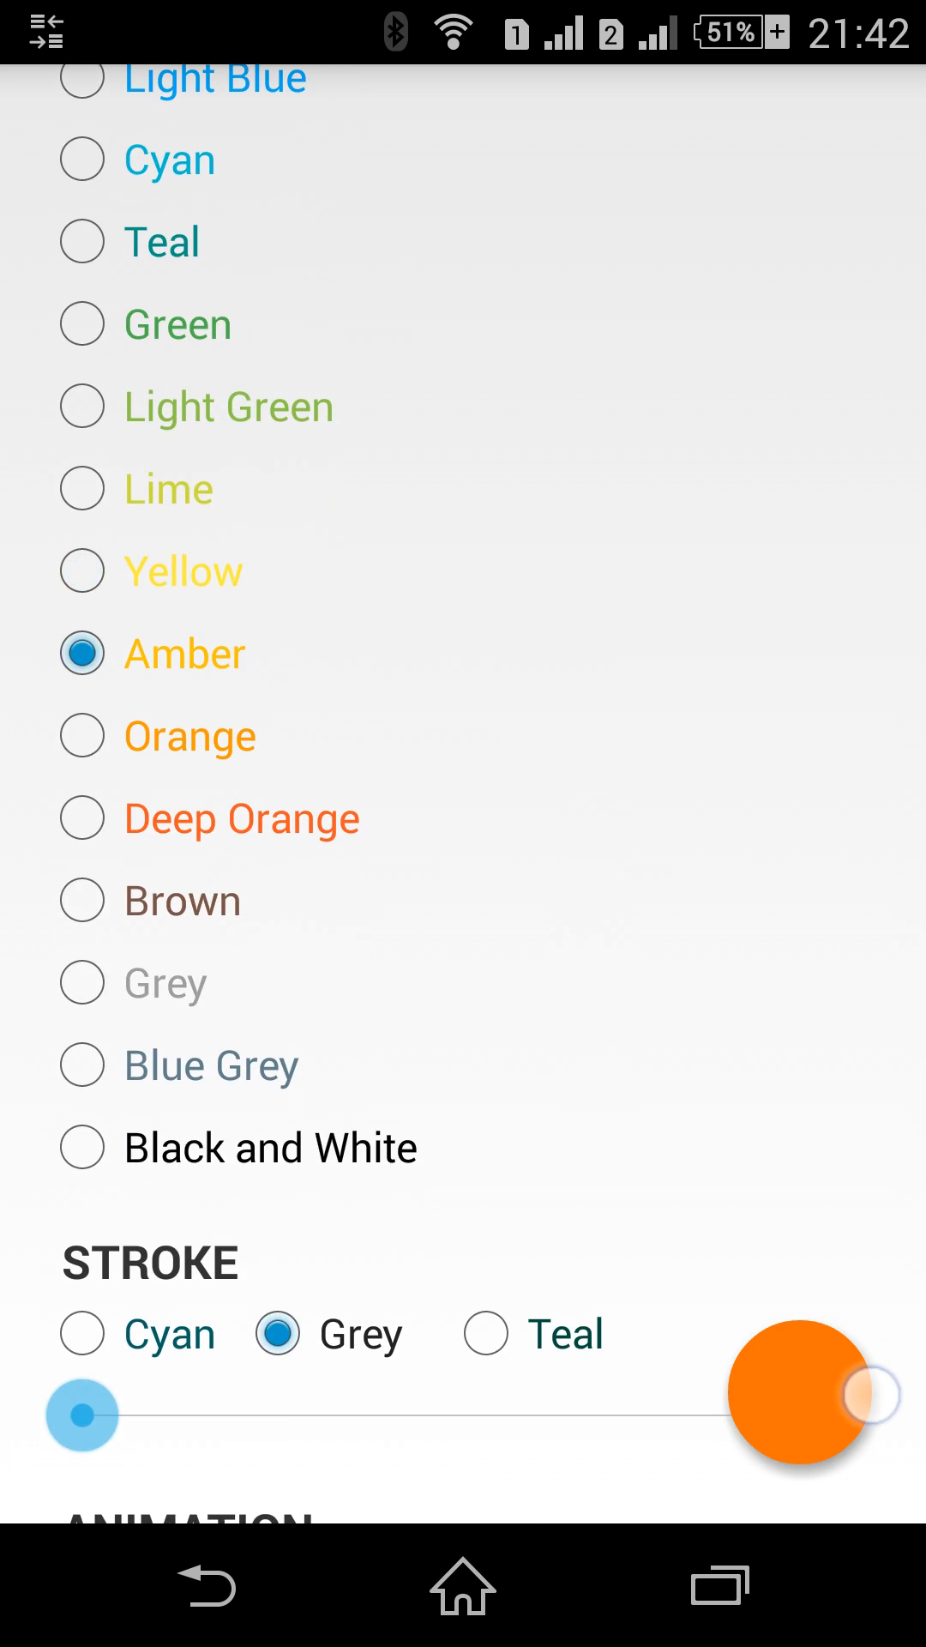
pyautogui.click(83, 735)
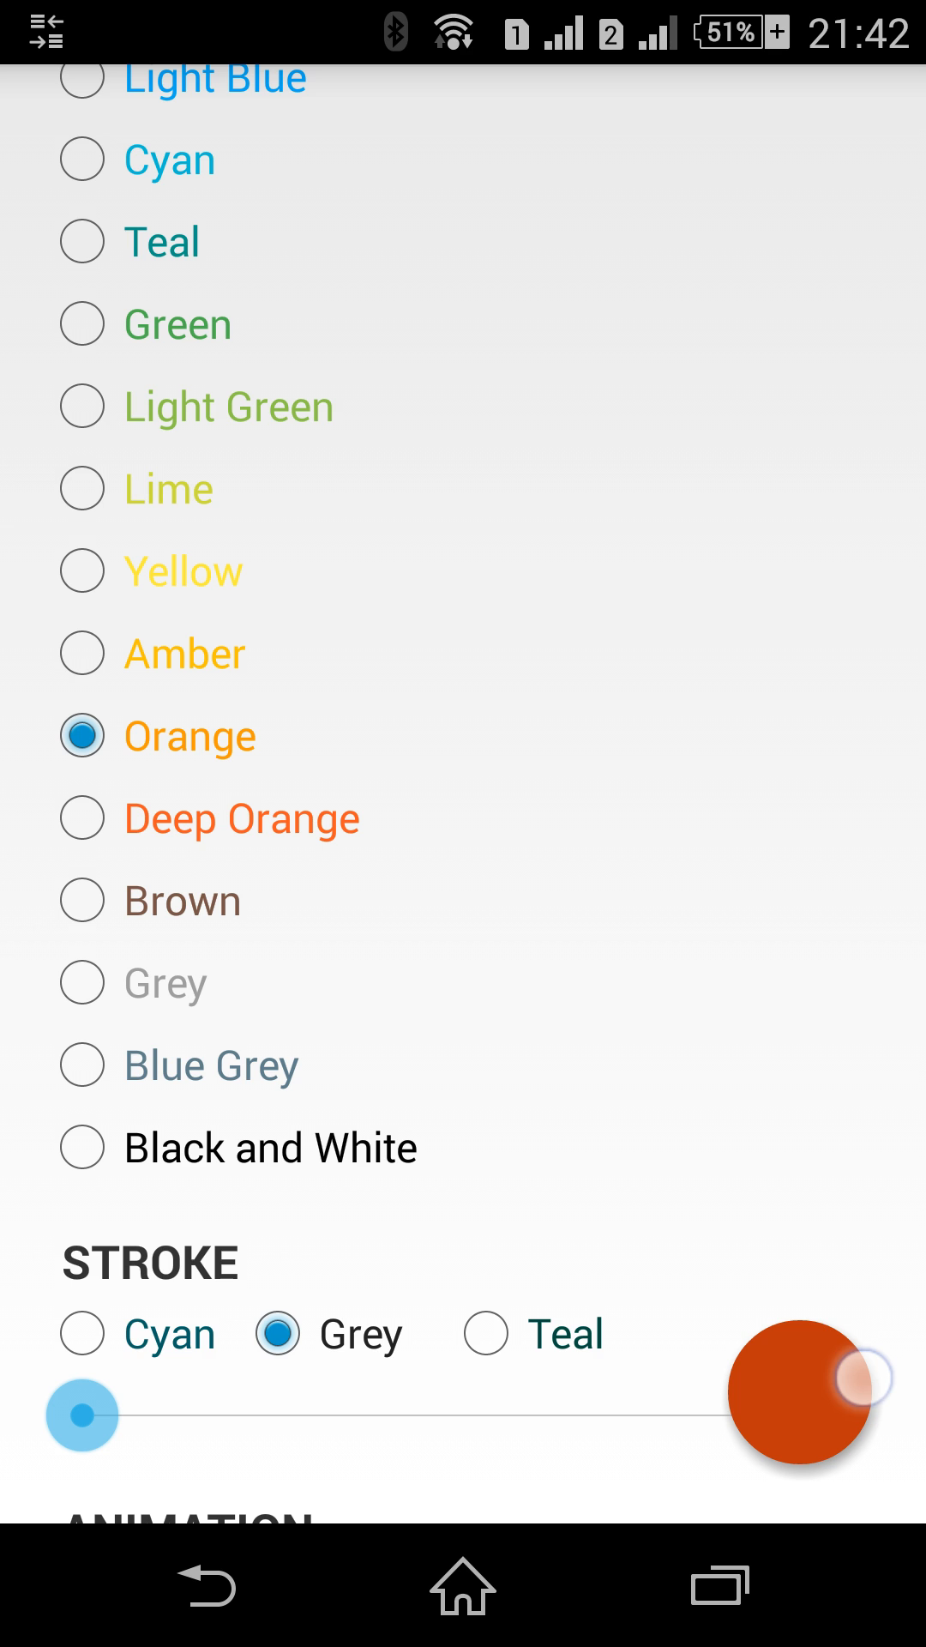
pyautogui.click(82, 818)
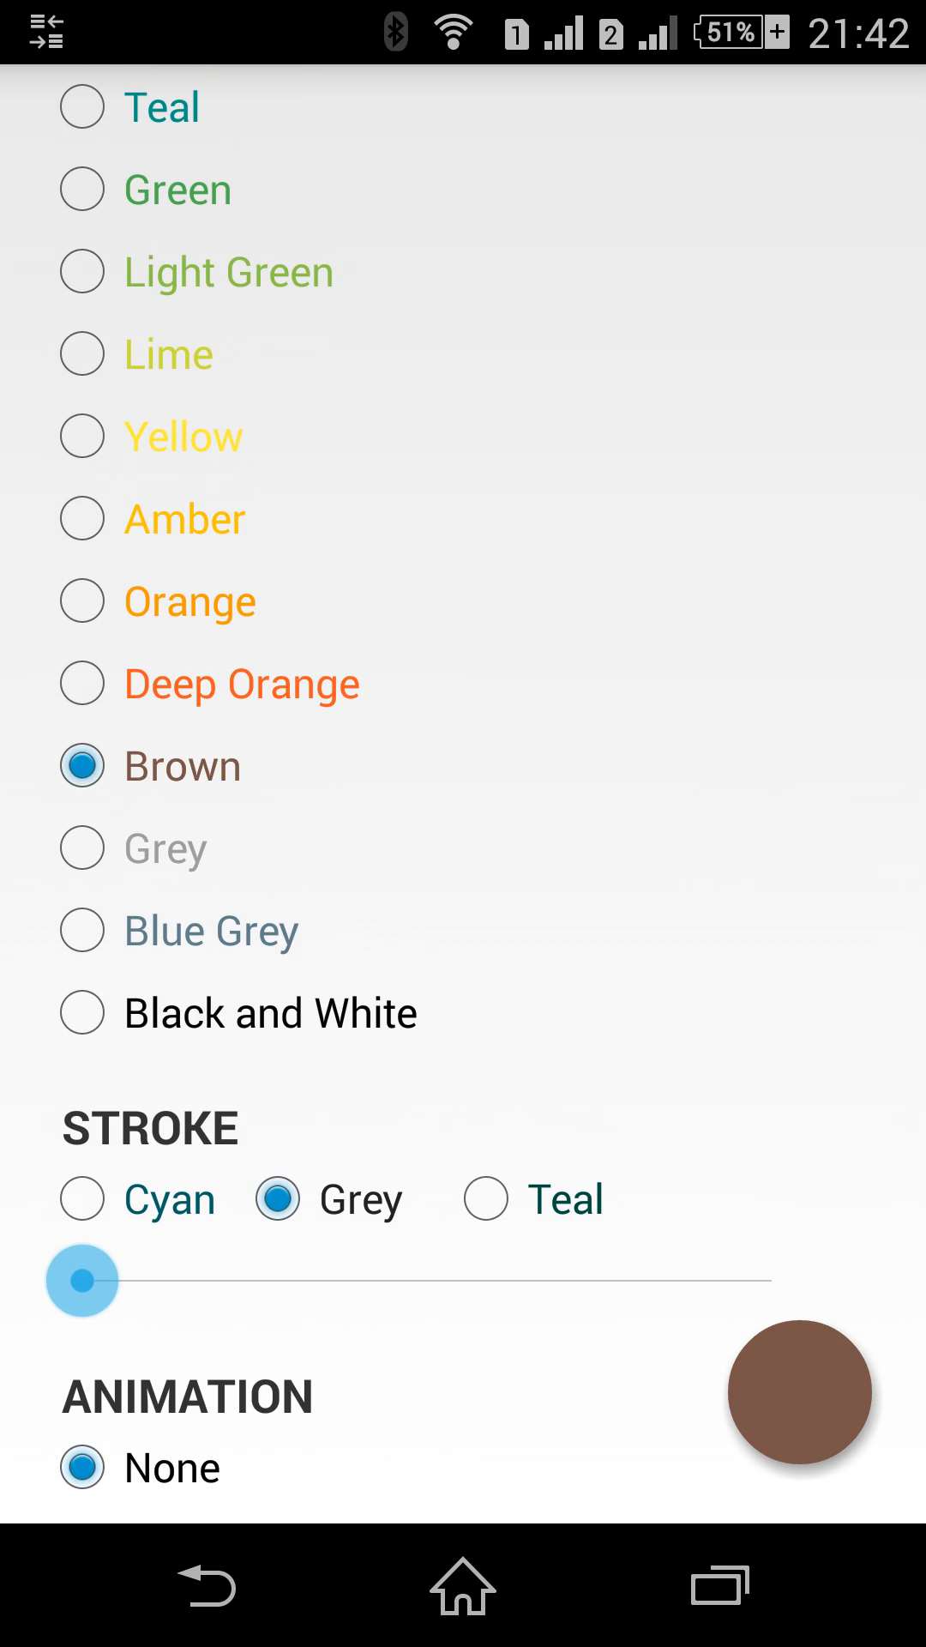
pyautogui.click(82, 848)
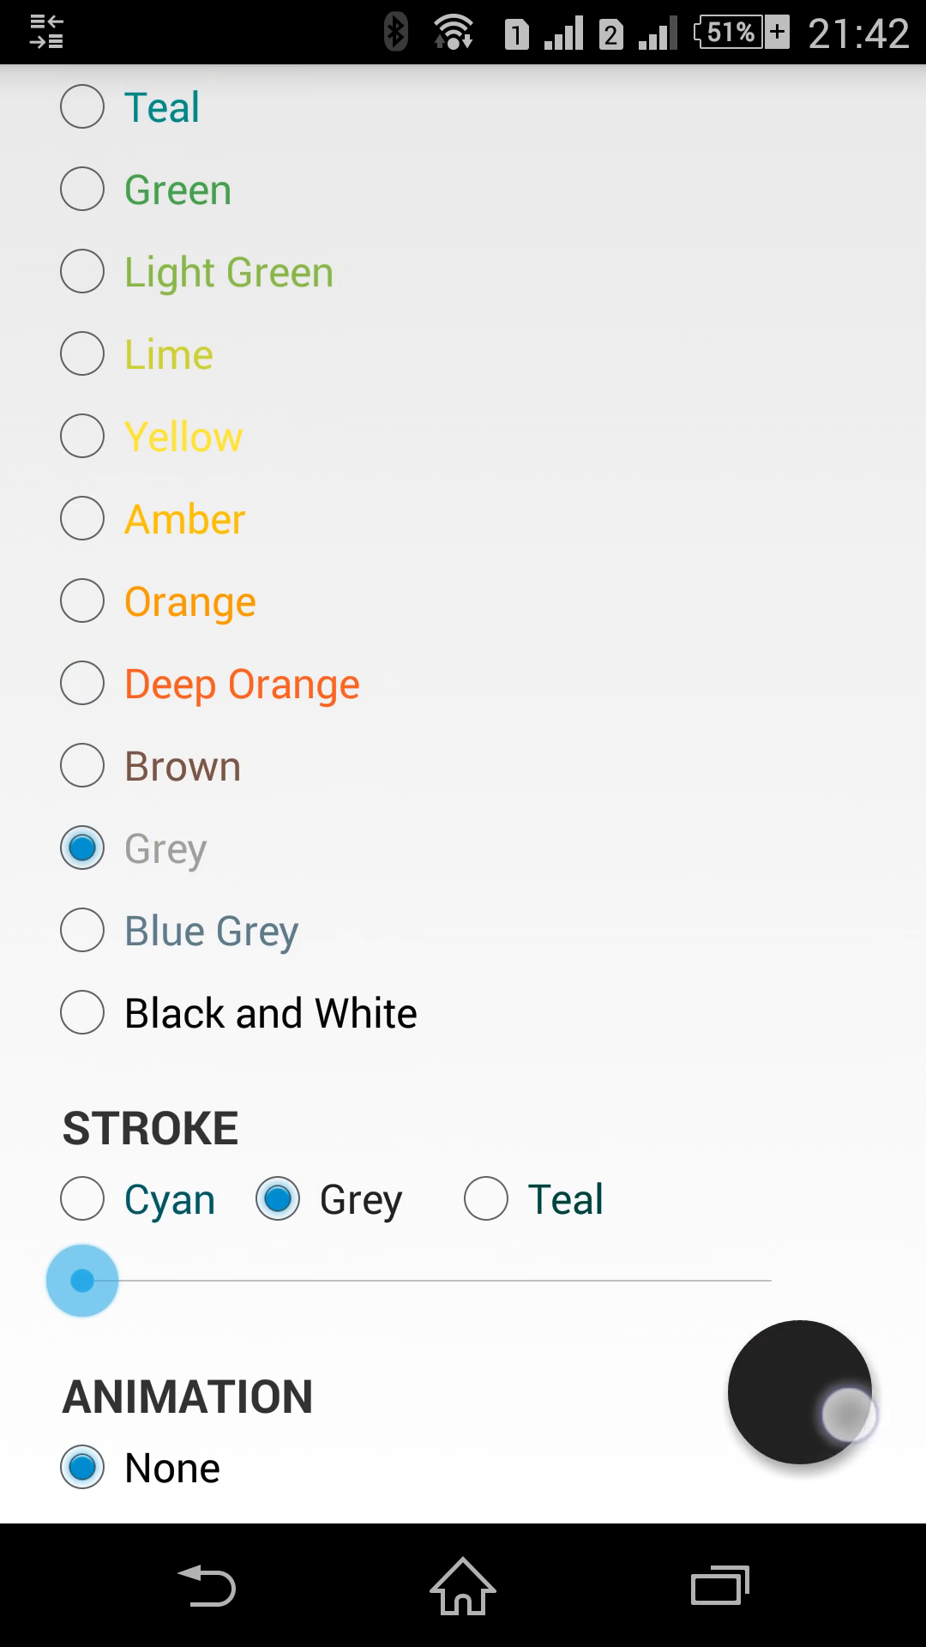
pyautogui.click(82, 931)
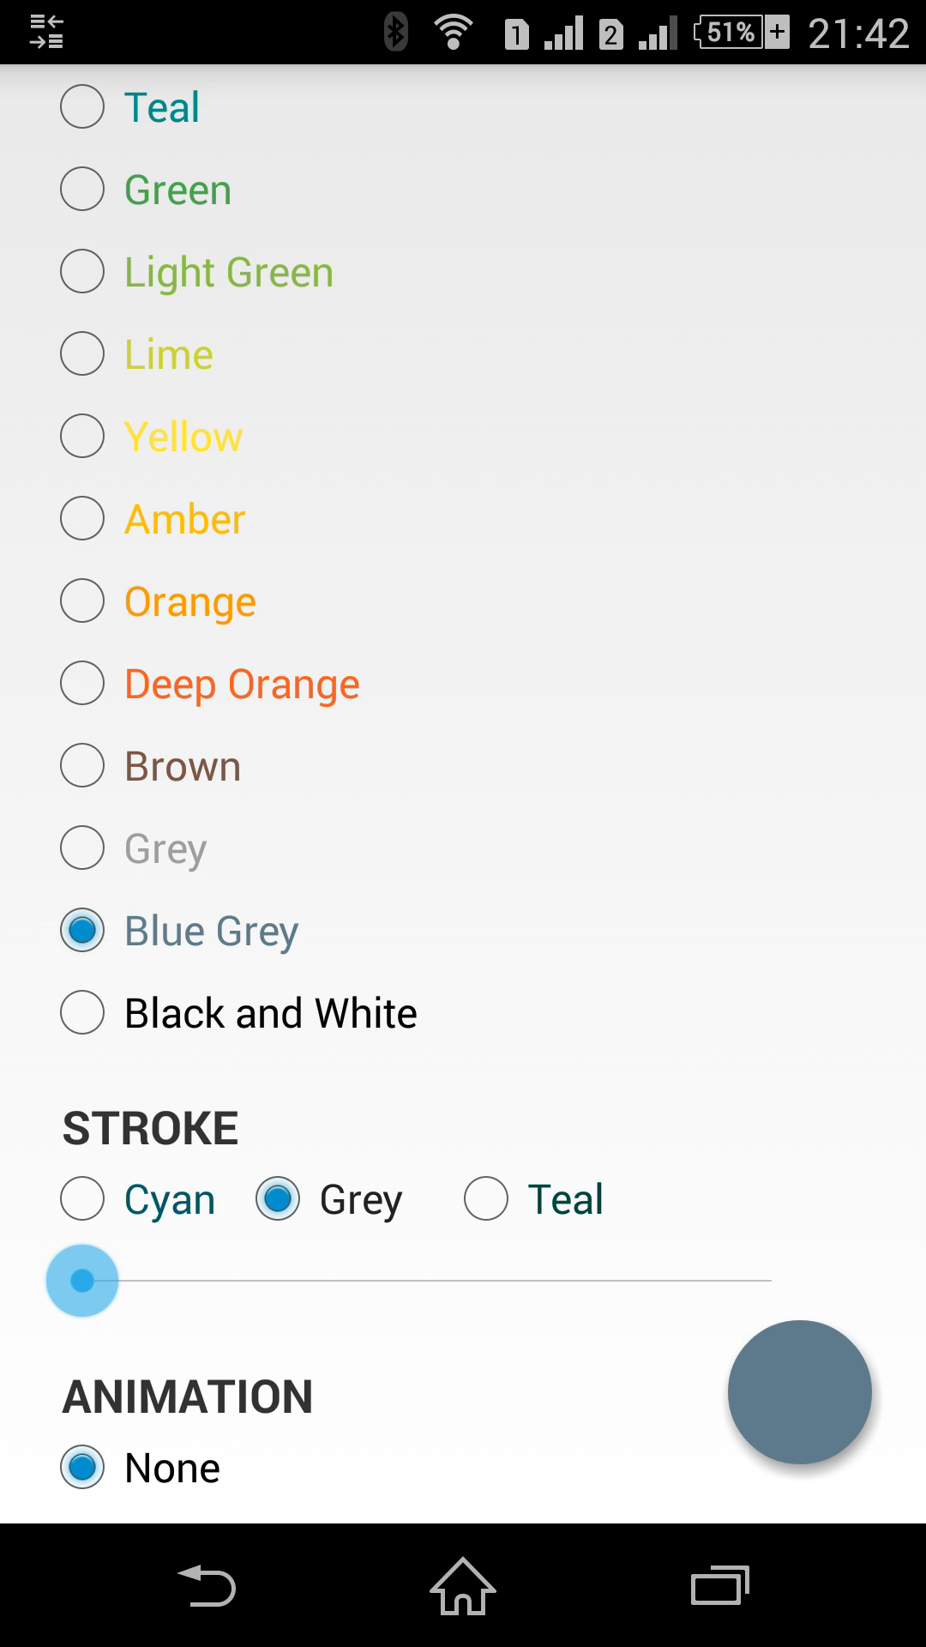
pyautogui.click(82, 1012)
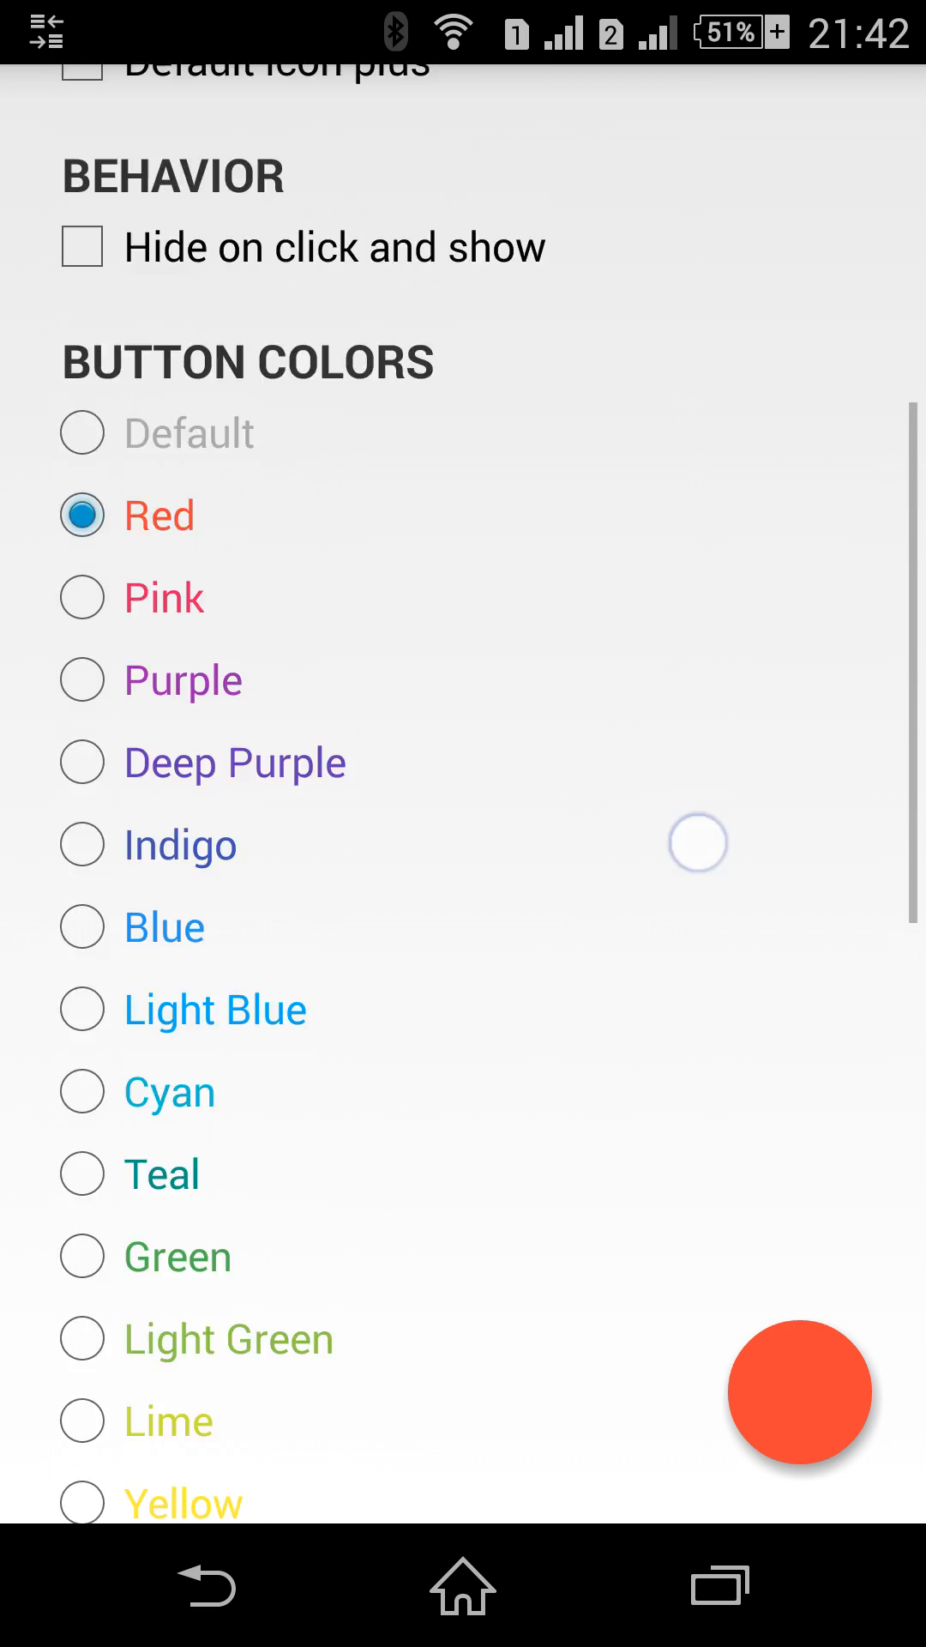
pyautogui.scroll(3)
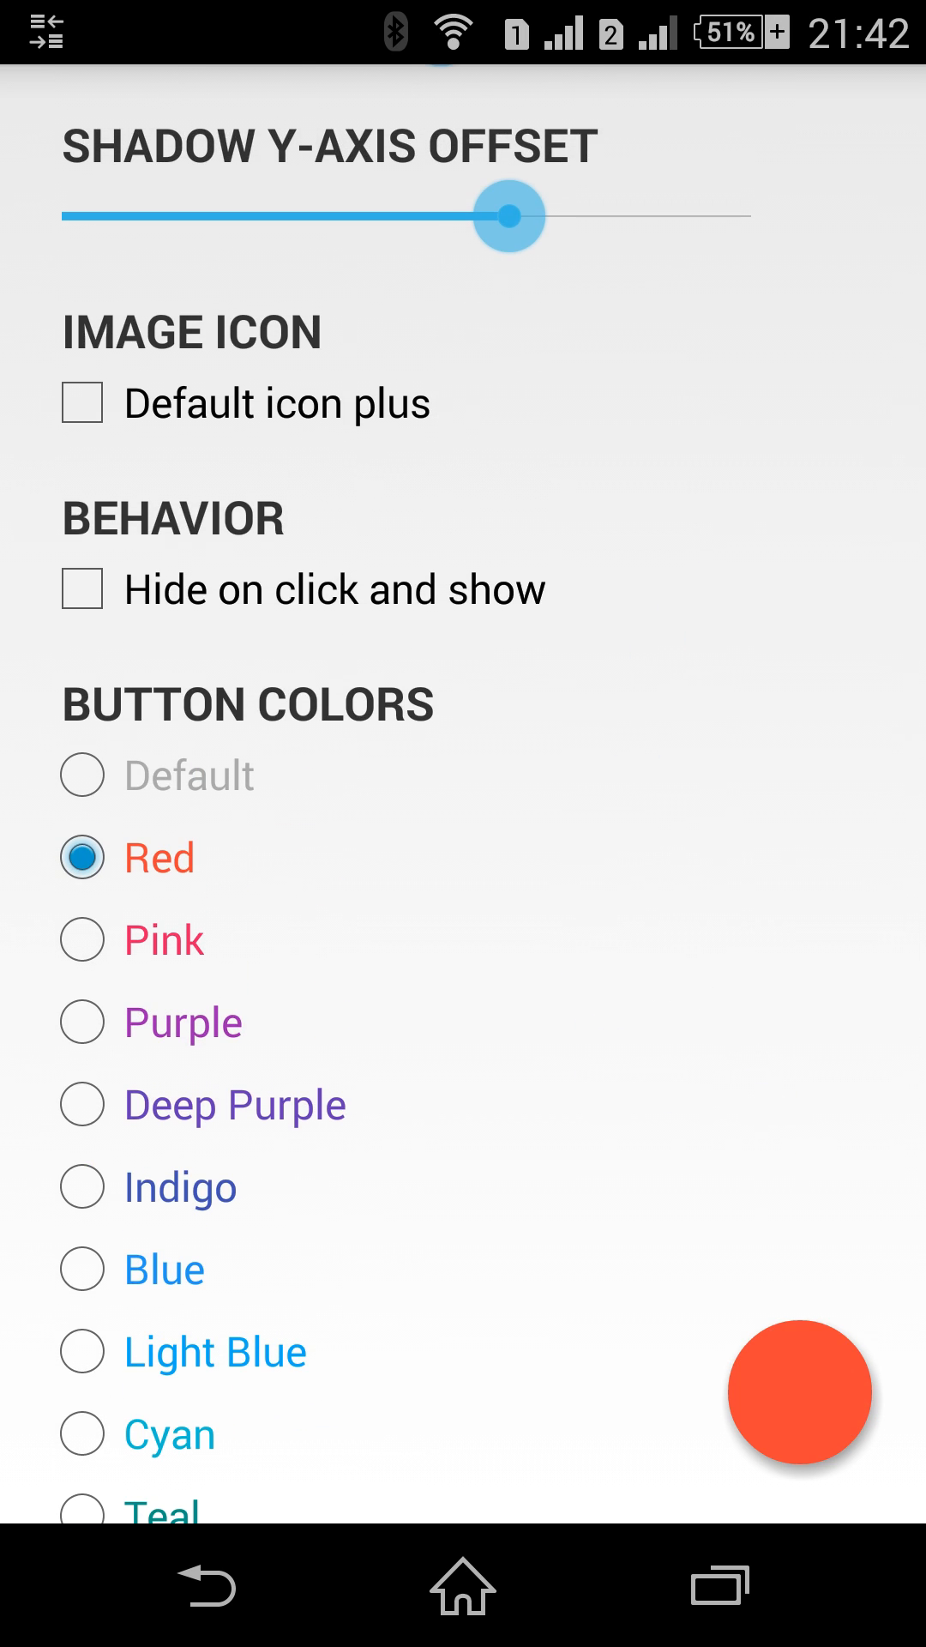
pyautogui.scroll(-3)
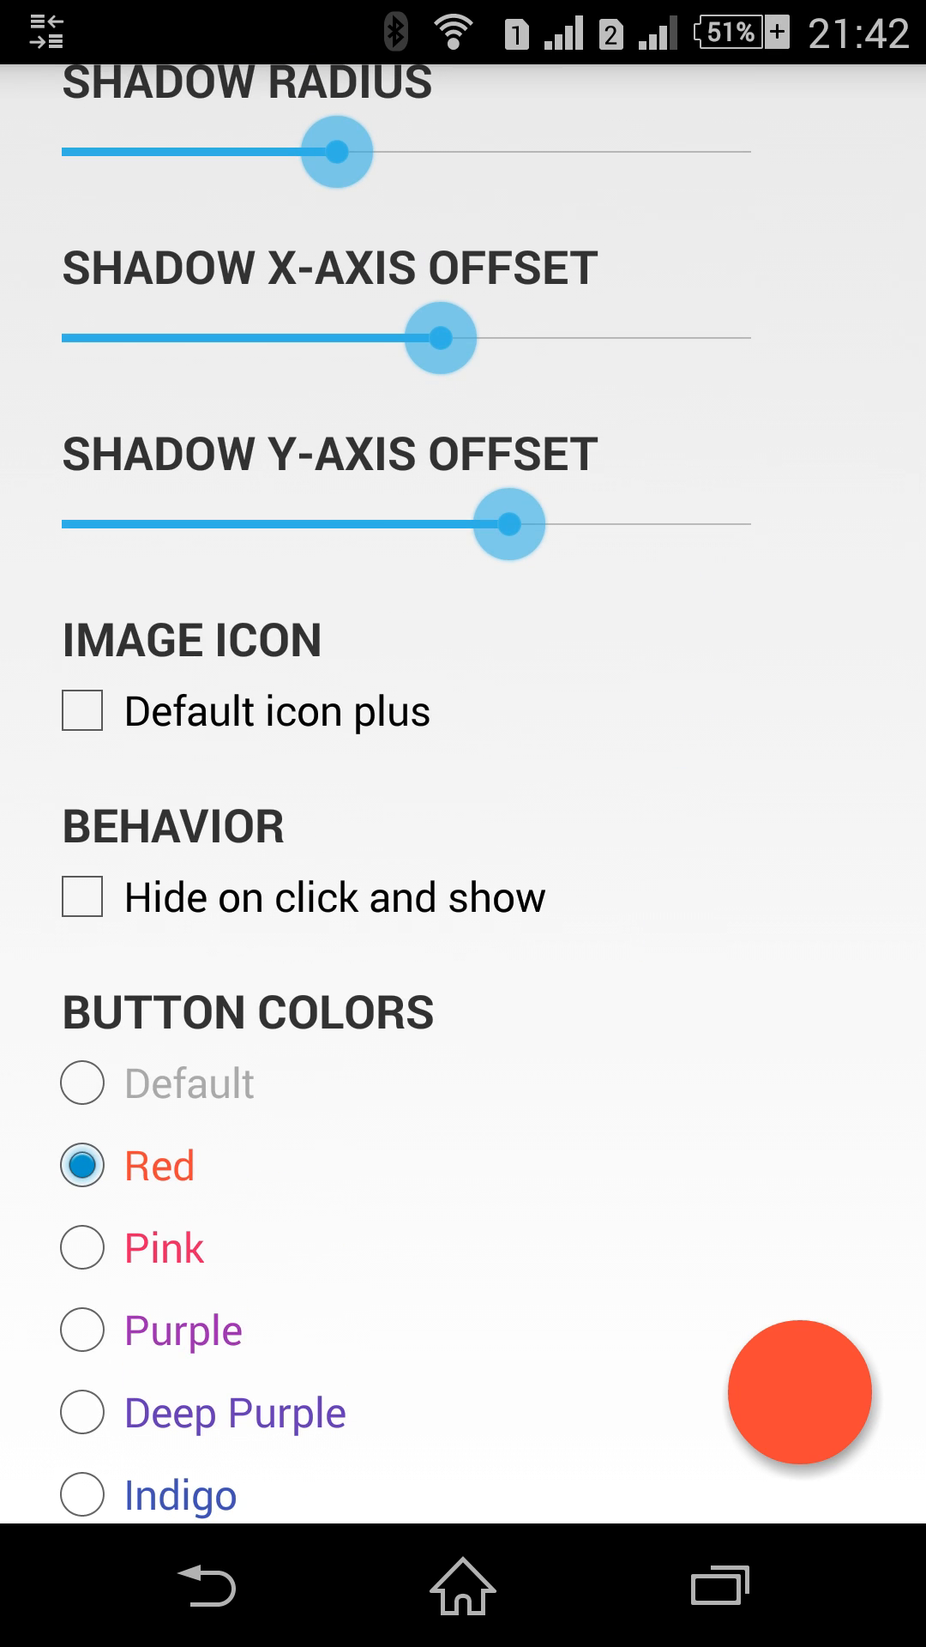
pyautogui.scroll(3)
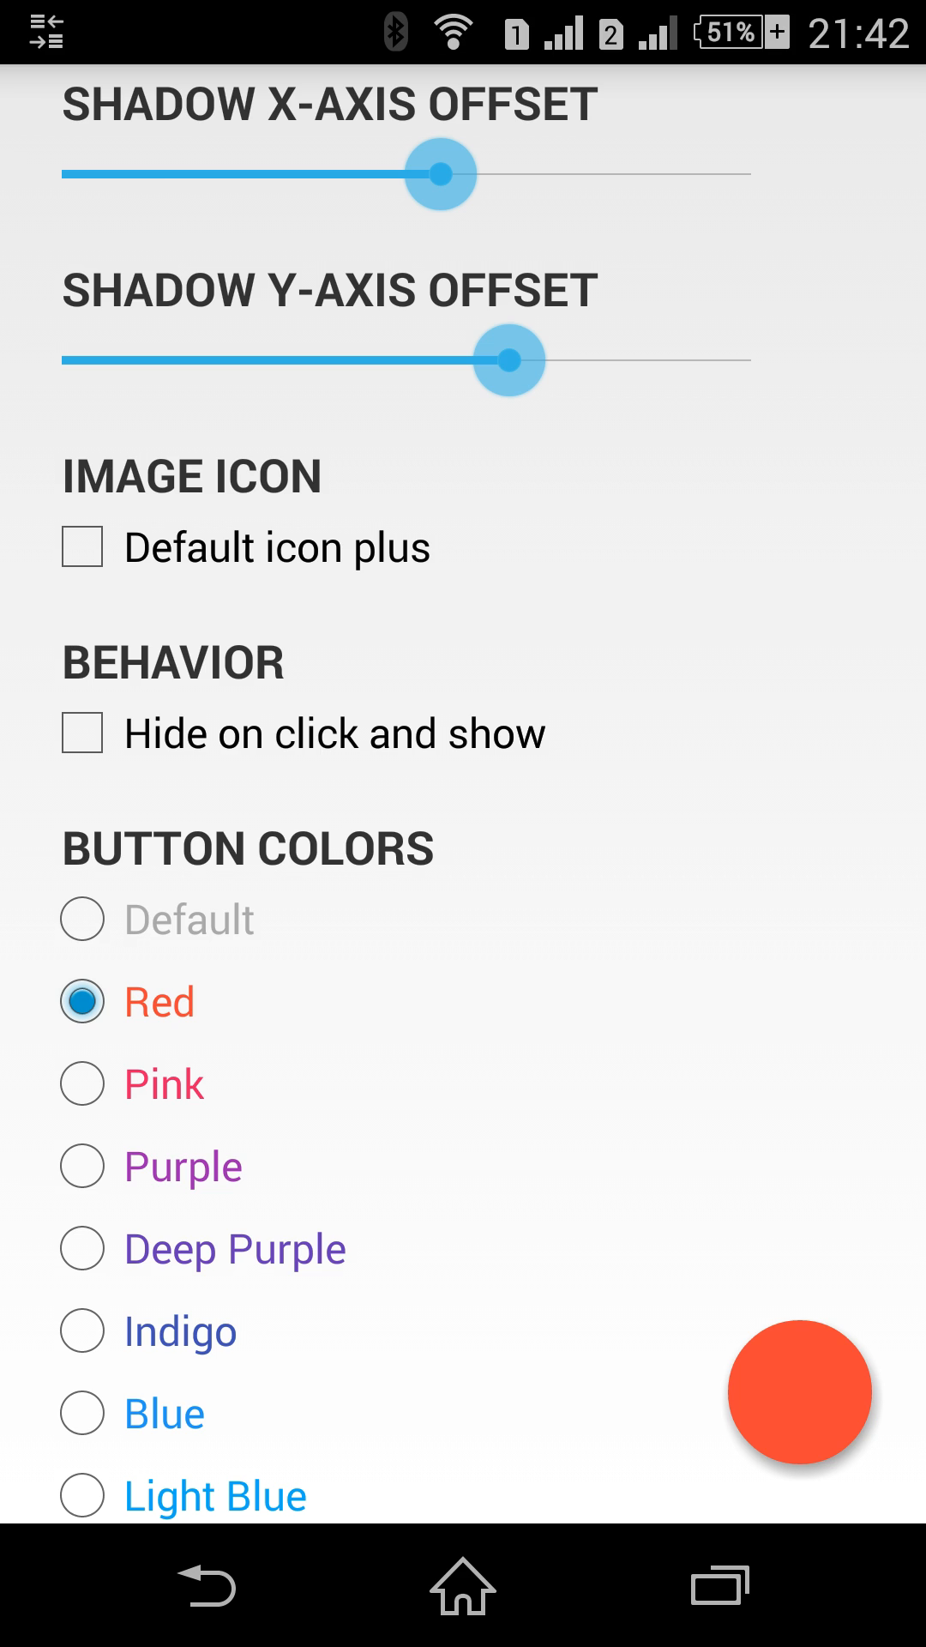
pyautogui.click(81, 547)
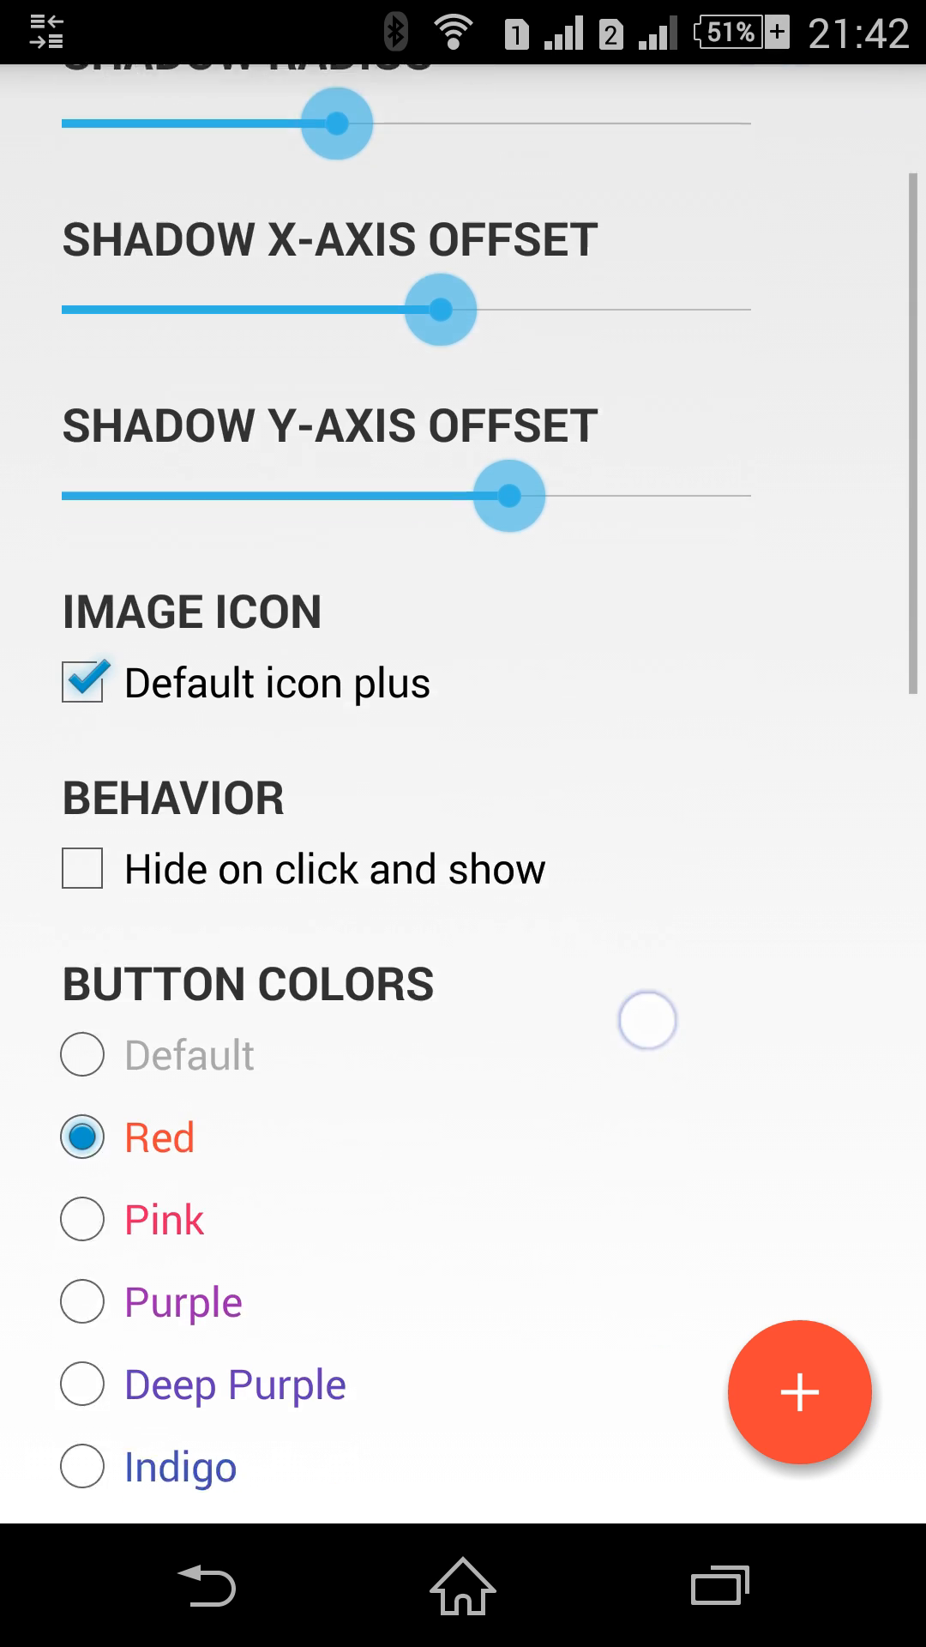
pyautogui.scroll(3)
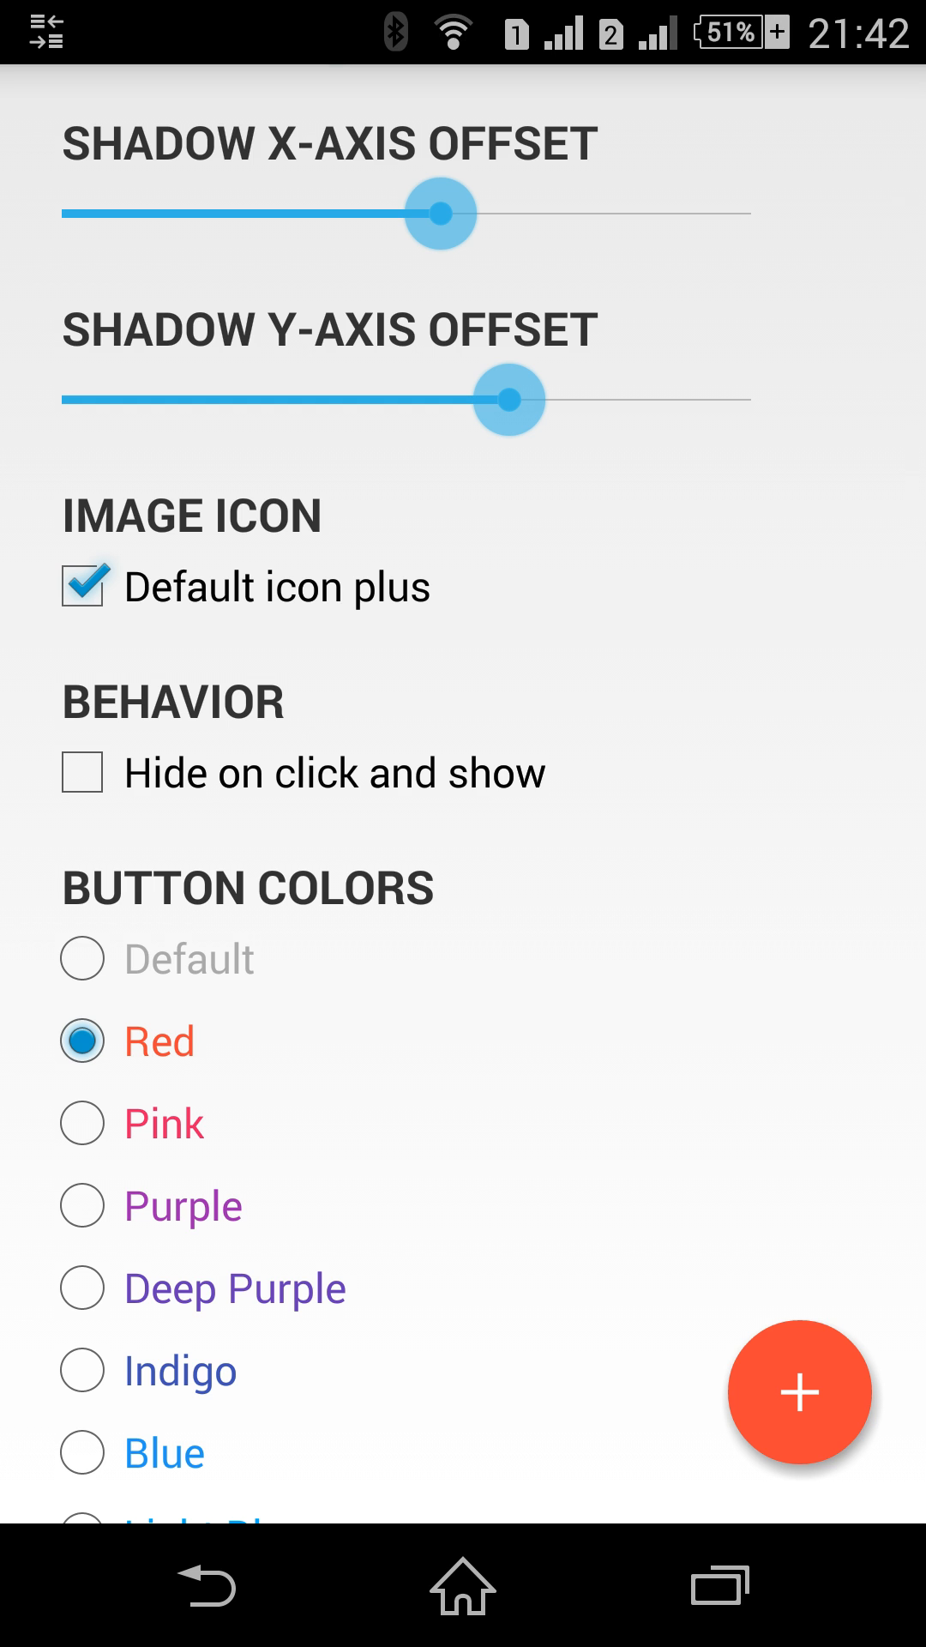
pyautogui.scroll(3)
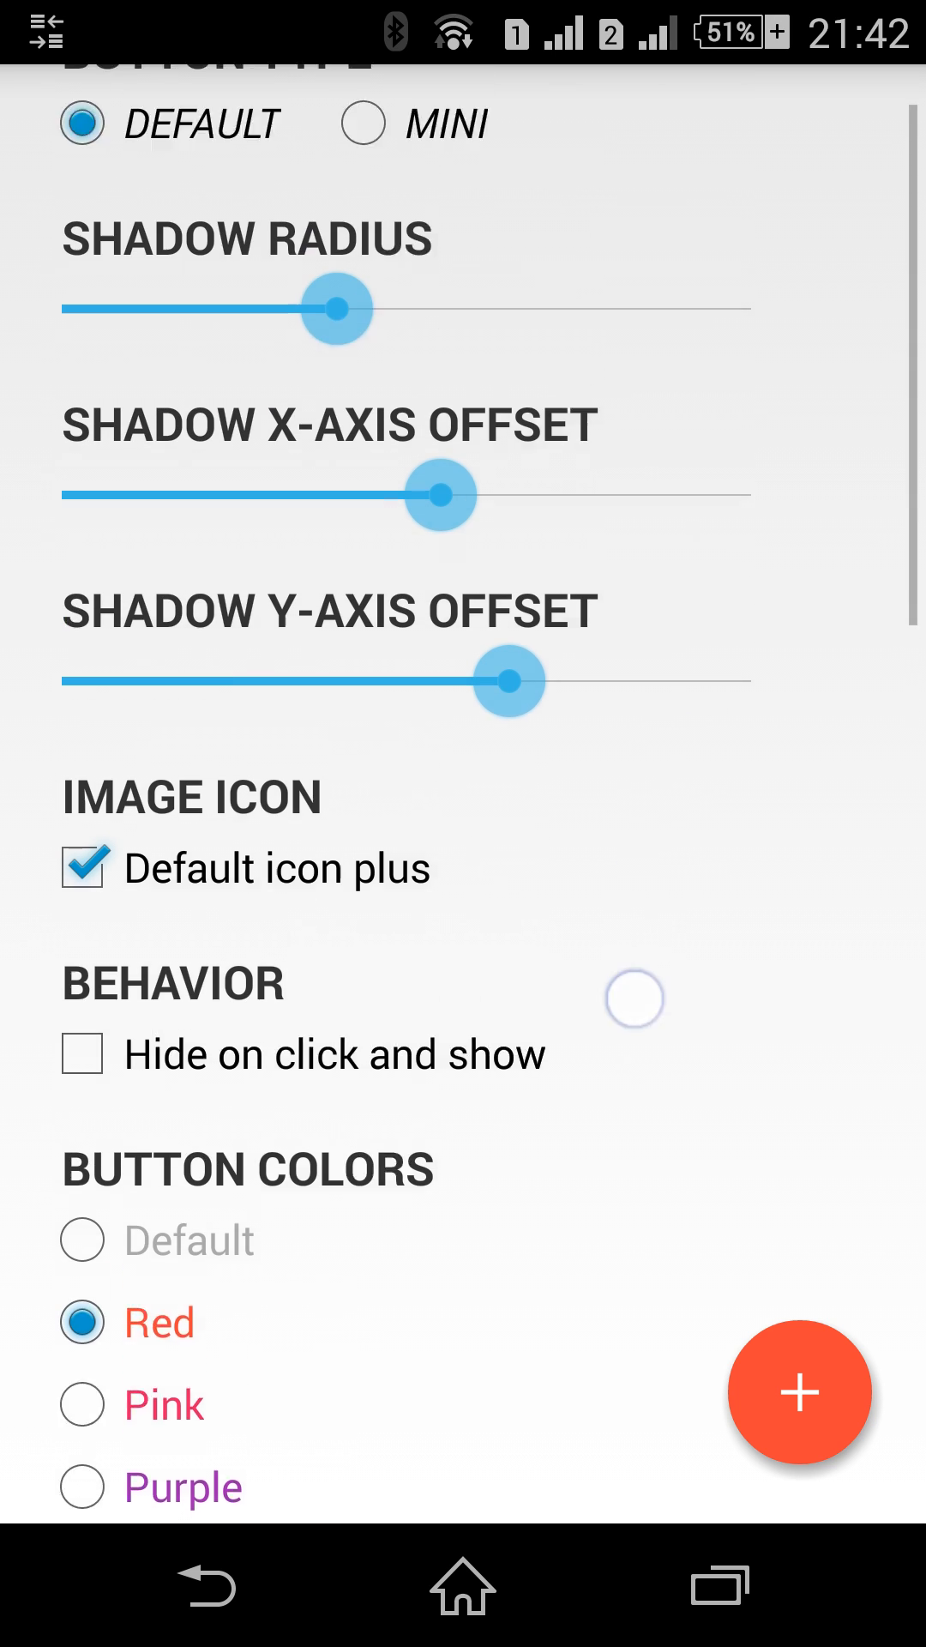
pyautogui.scroll(-3)
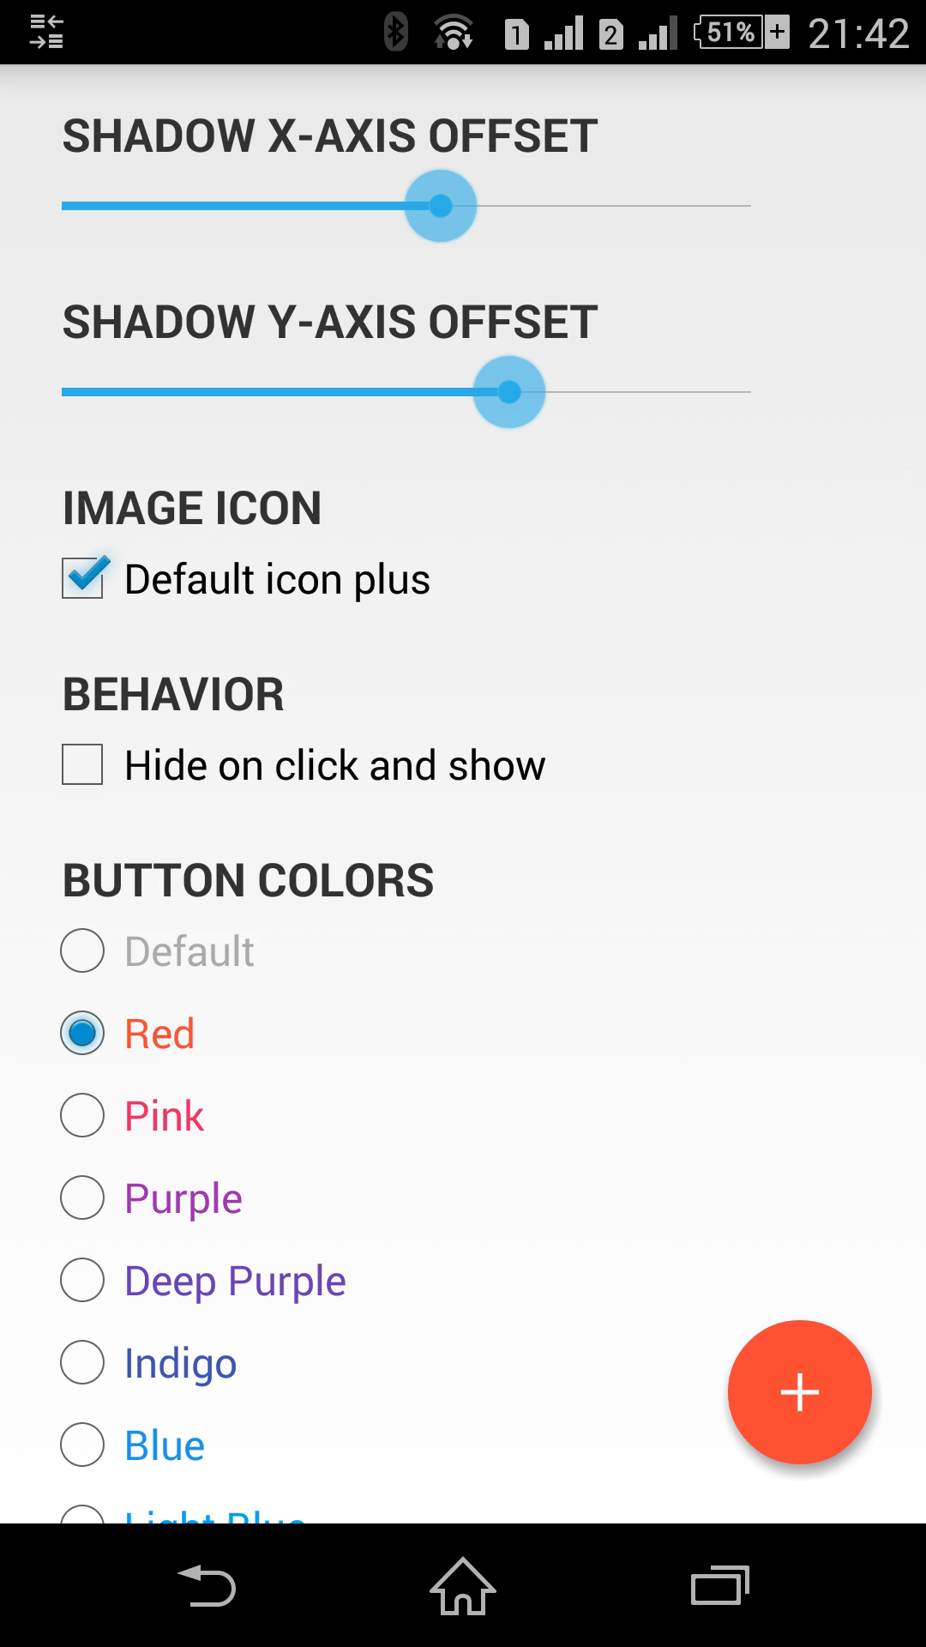
pyautogui.scroll(-3)
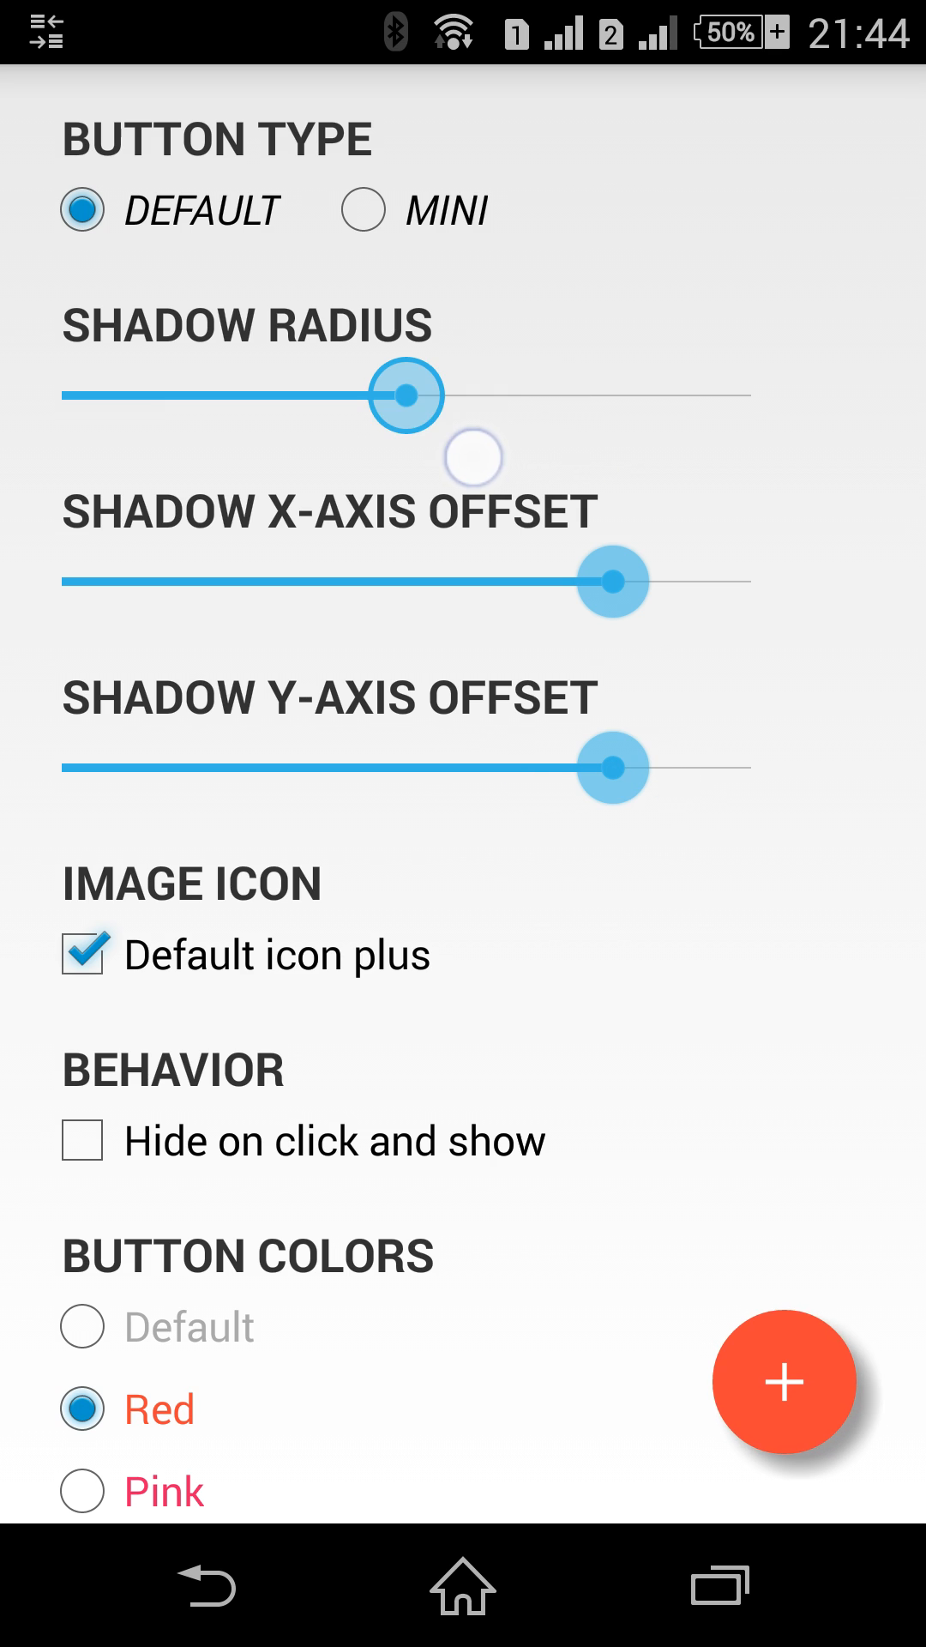
# Drag the shadow radius slider down low, then raise it slightly
pyautogui.moveTo(405, 396); pyautogui.dragTo(126, 396)
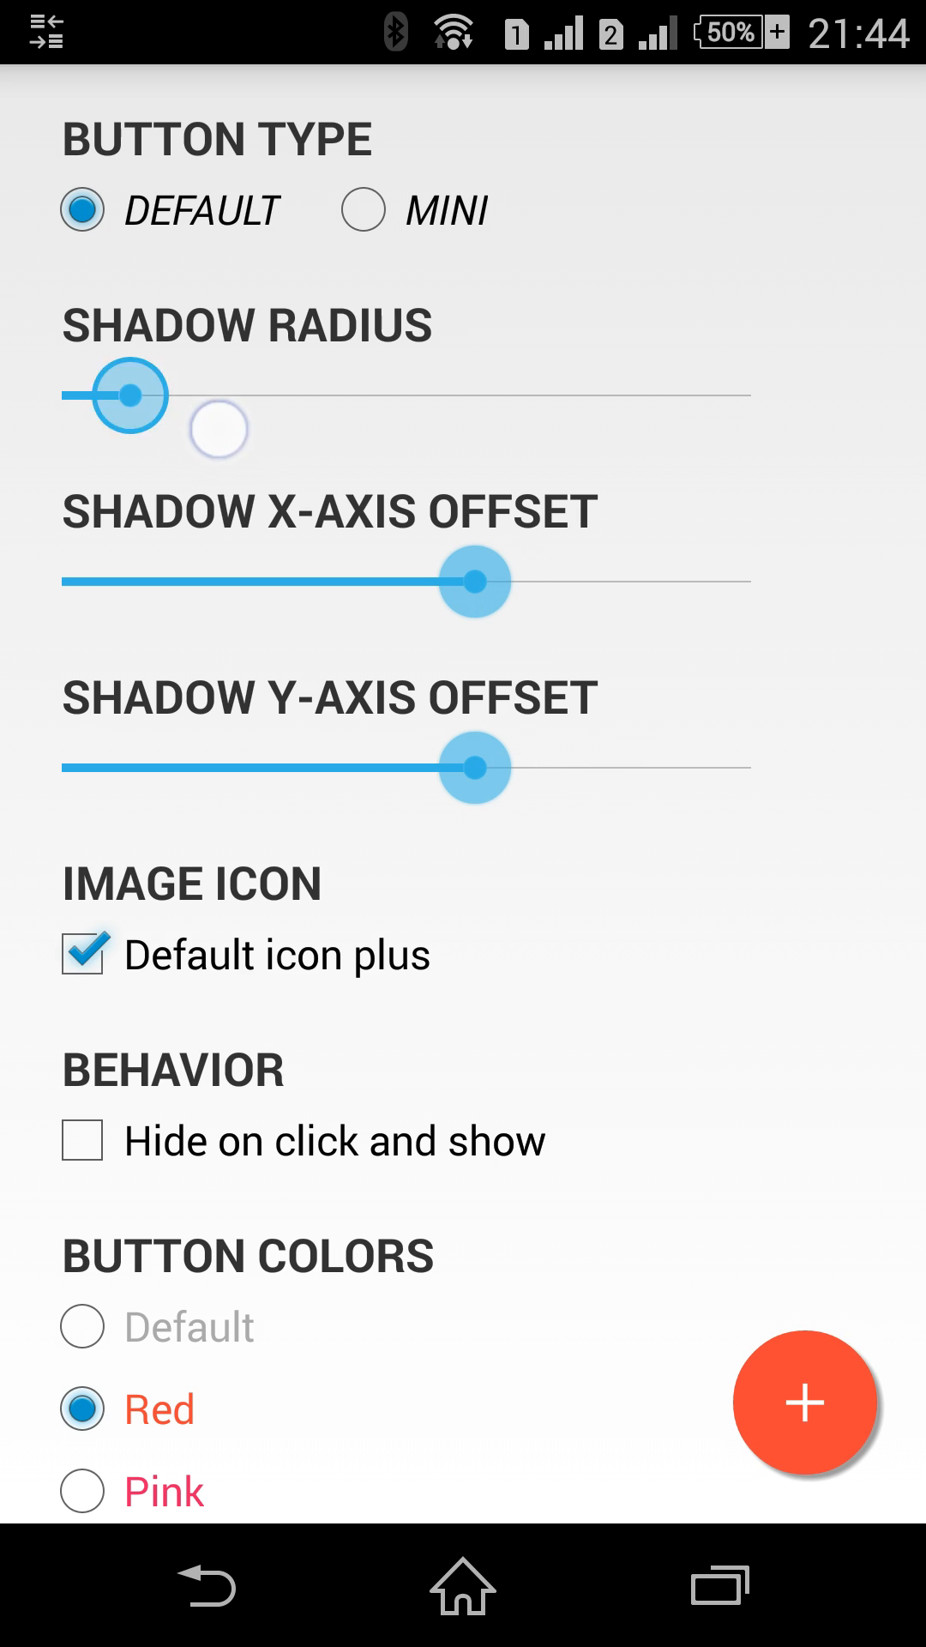
pyautogui.moveTo(130, 396); pyautogui.dragTo(200, 396)
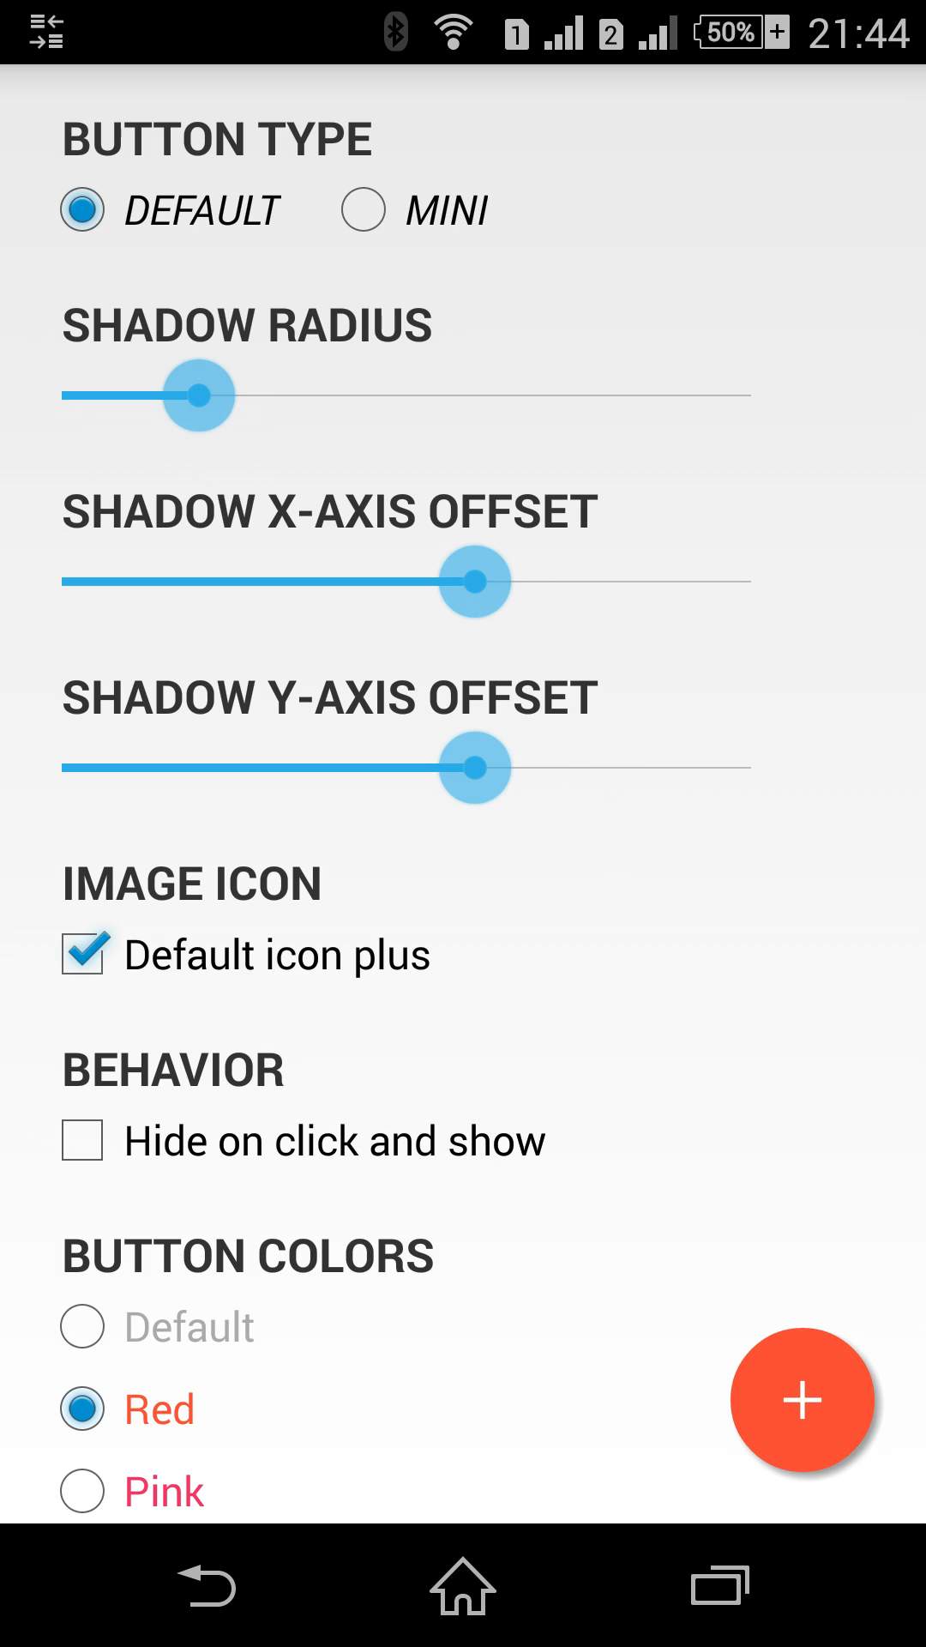
# Scroll down to the button colour list and Stroke options
pyautogui.scroll(-3)
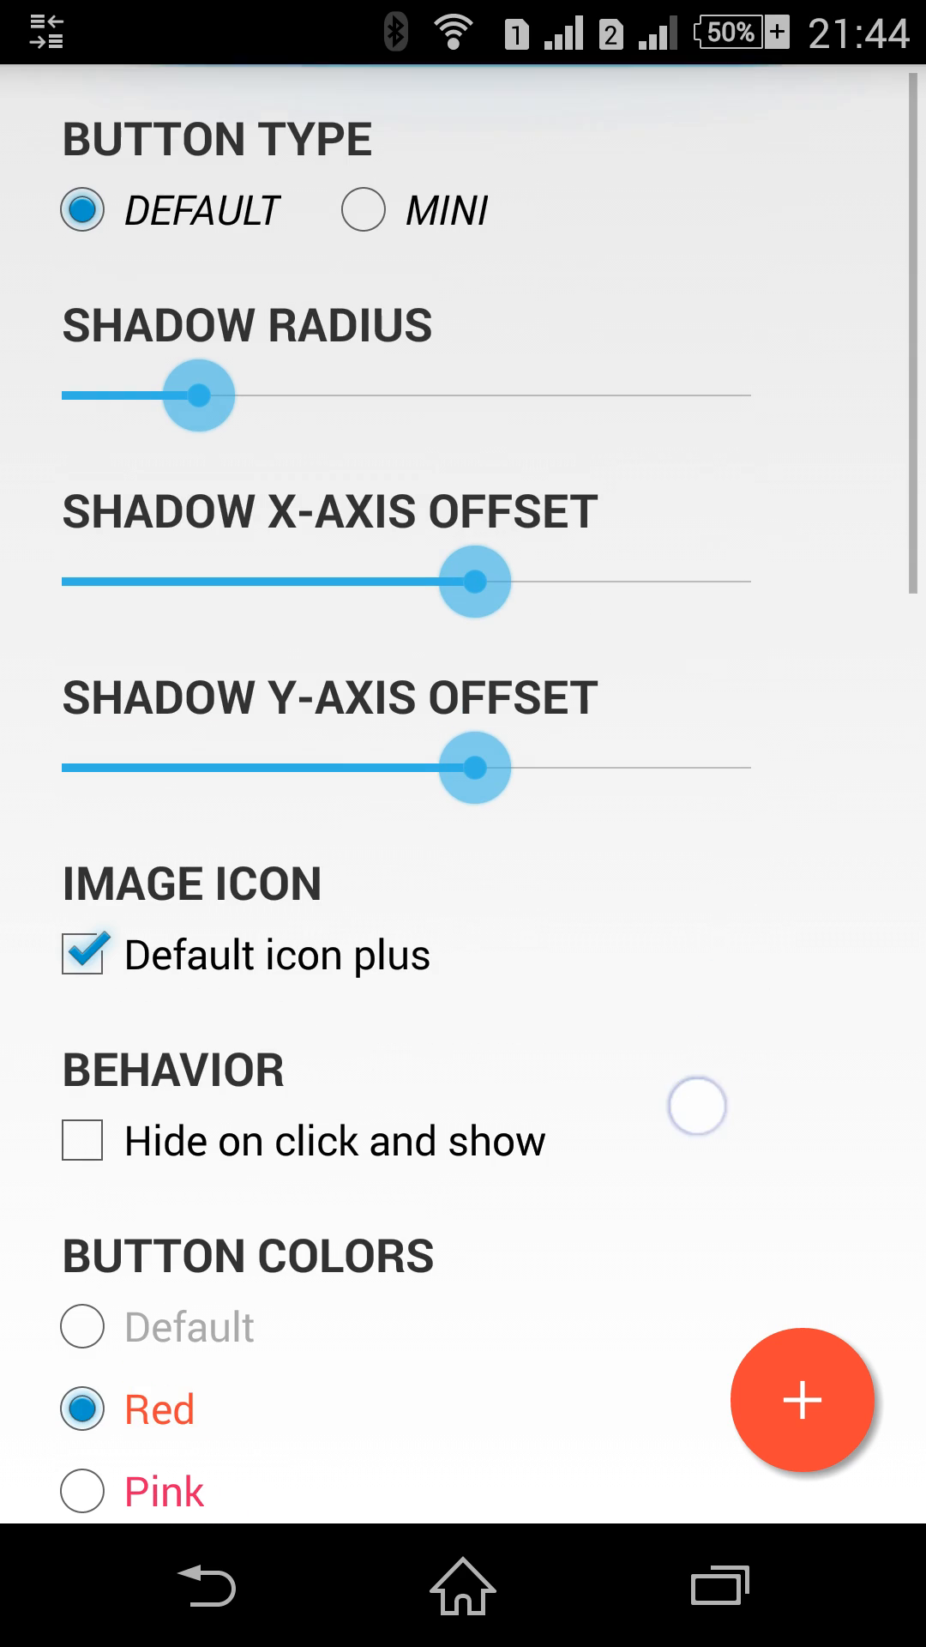
pyautogui.scroll(-3)
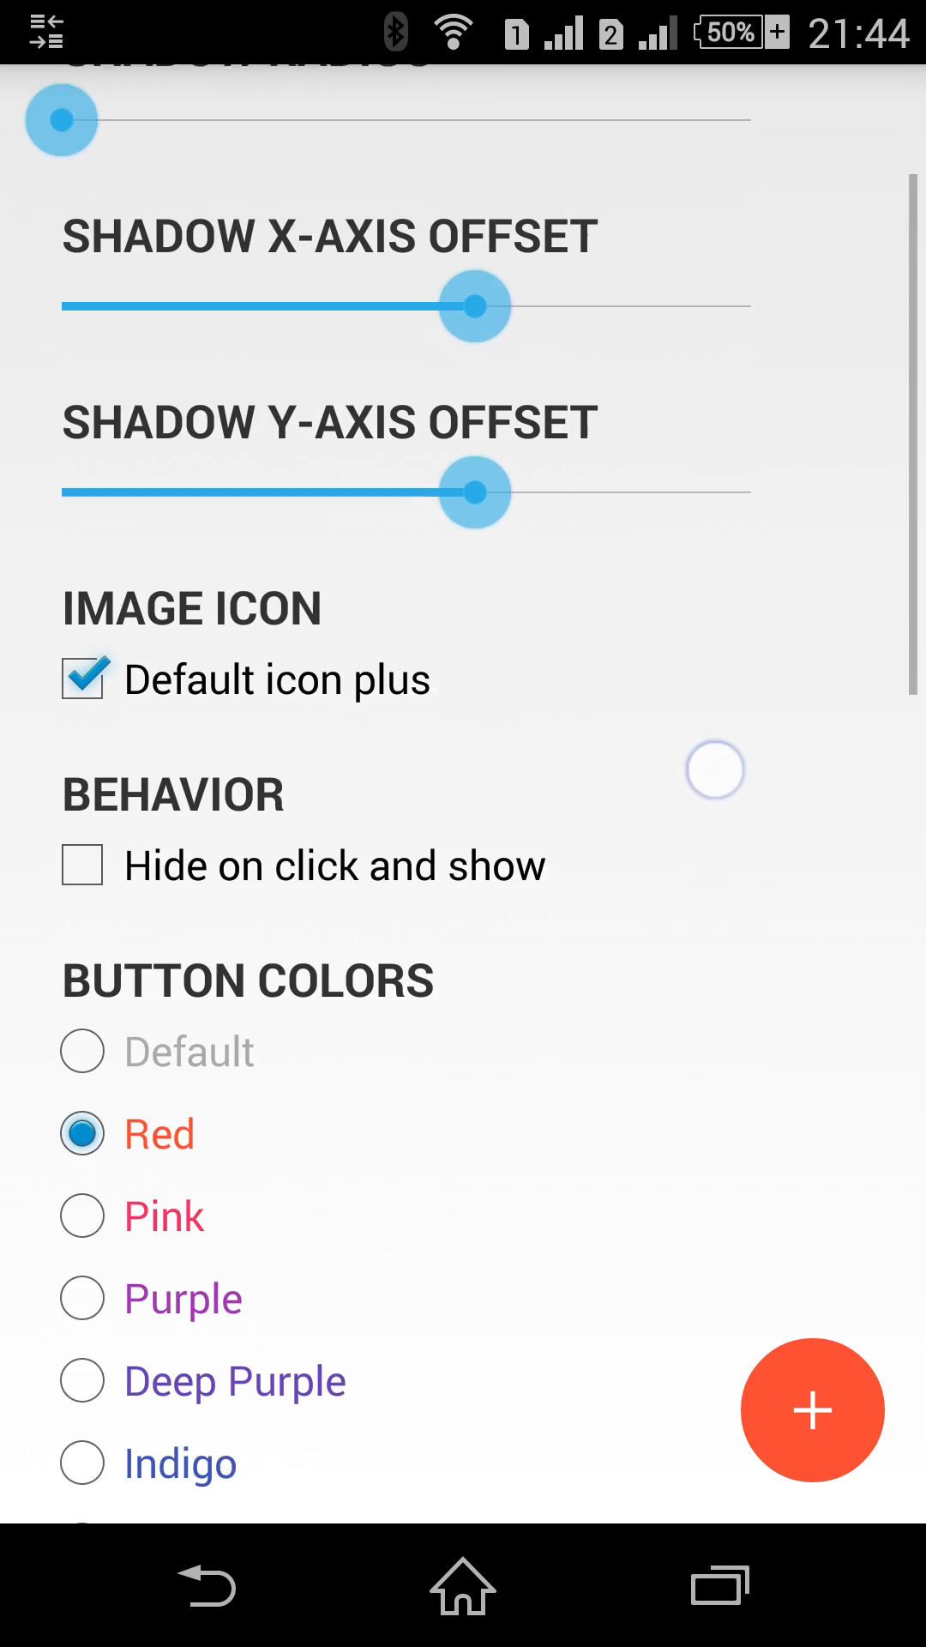
pyautogui.scroll(-3)
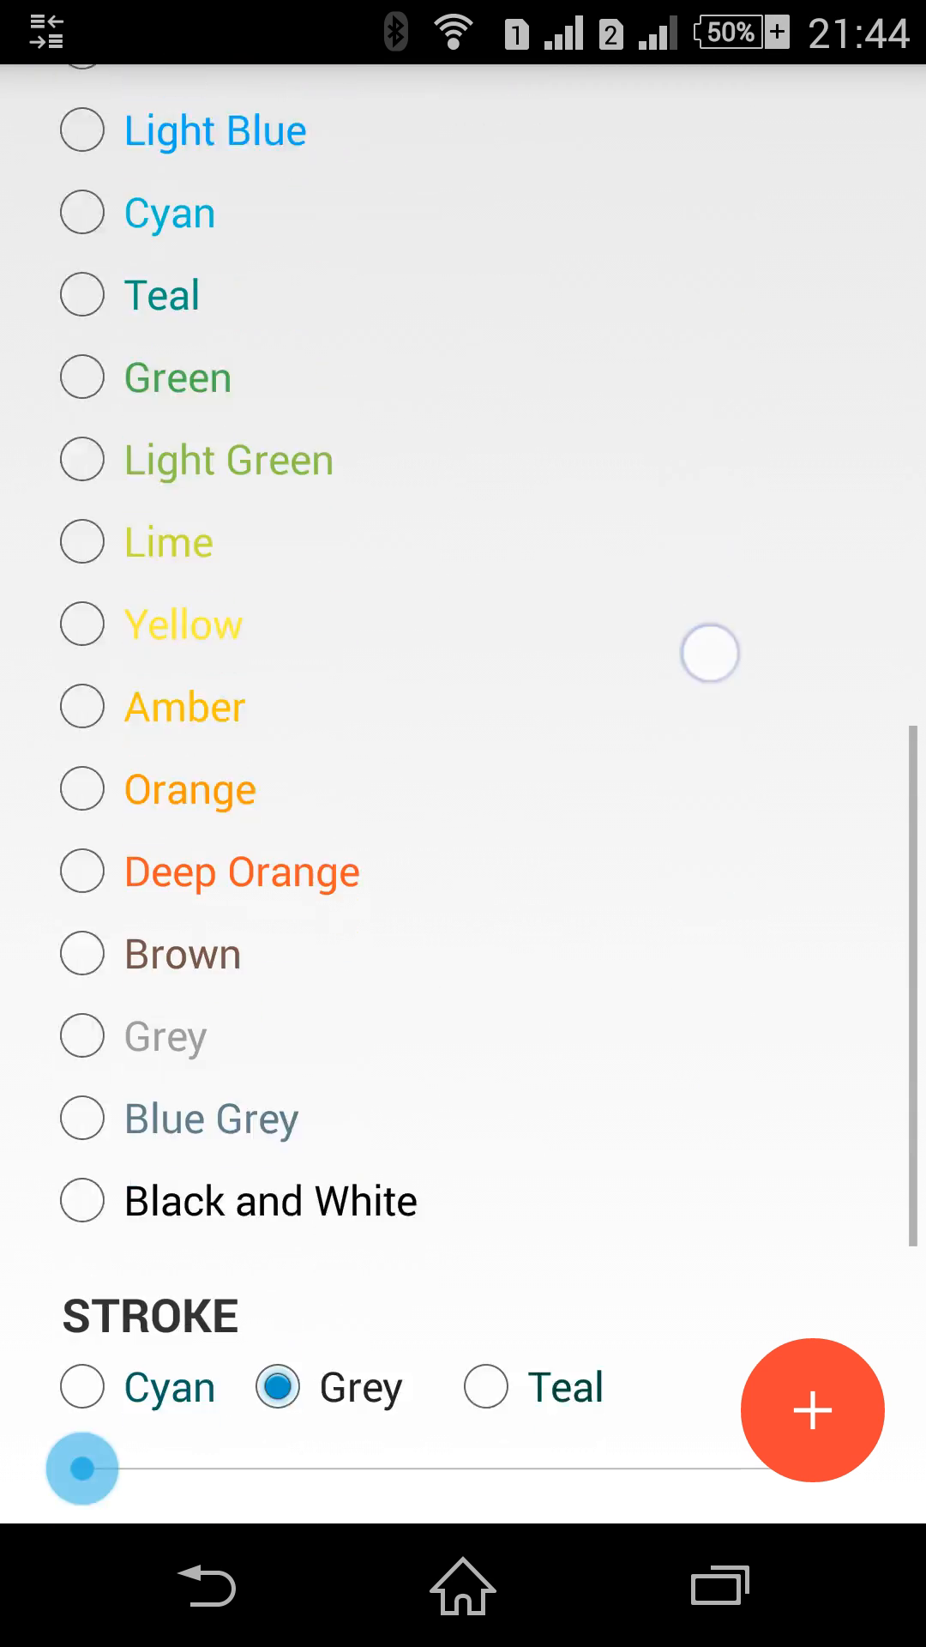
pyautogui.scroll(-3)
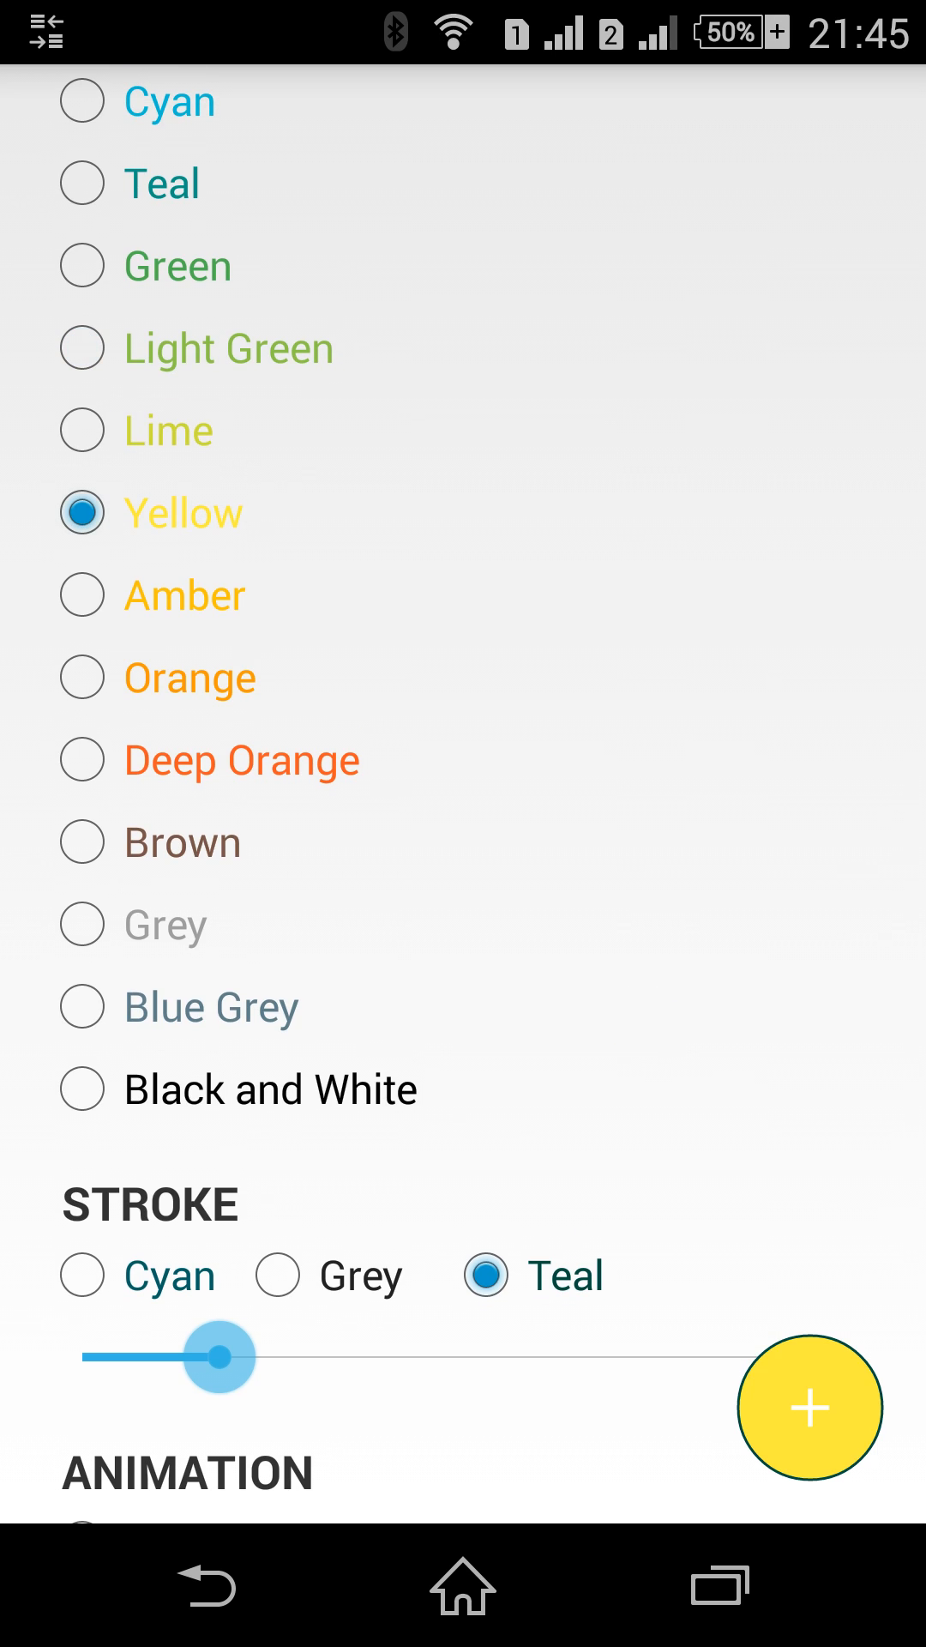
# Switch the button colour to Lime and tap the button to preview it
pyautogui.click(82, 440)
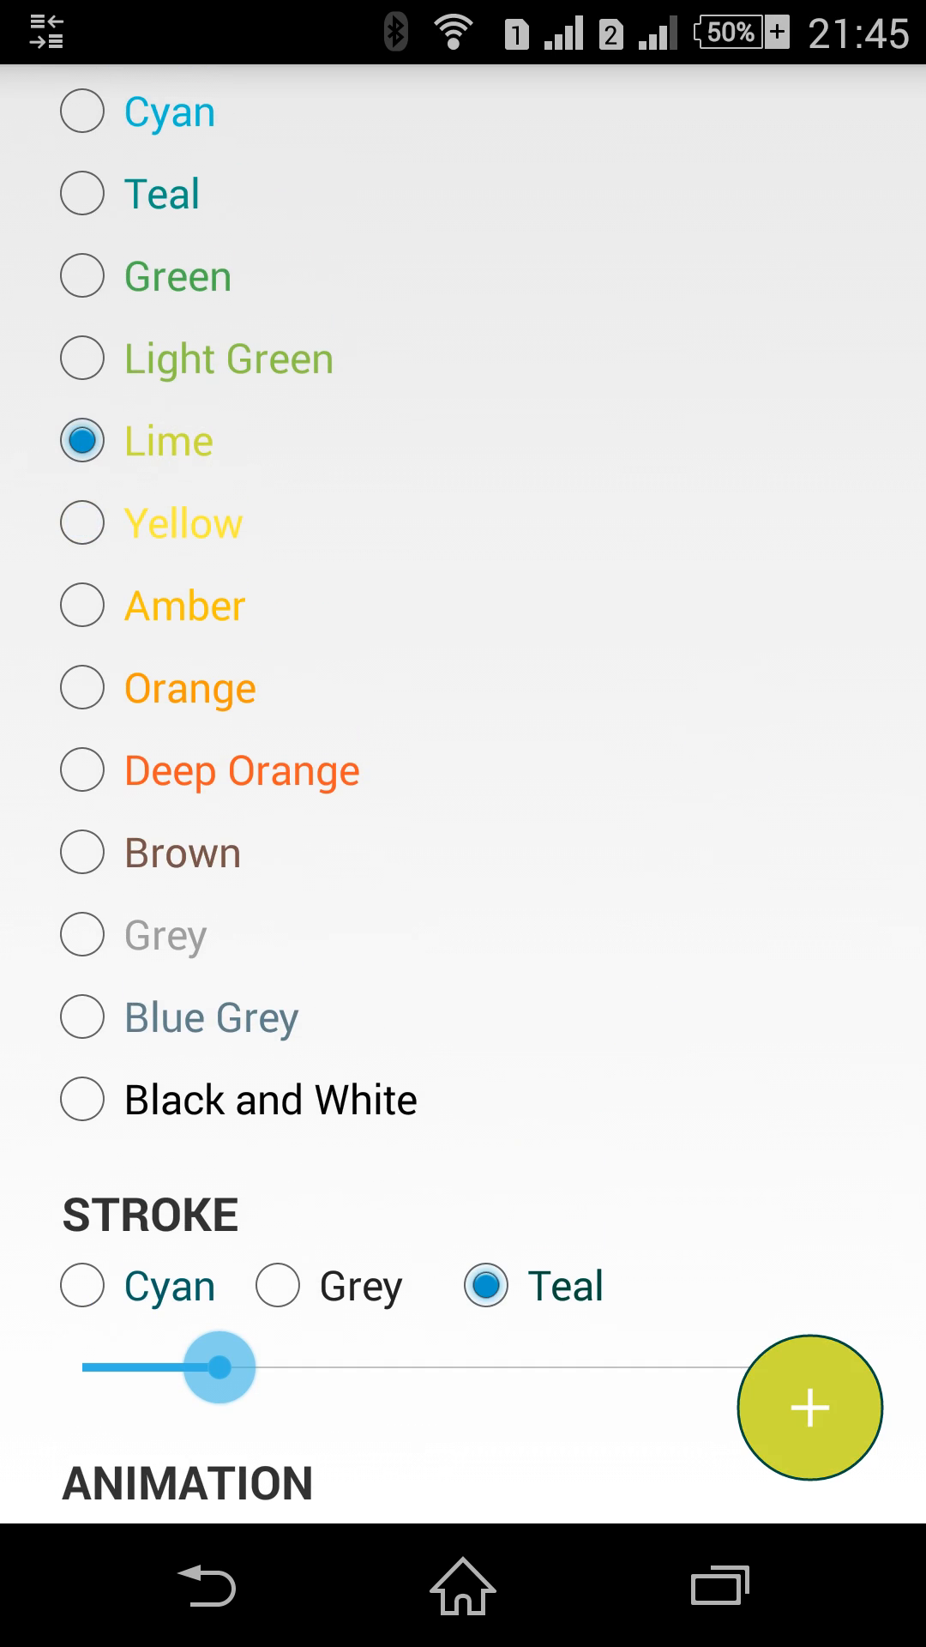
pyautogui.click(809, 1407)
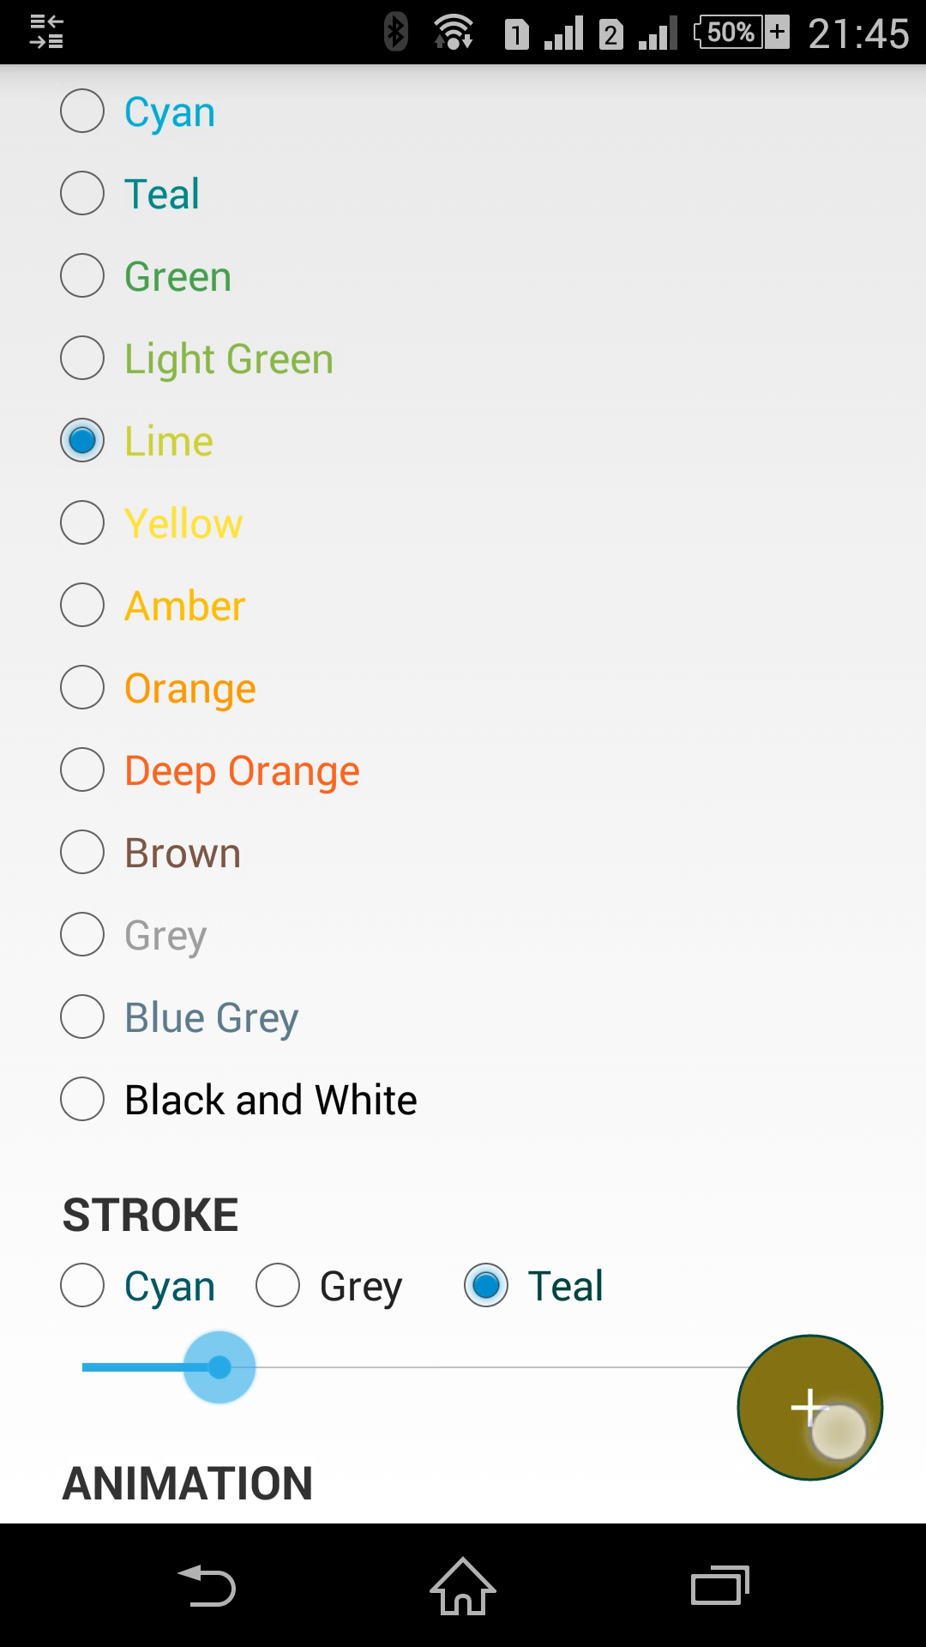
pyautogui.scroll(-3)
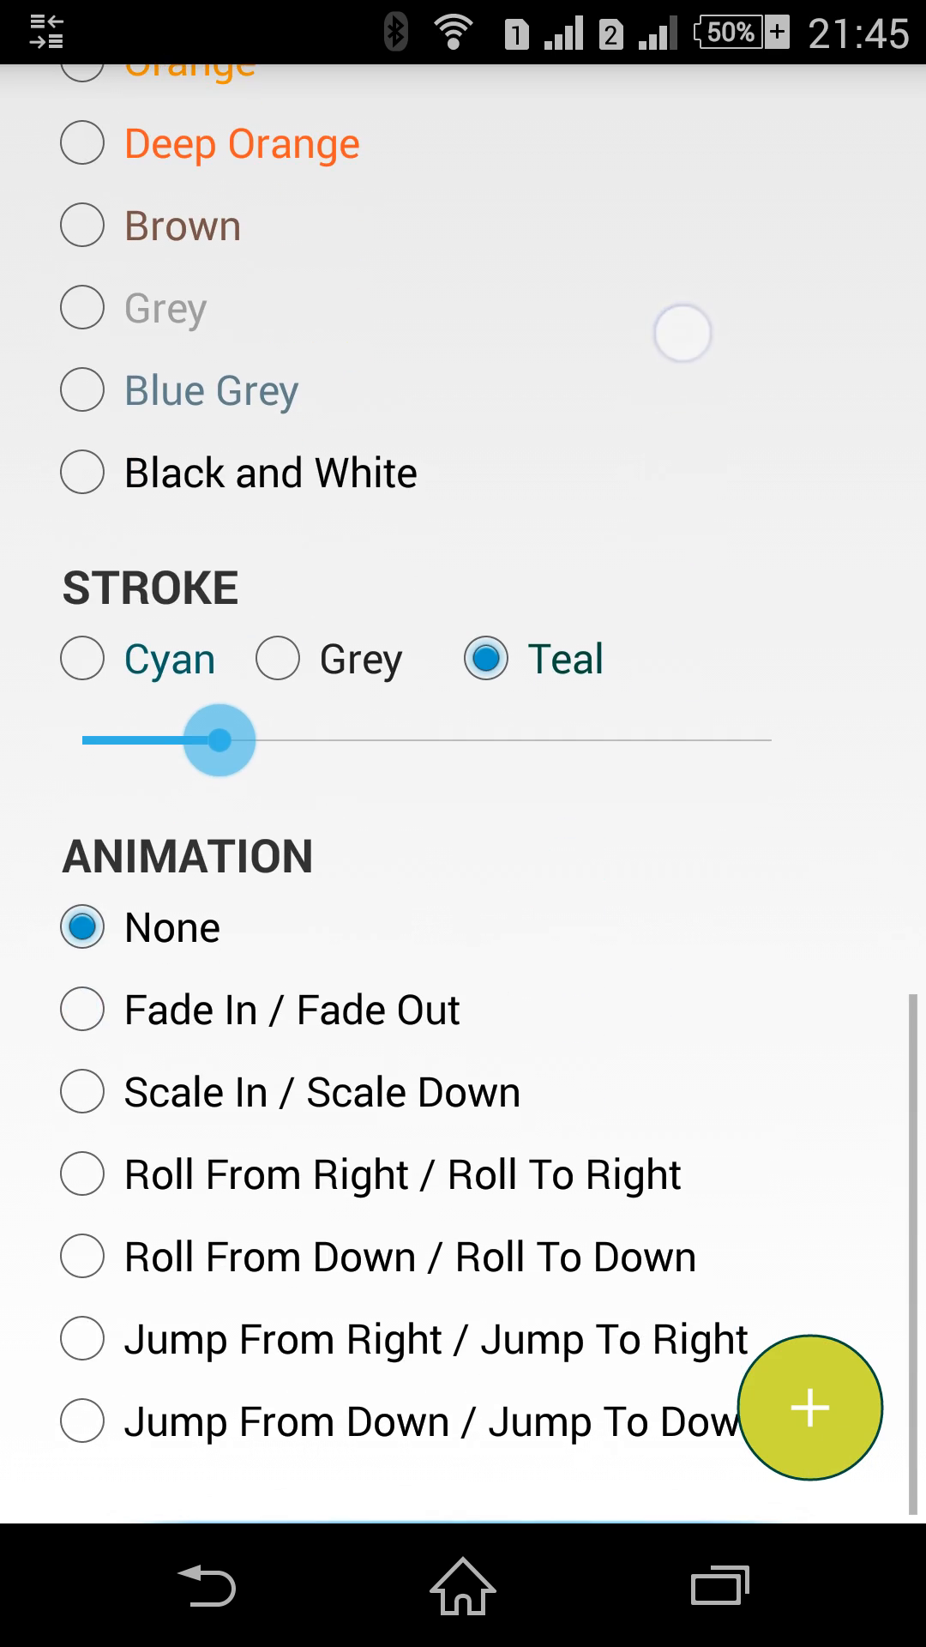
# Enable 'Hide on click and show' and preview the Fade In / Fade Out animation
pyautogui.click(82, 659)
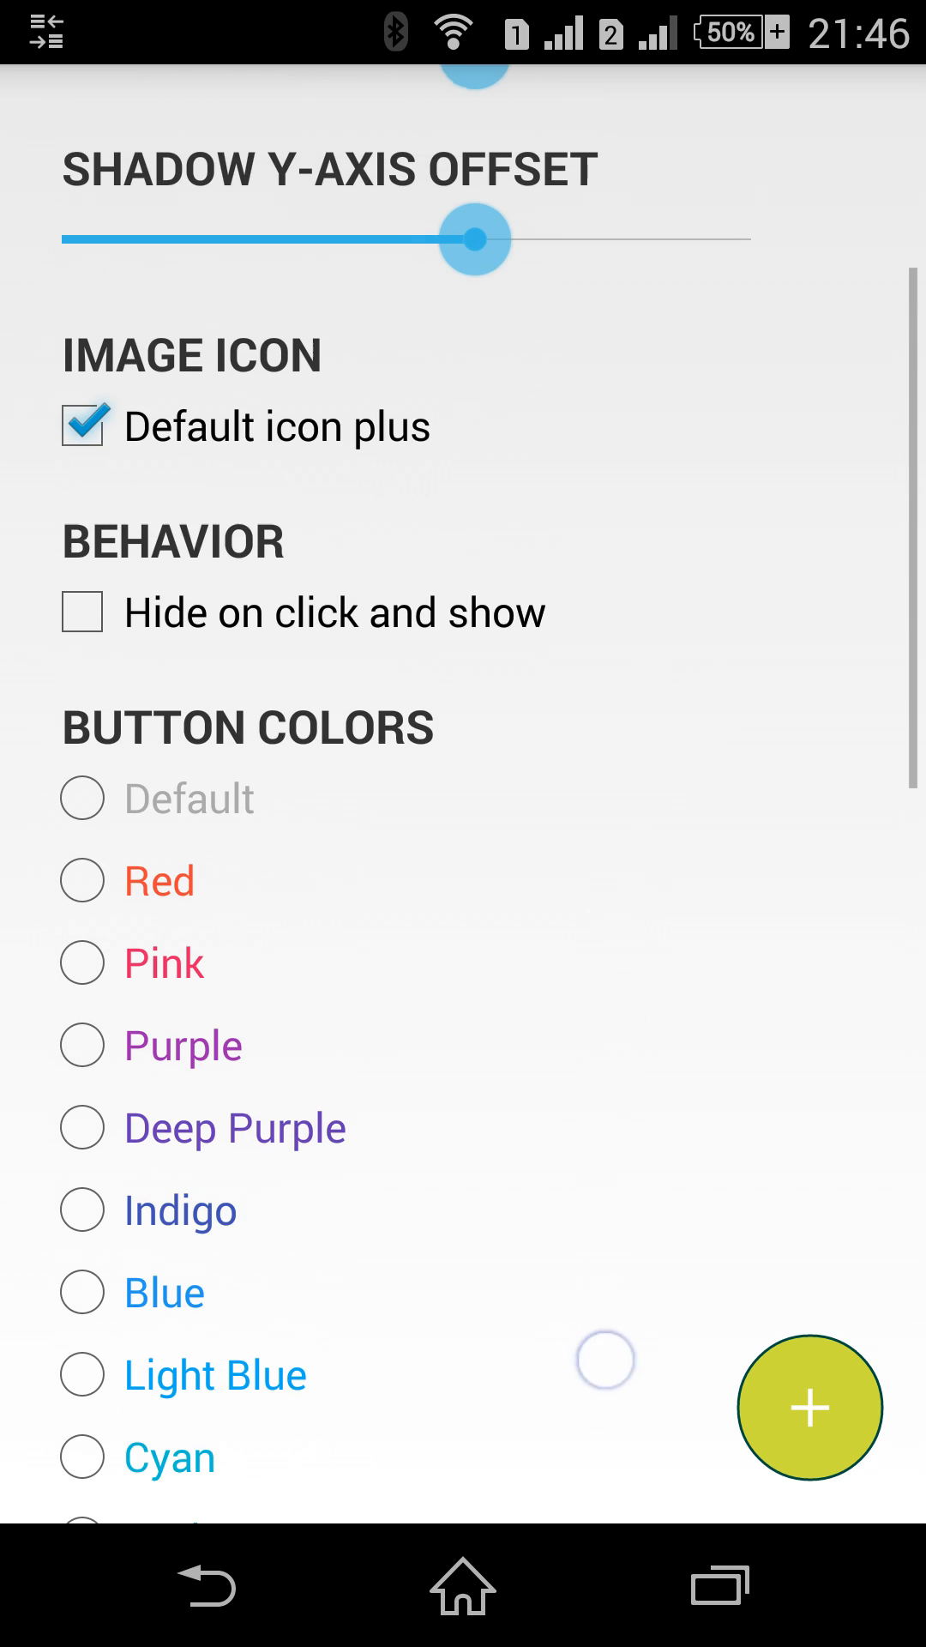
pyautogui.click(83, 610)
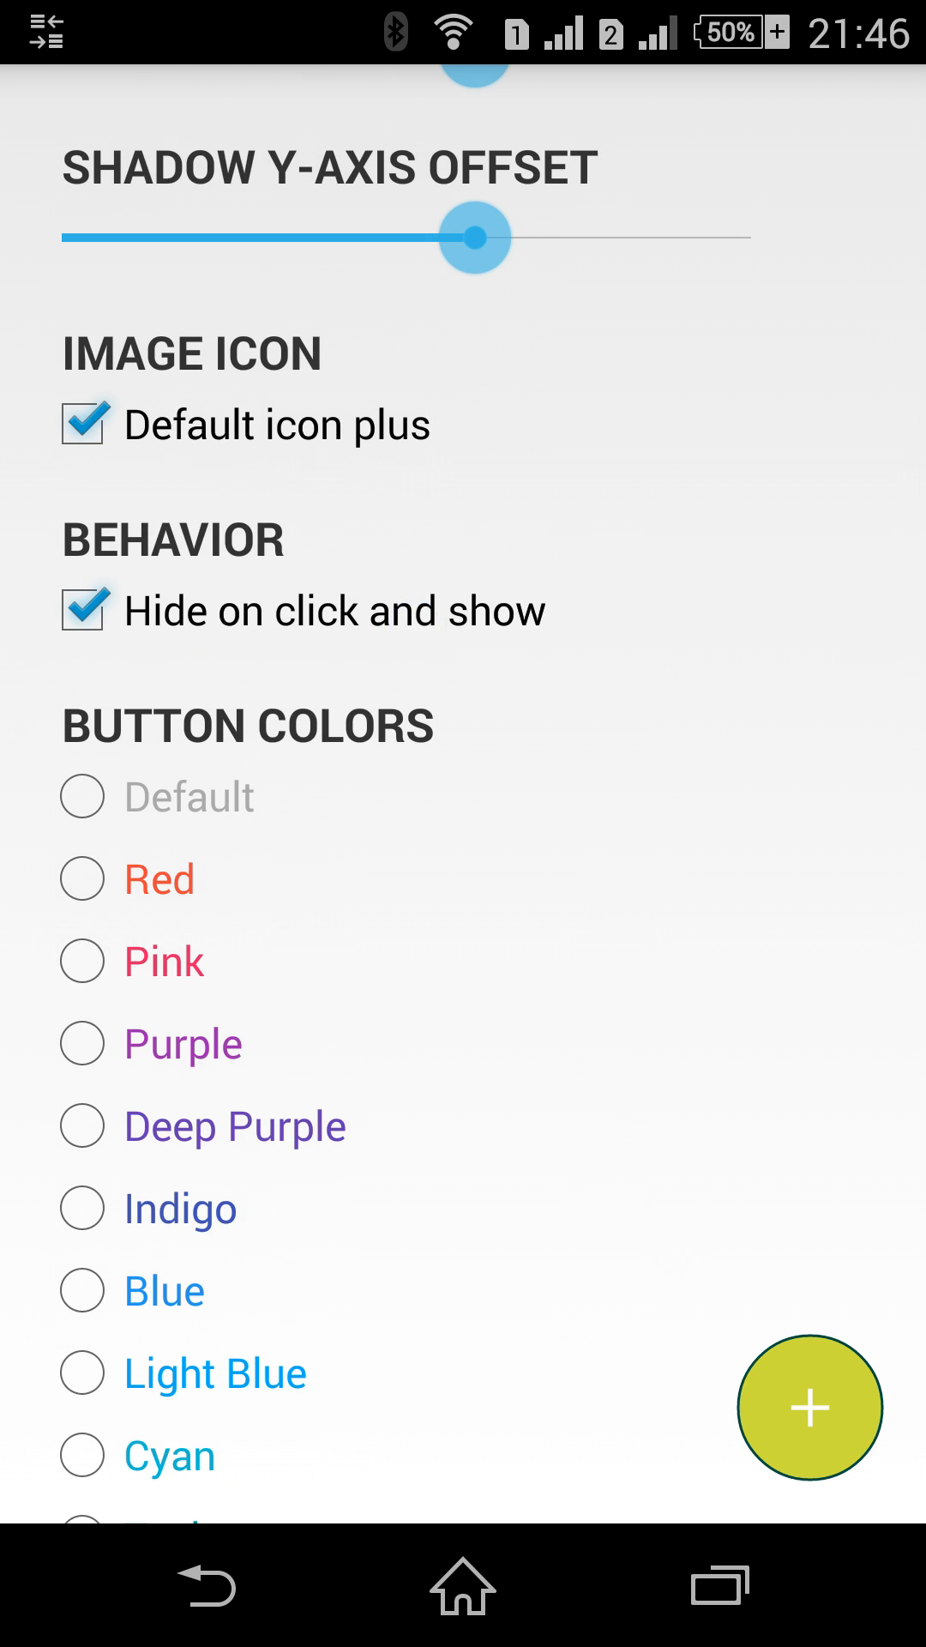
pyautogui.scroll(-3)
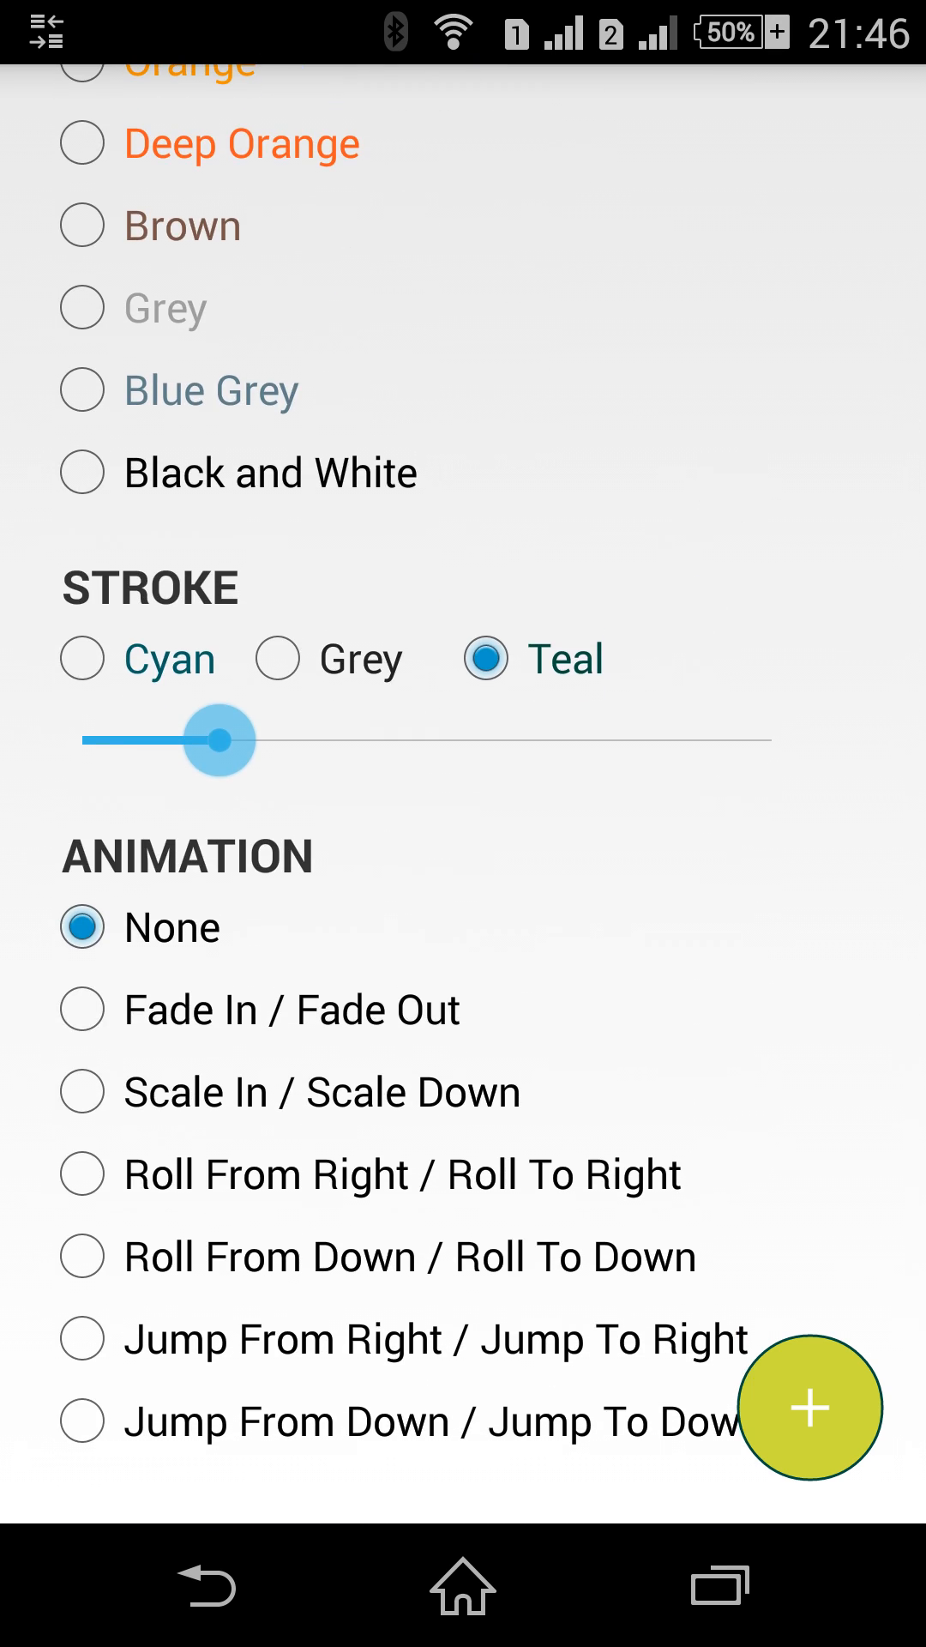
pyautogui.click(82, 1009)
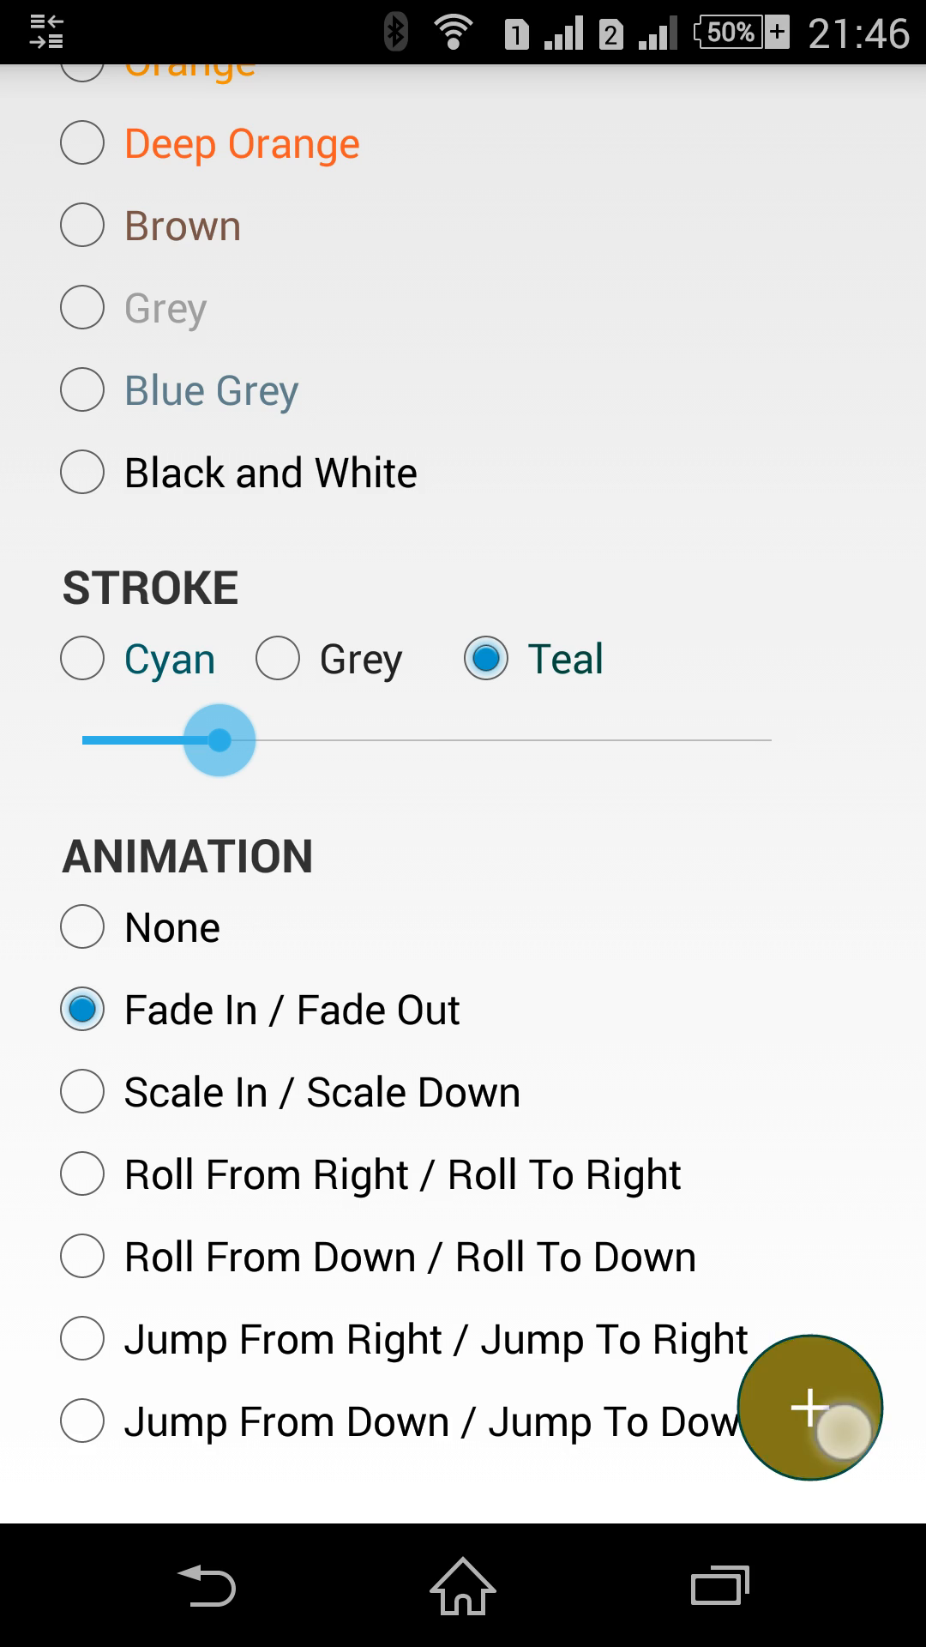
pyautogui.click(808, 1407)
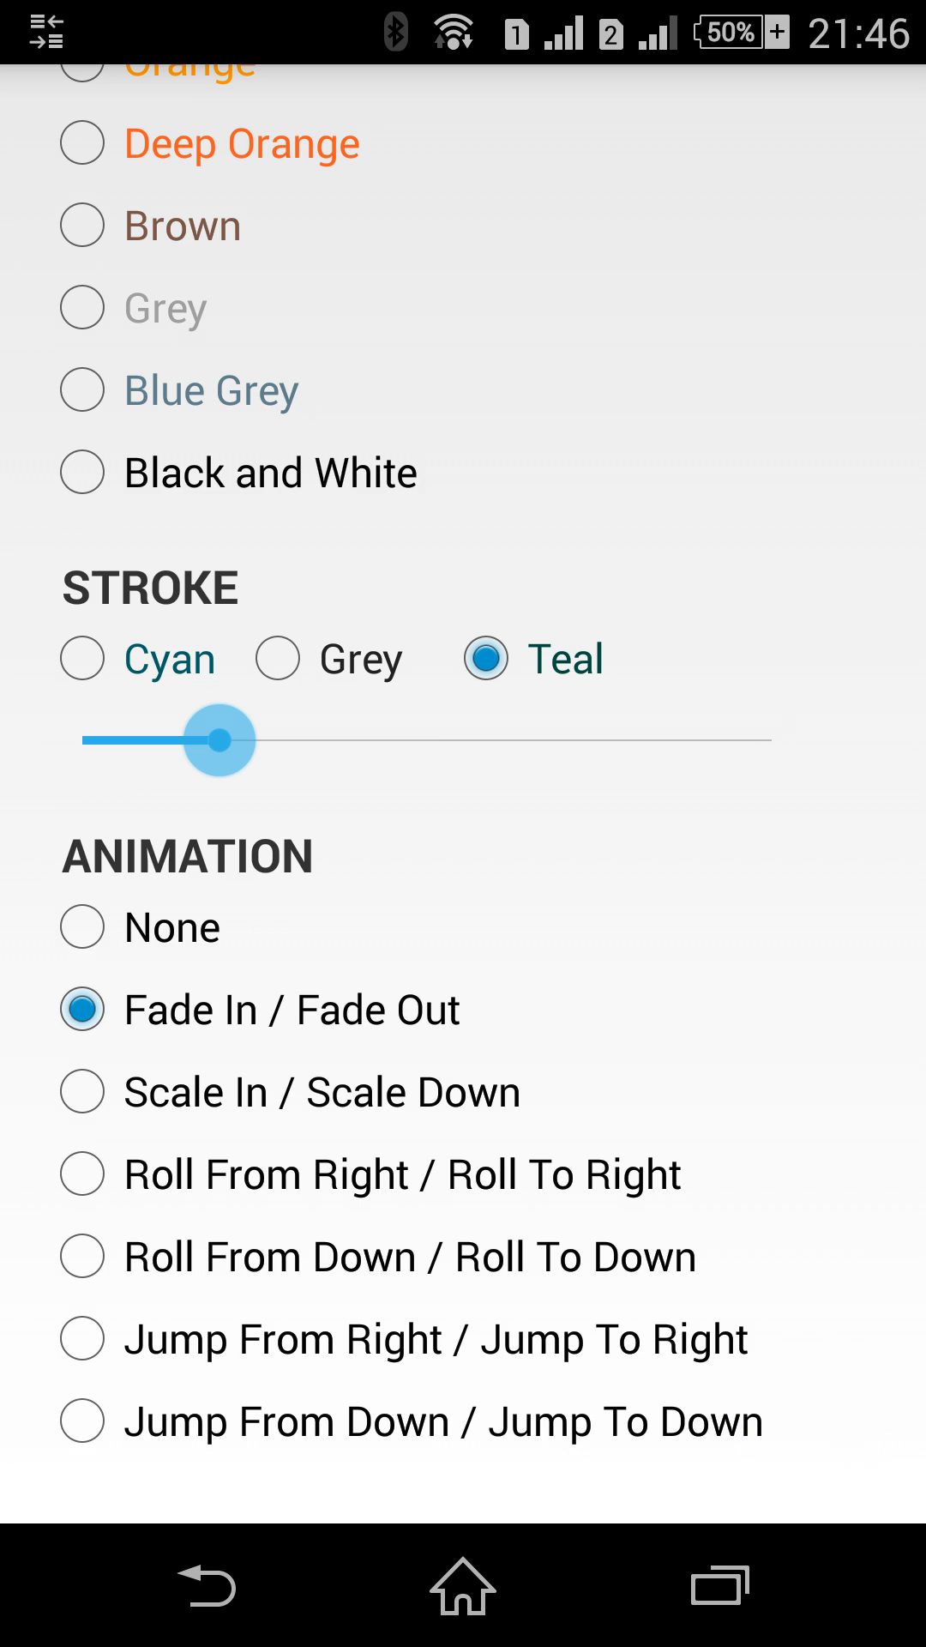
# Try Scale, Roll From Right, Roll From Down and Jump From Right, ending on Jump From Down
pyautogui.click(82, 1091)
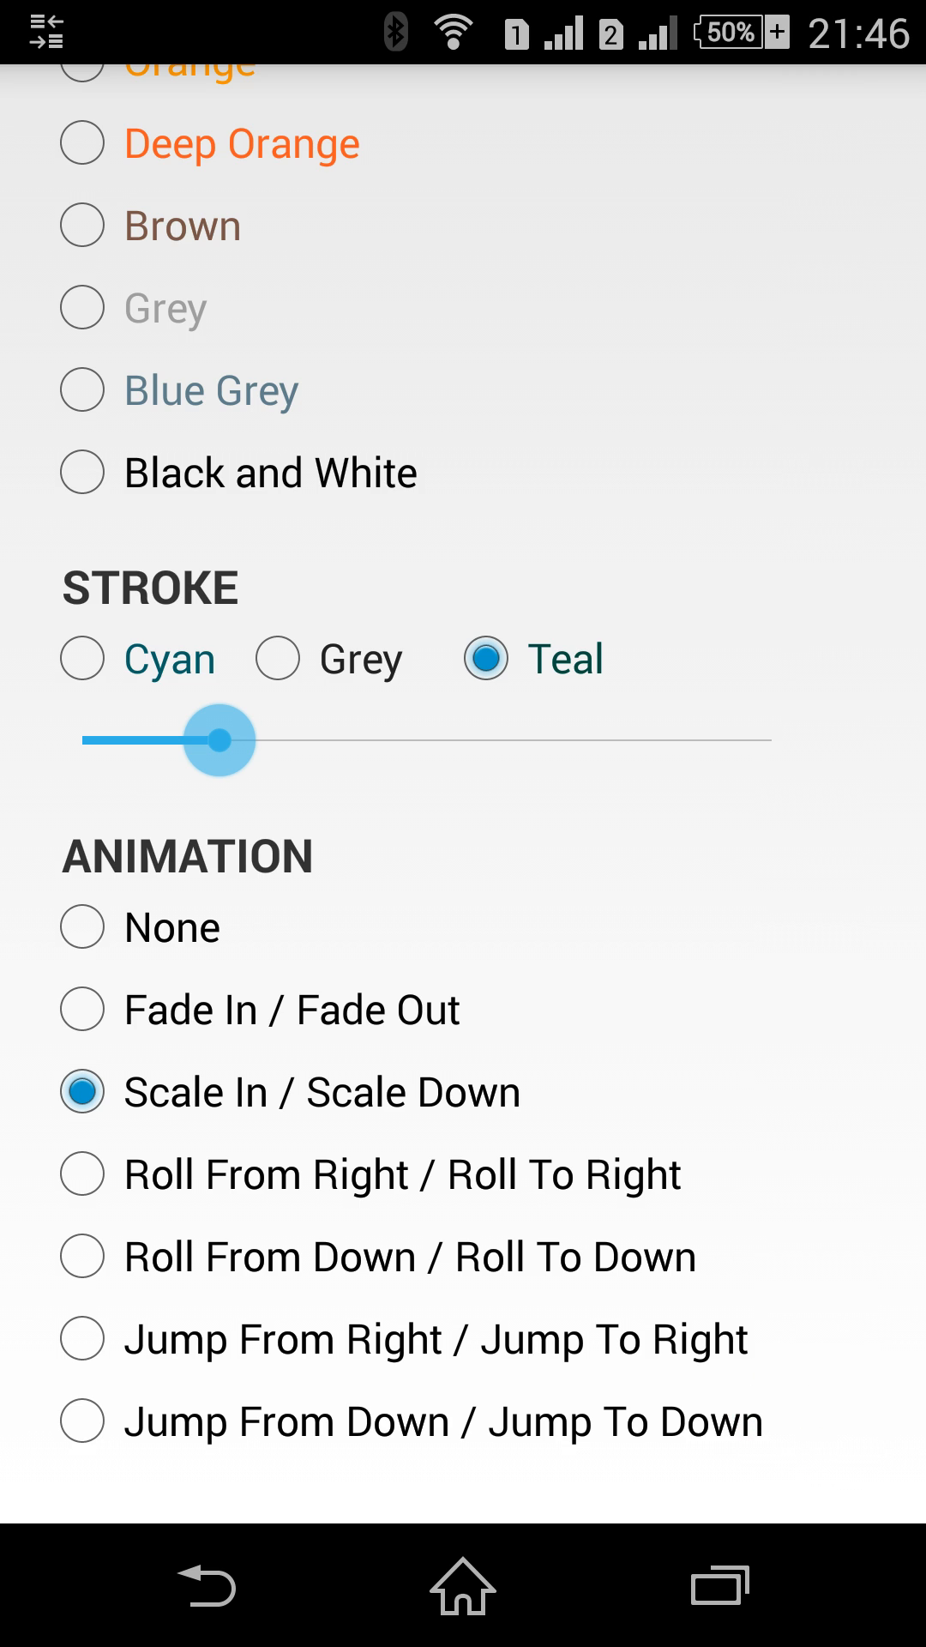
pyautogui.click(82, 1173)
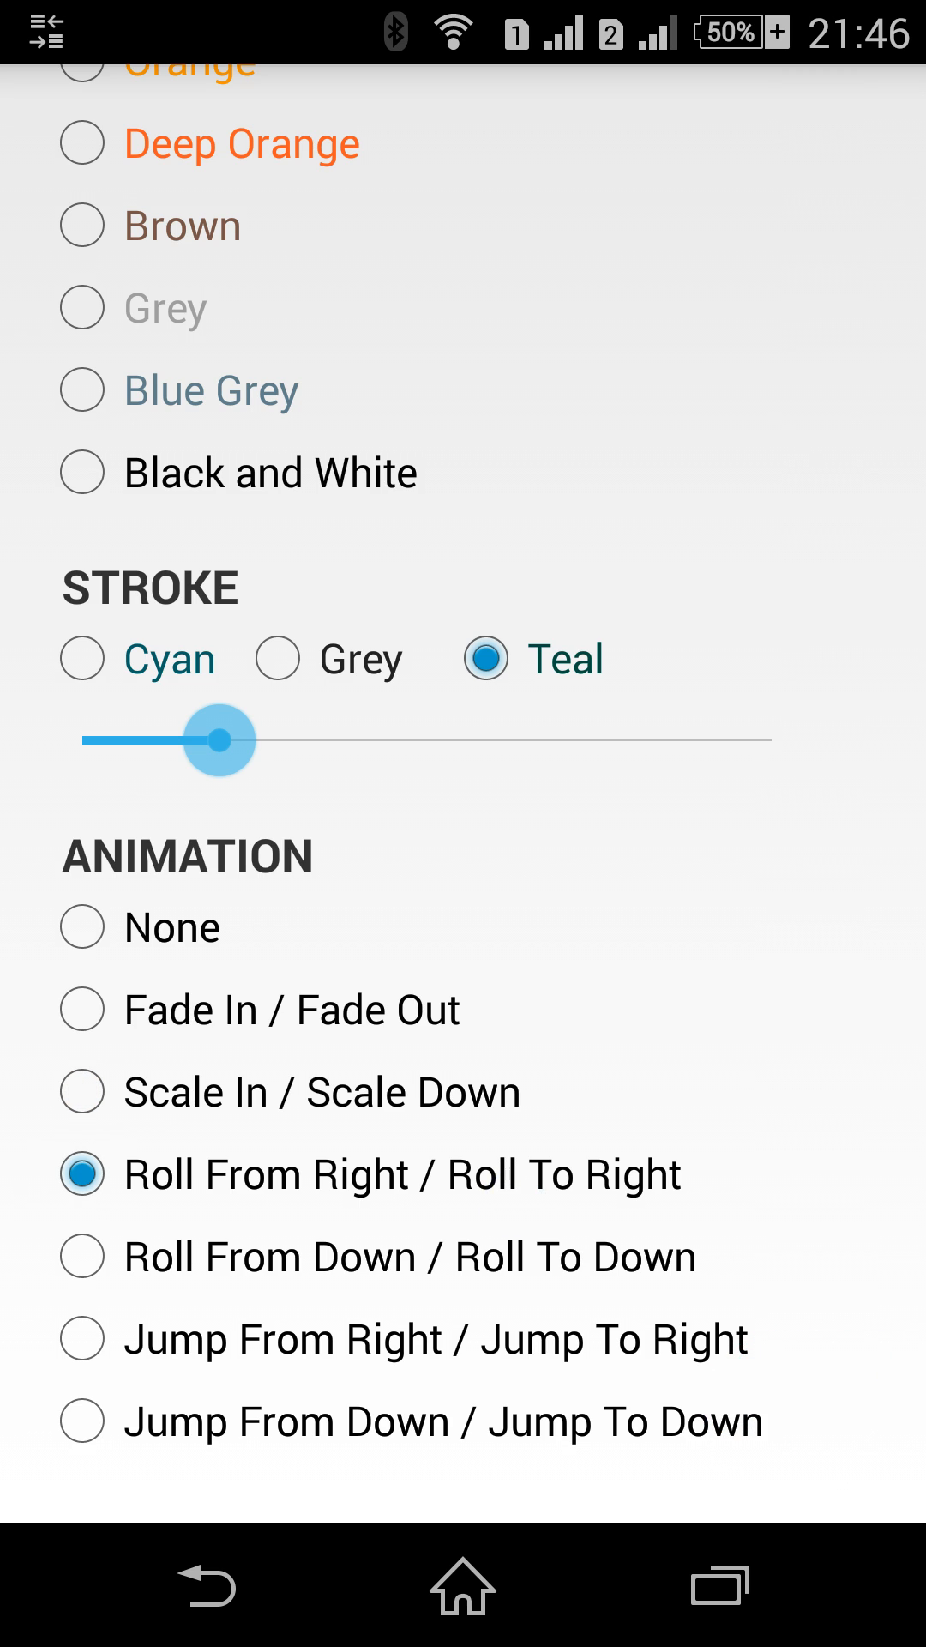
pyautogui.click(82, 1255)
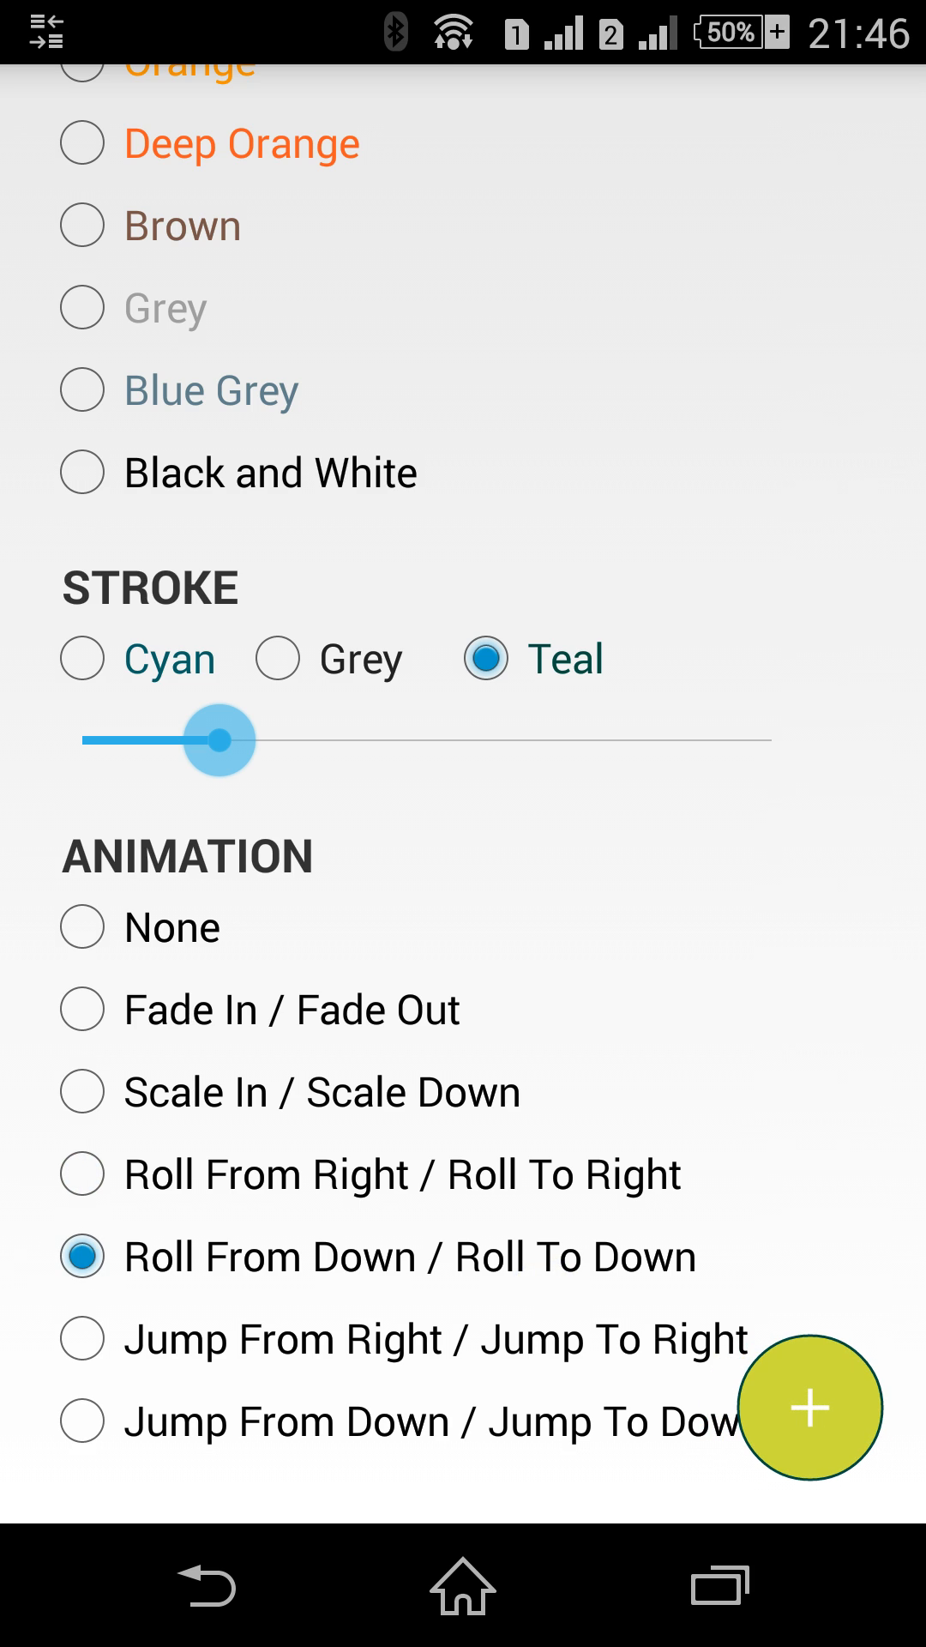
pyautogui.click(809, 1407)
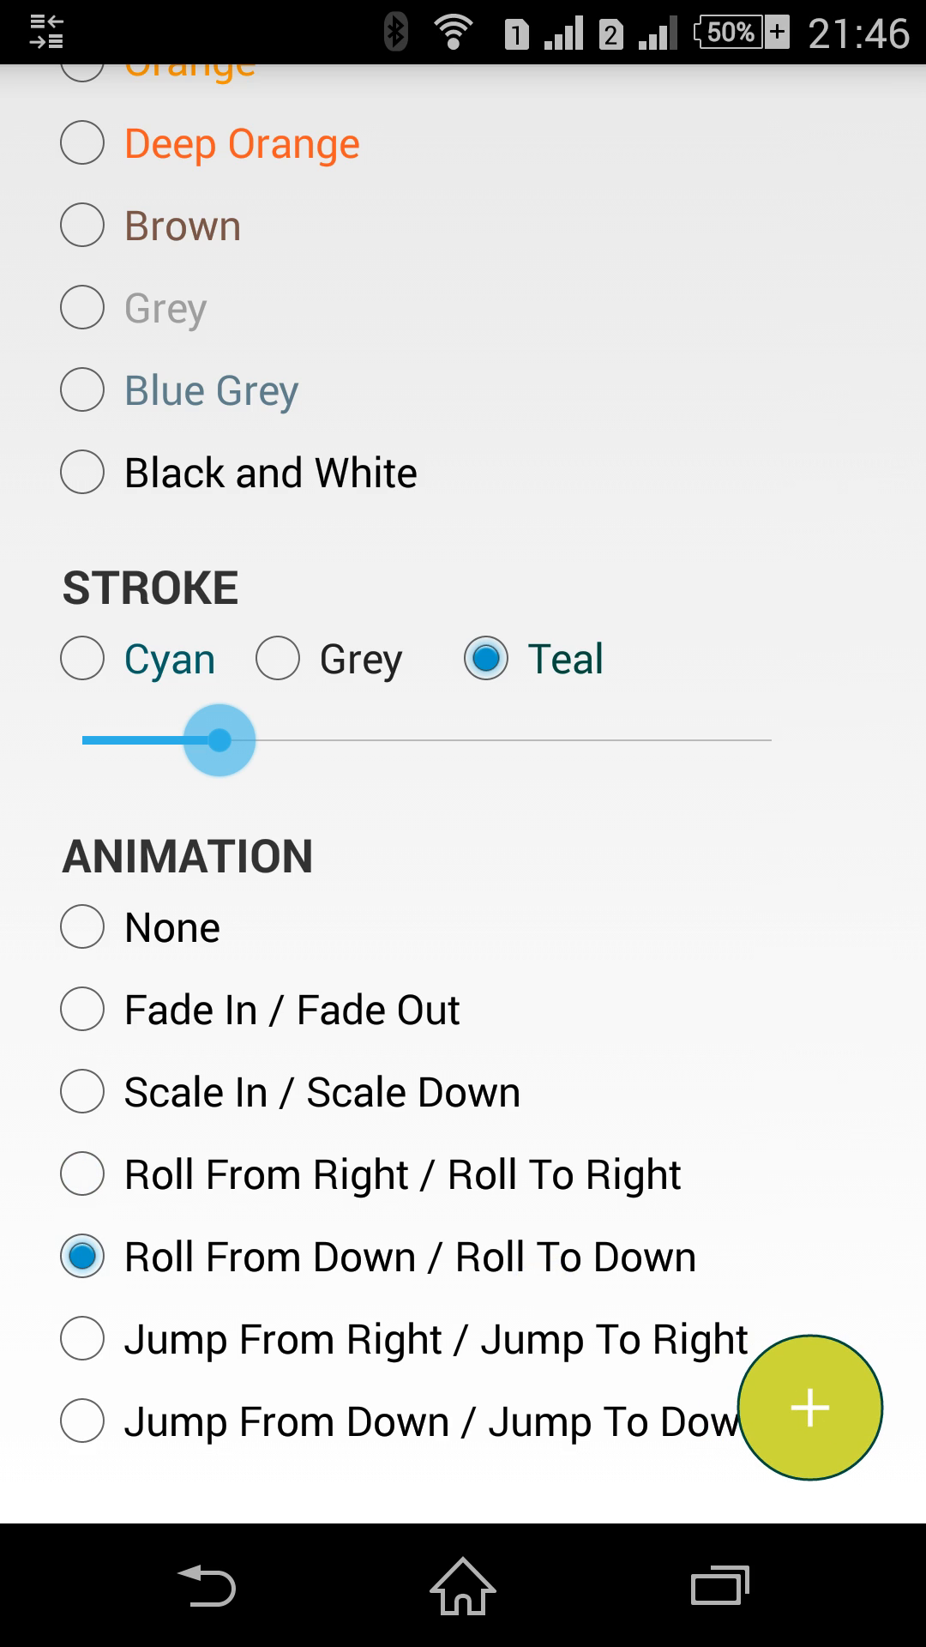
pyautogui.click(82, 1337)
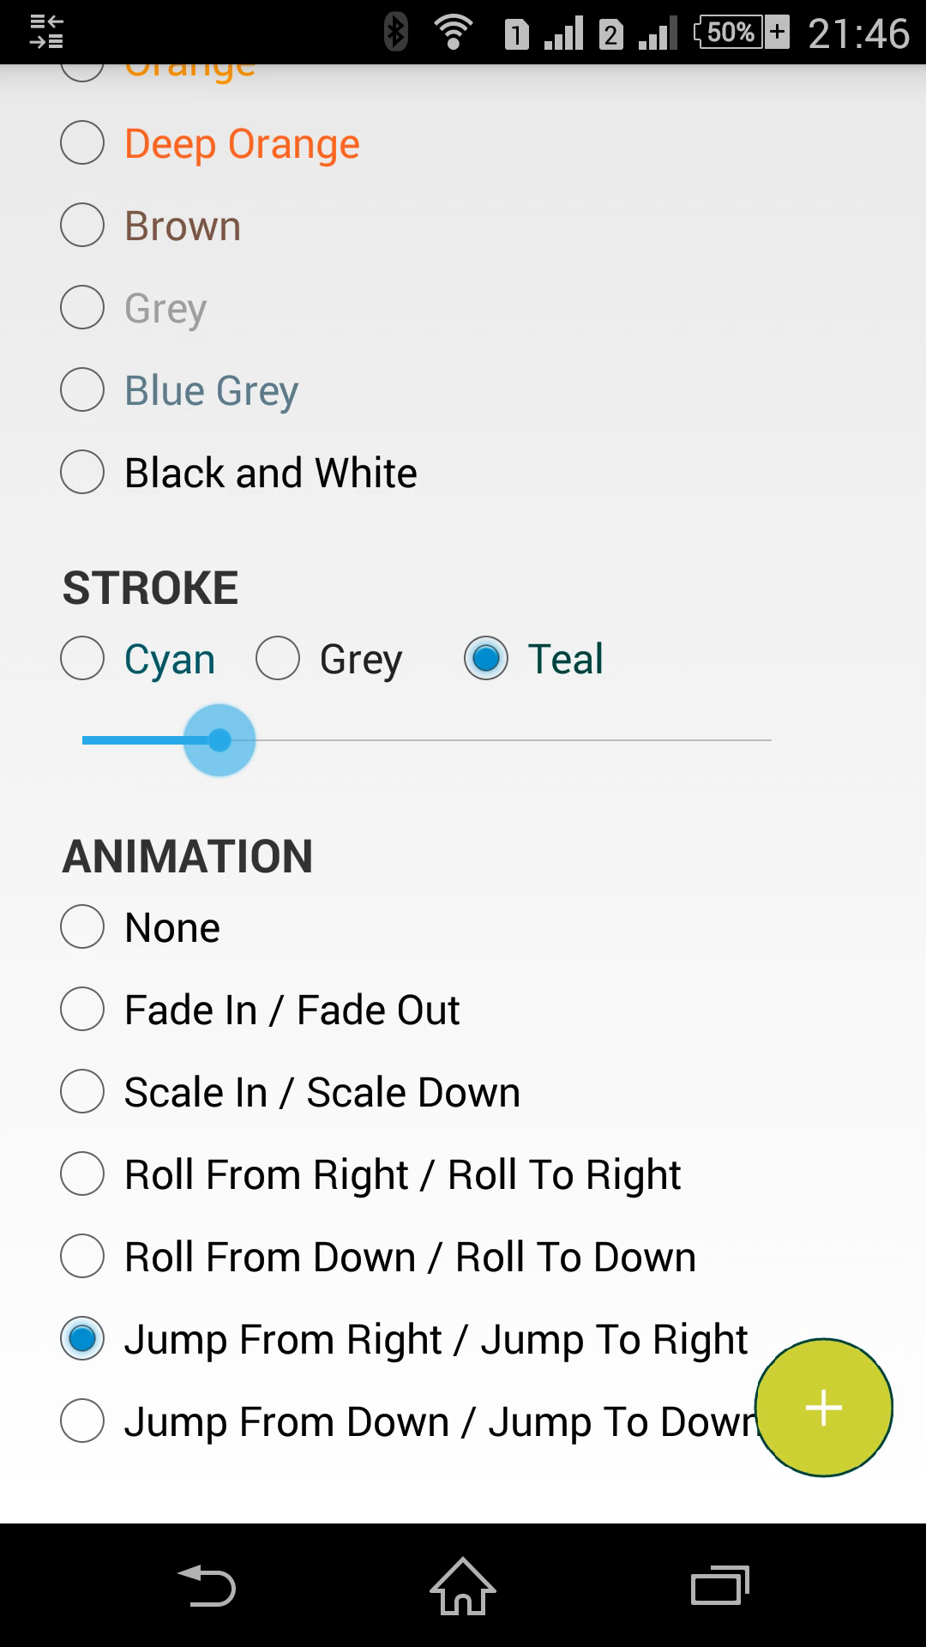
pyautogui.click(83, 1421)
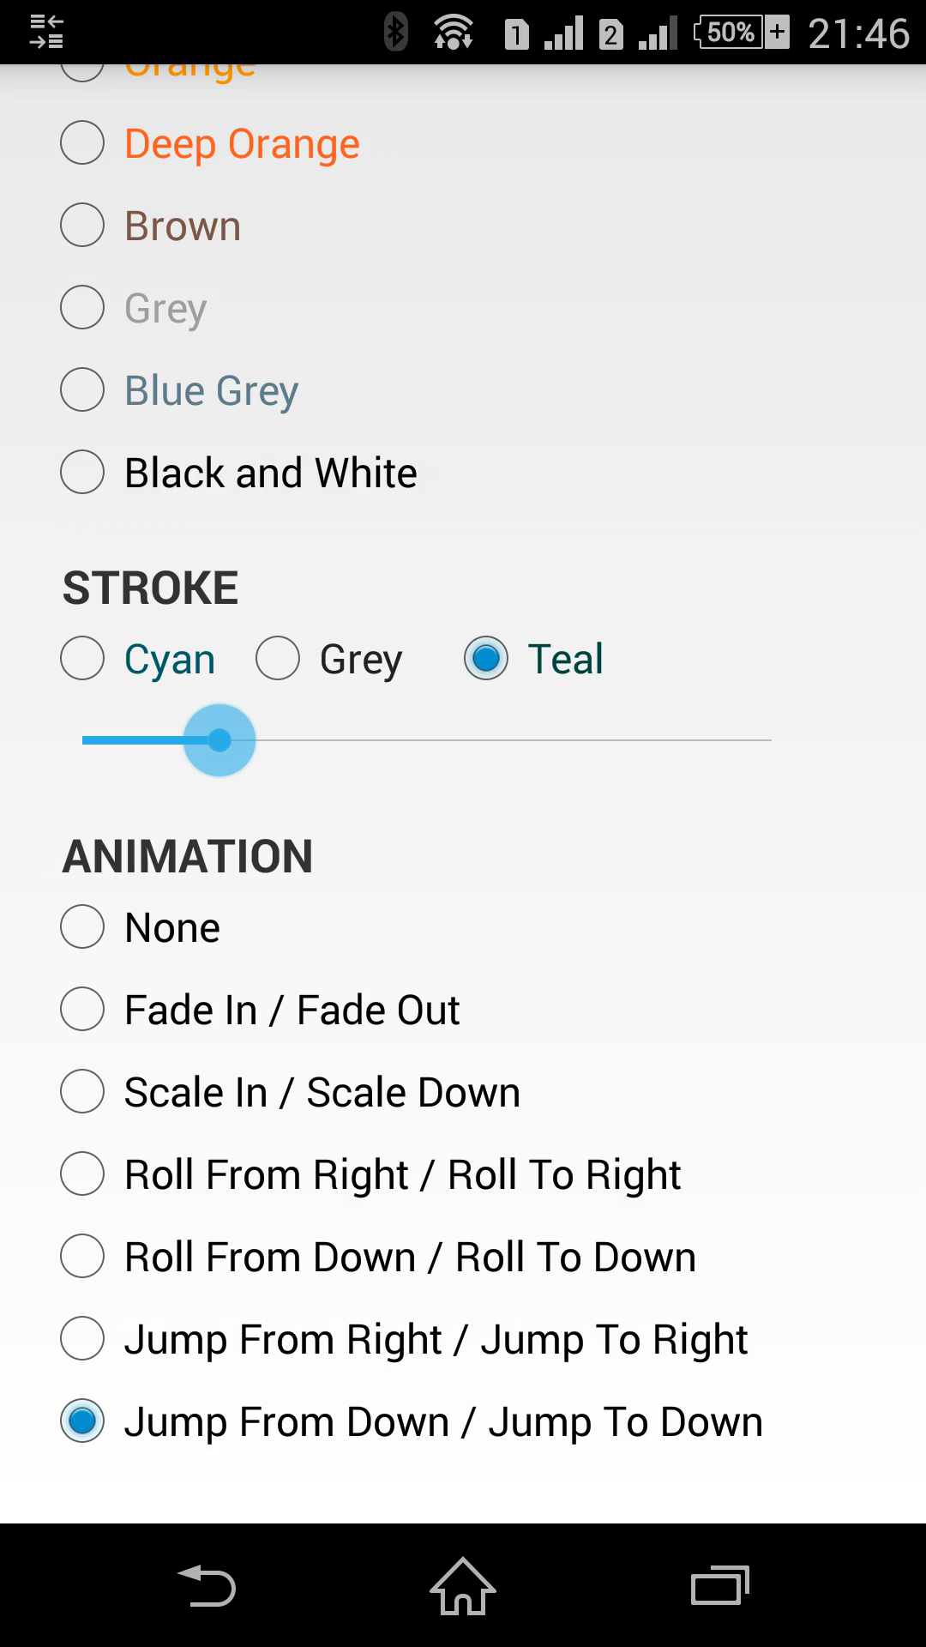